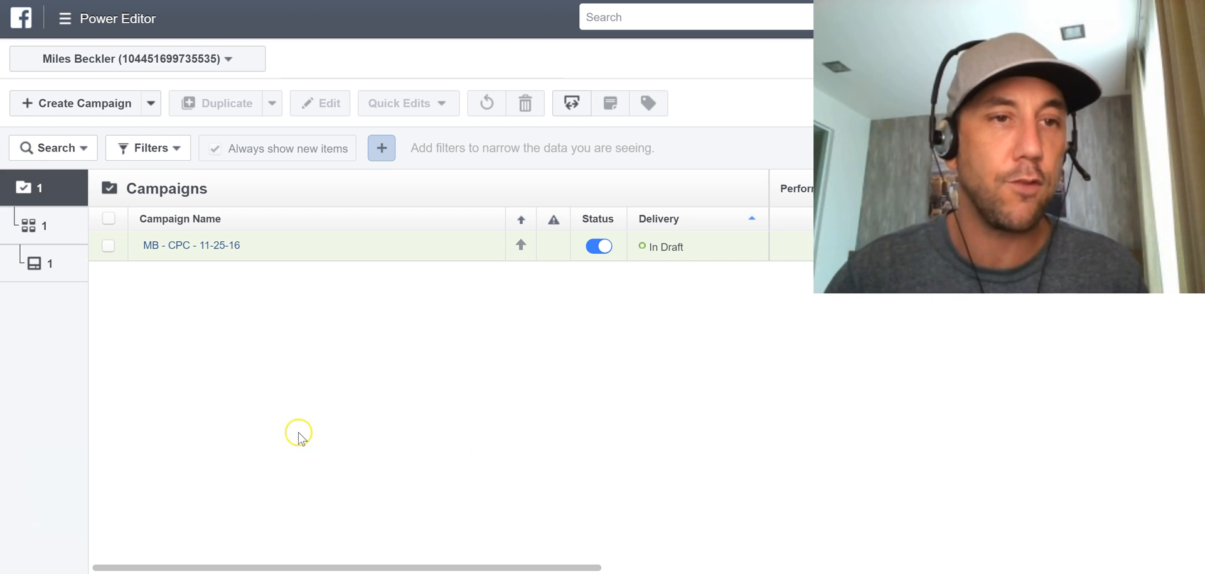
pyautogui.moveTo(23, 187)
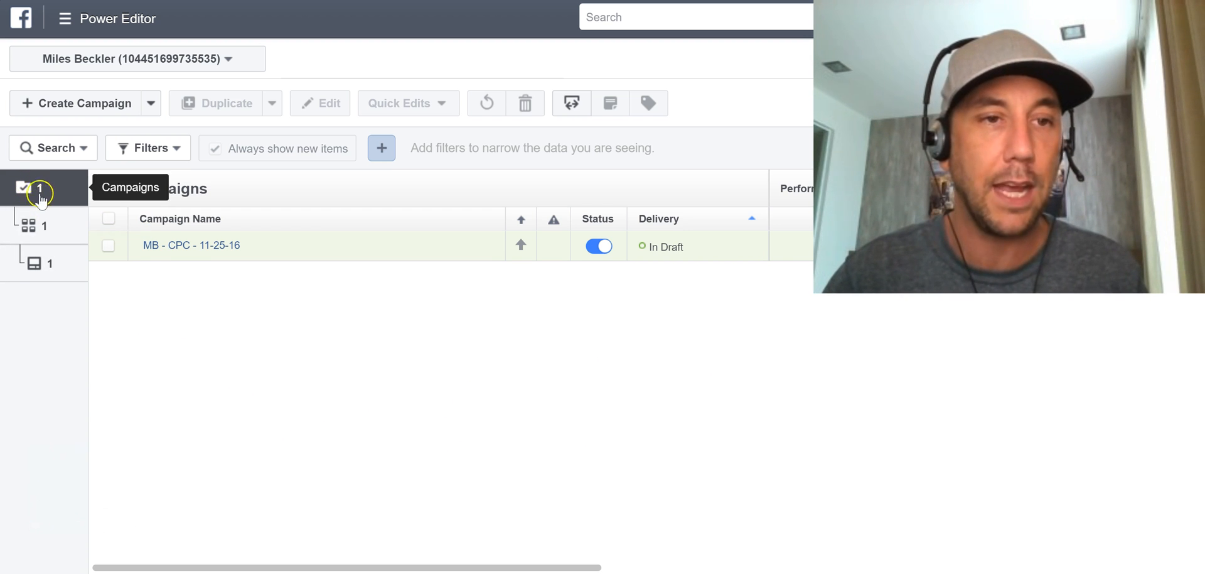
pyautogui.moveTo(33, 263)
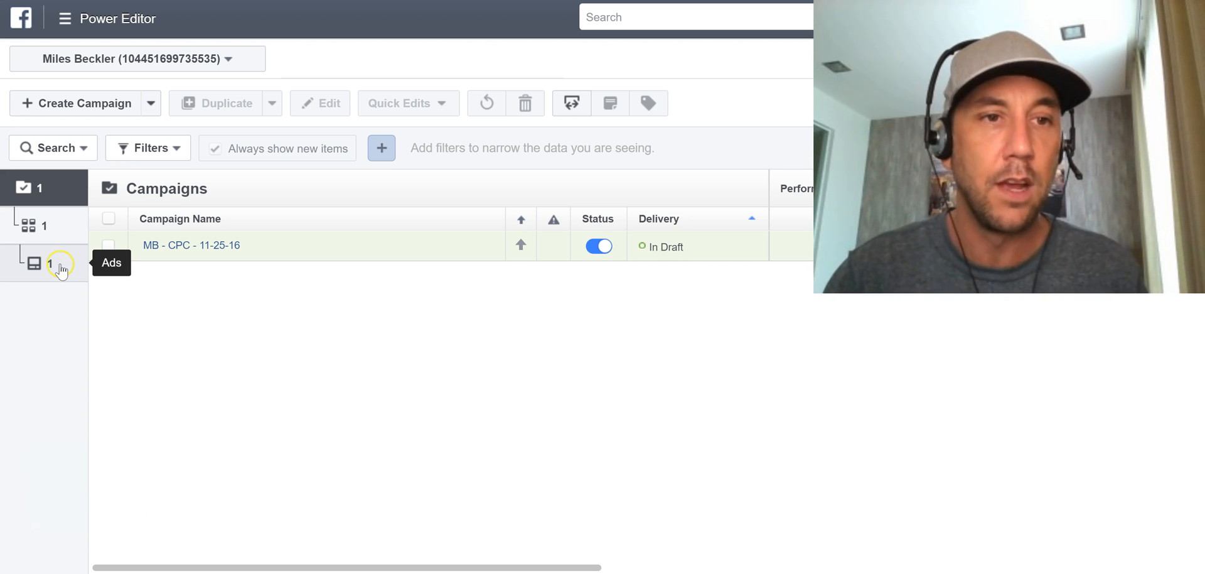
# - Switch to the Ads level and select the single Confused-Girl draft ad
pyautogui.click(33, 263)
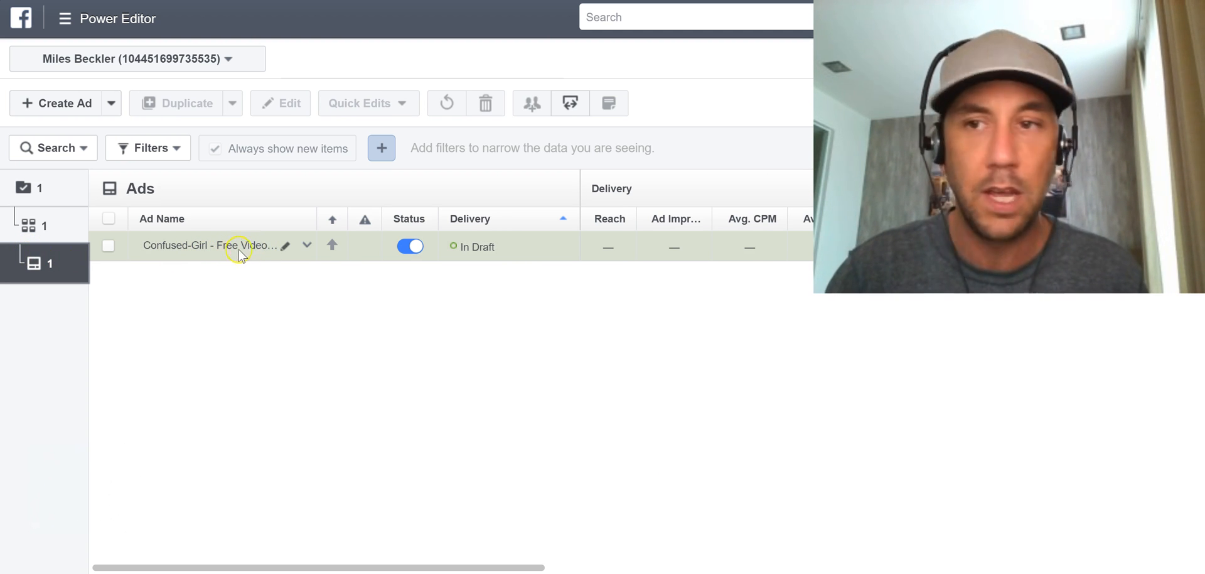
pyautogui.moveTo(110, 246)
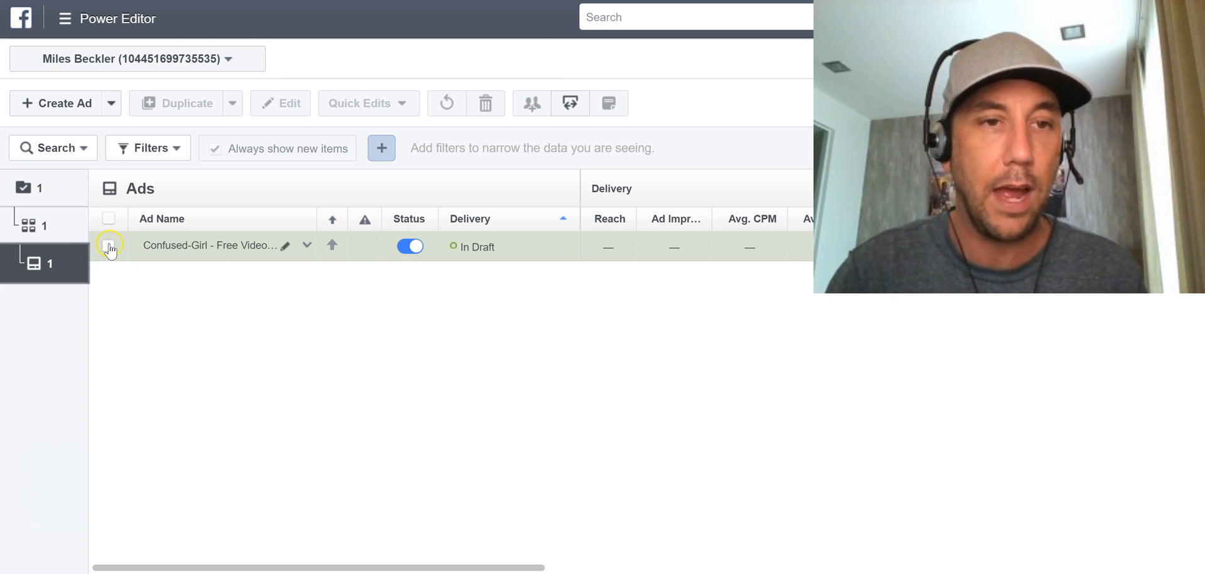
pyautogui.click(108, 246)
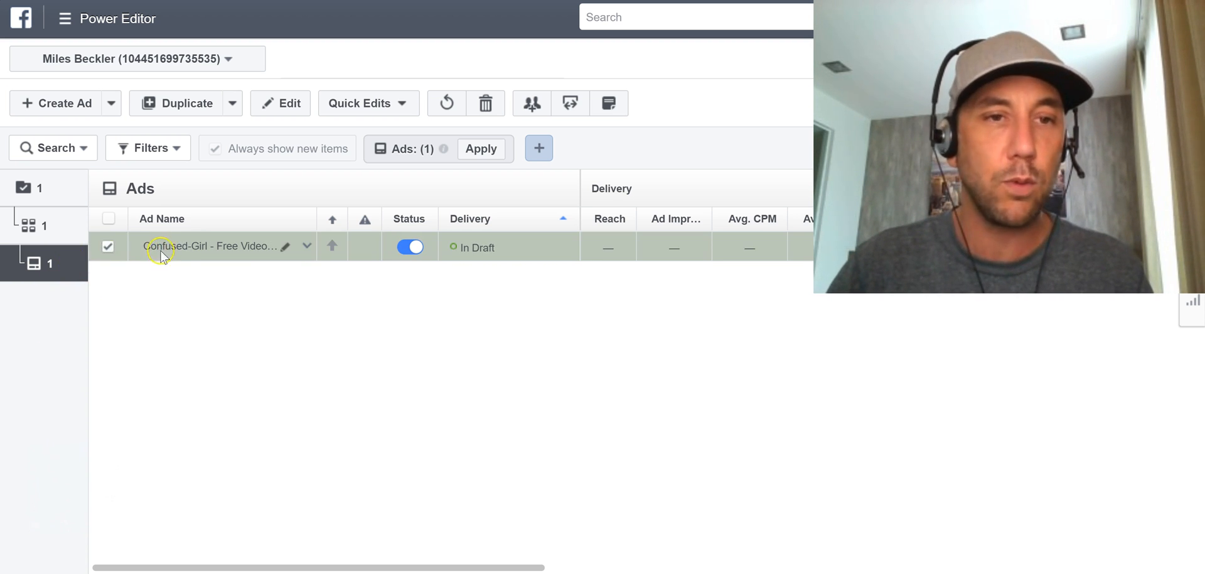
pyautogui.moveTo(143, 262)
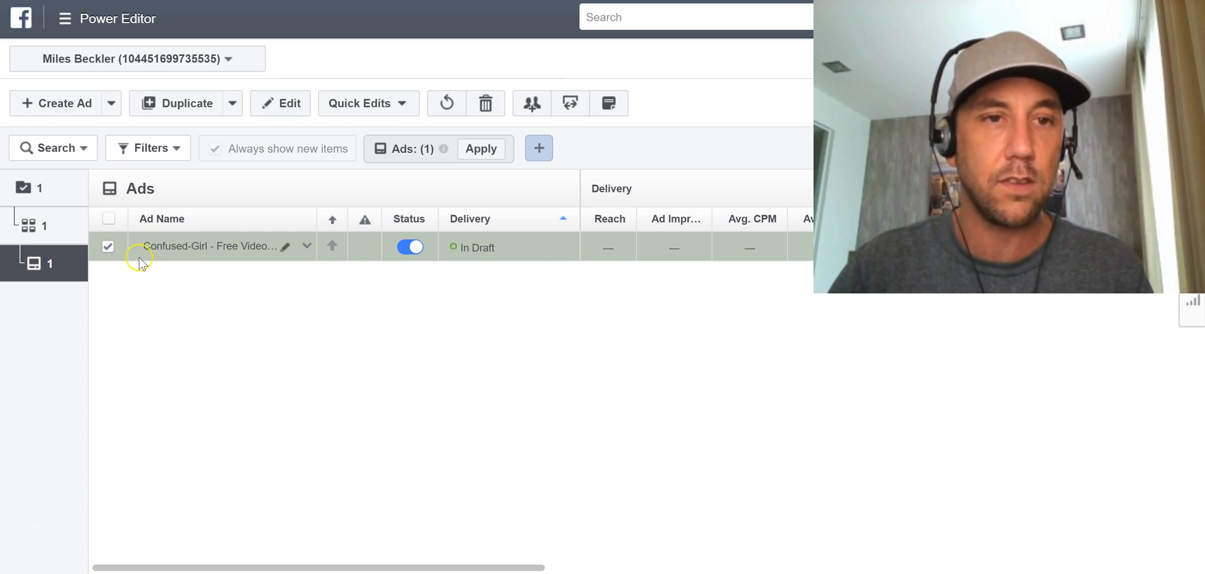
# - Duplicate the Confused-Girl ad four times within the same campaign
pyautogui.click(184, 102)
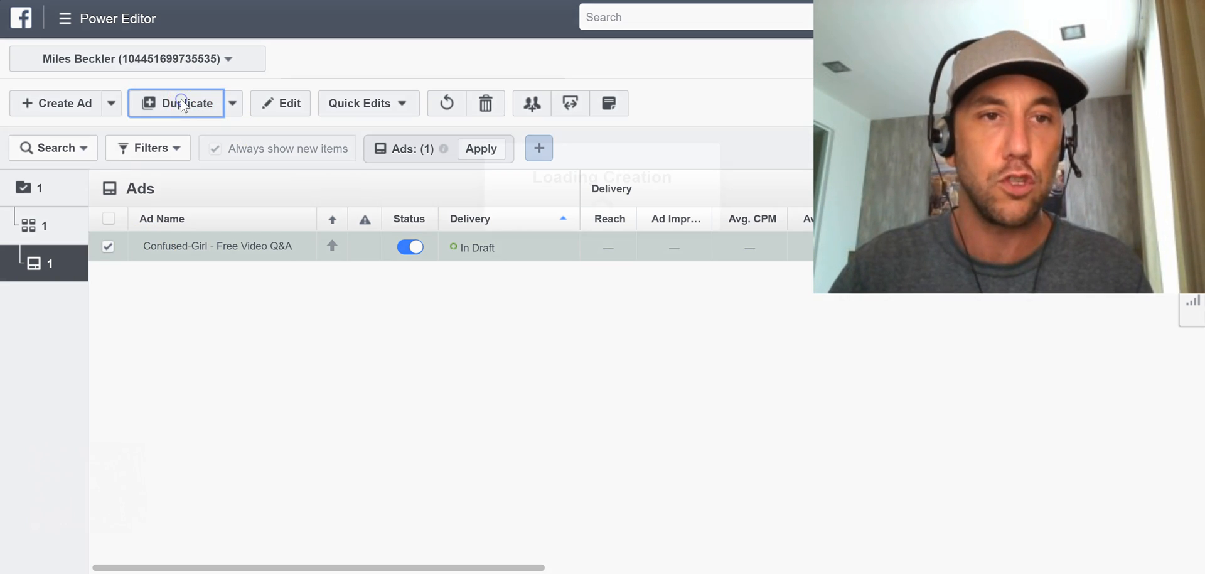
pyautogui.click(182, 103)
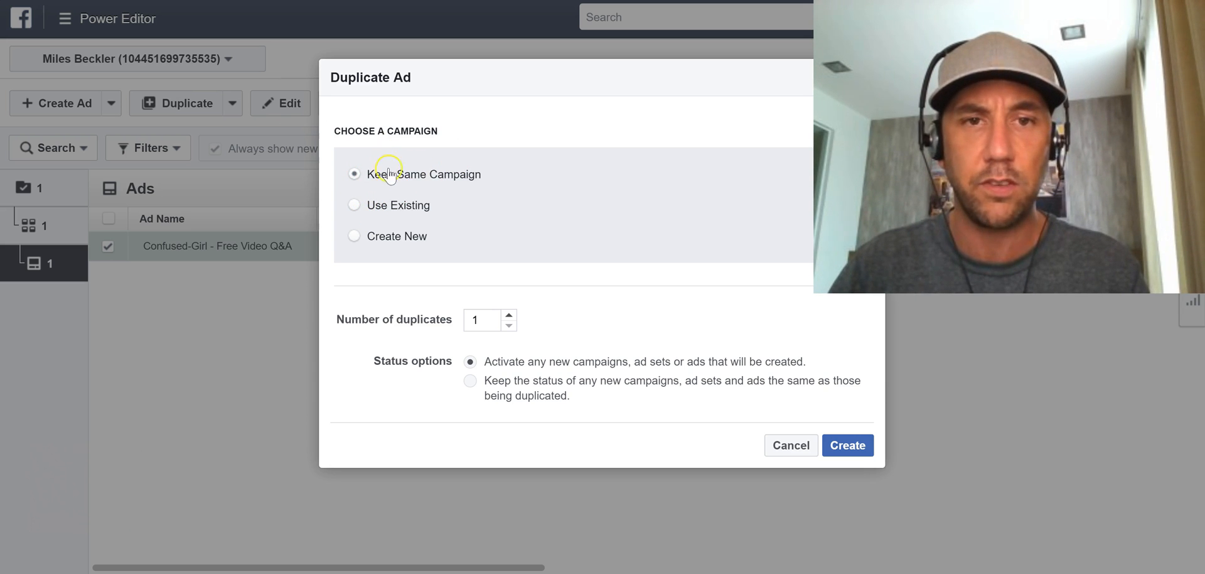
pyautogui.moveTo(429, 321)
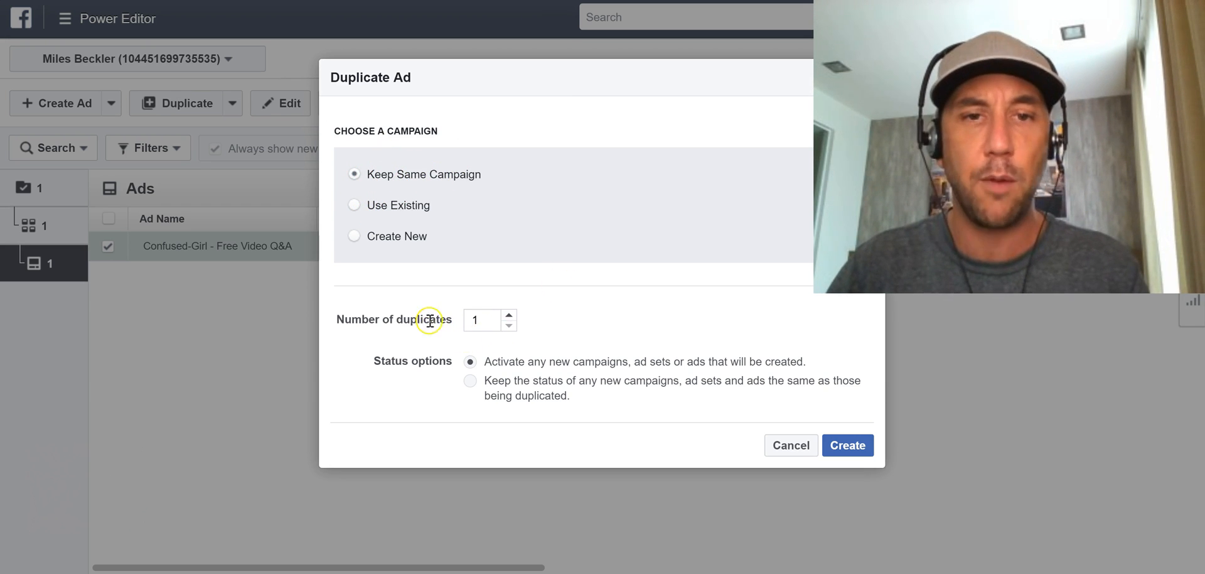
pyautogui.click(508, 314)
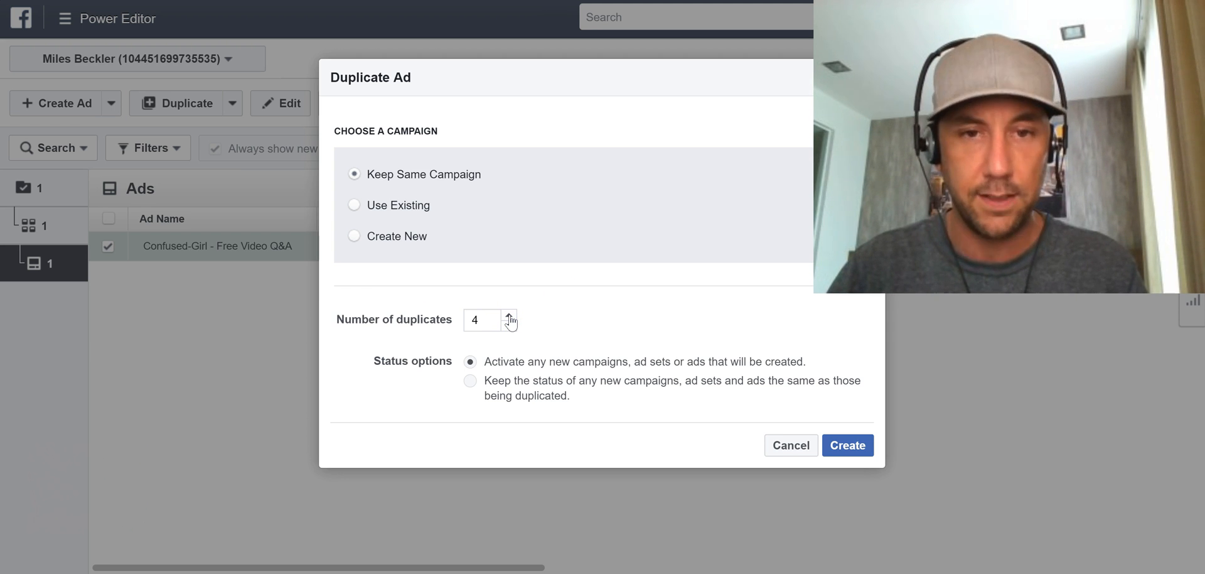
pyautogui.moveTo(883, 468)
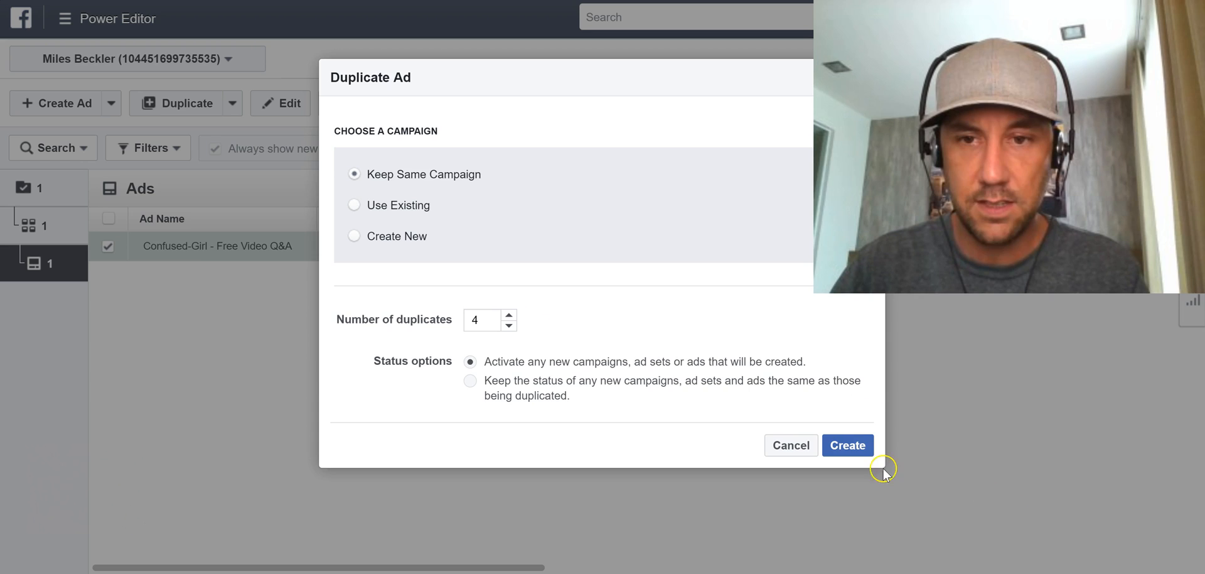
pyautogui.click(847, 445)
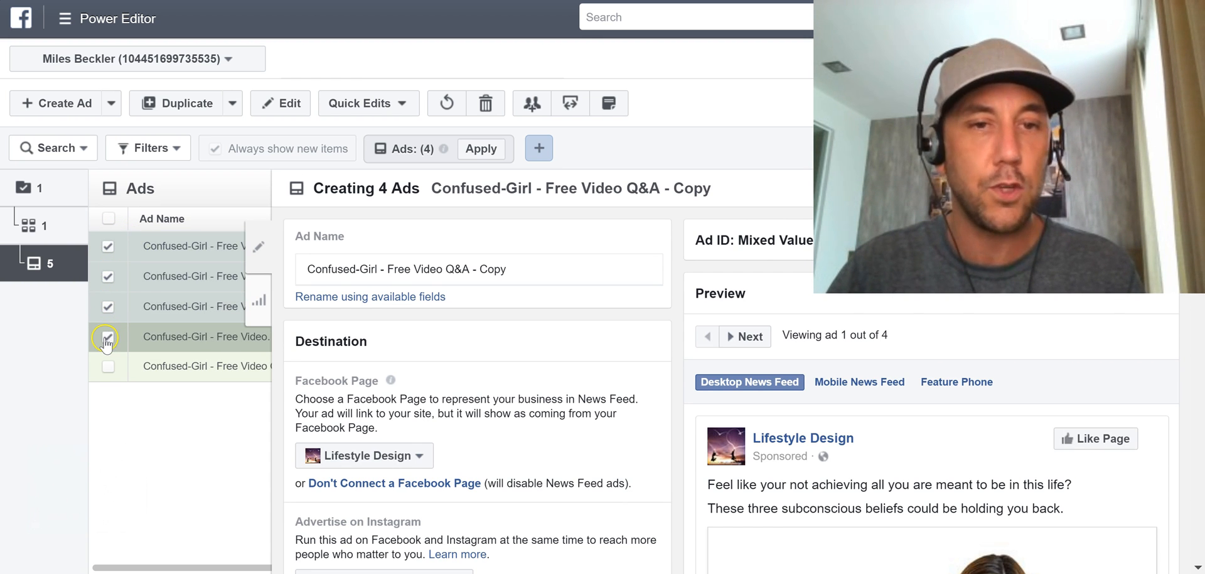
# - Deselect the ad copies to close bulk editing and list all five Confused-Girl ads
pyautogui.click(107, 336)
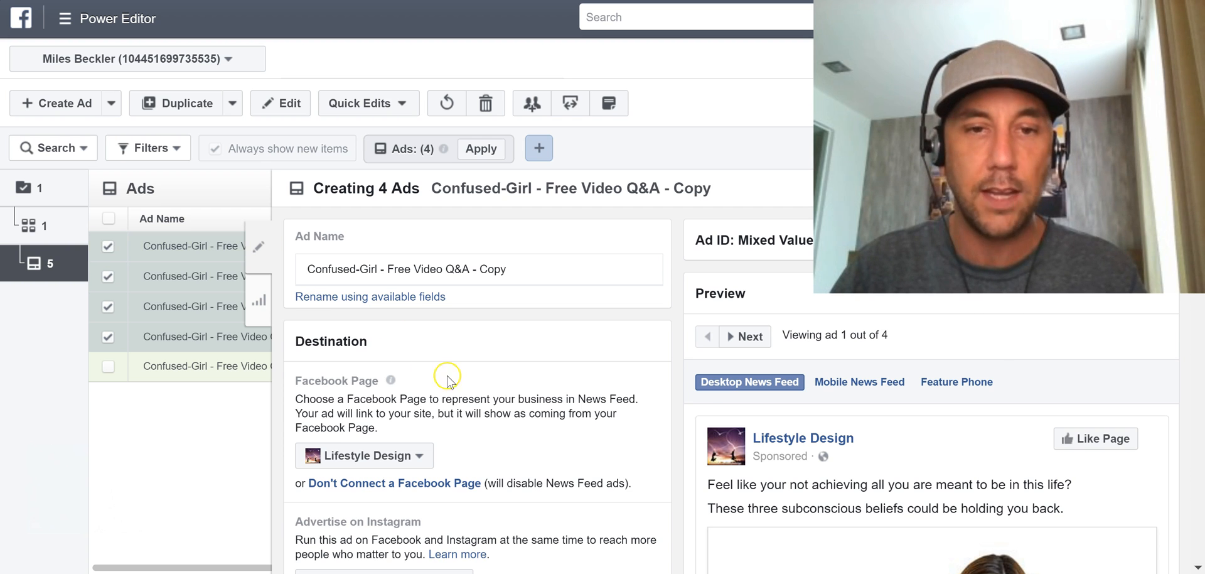
pyautogui.moveTo(612, 416)
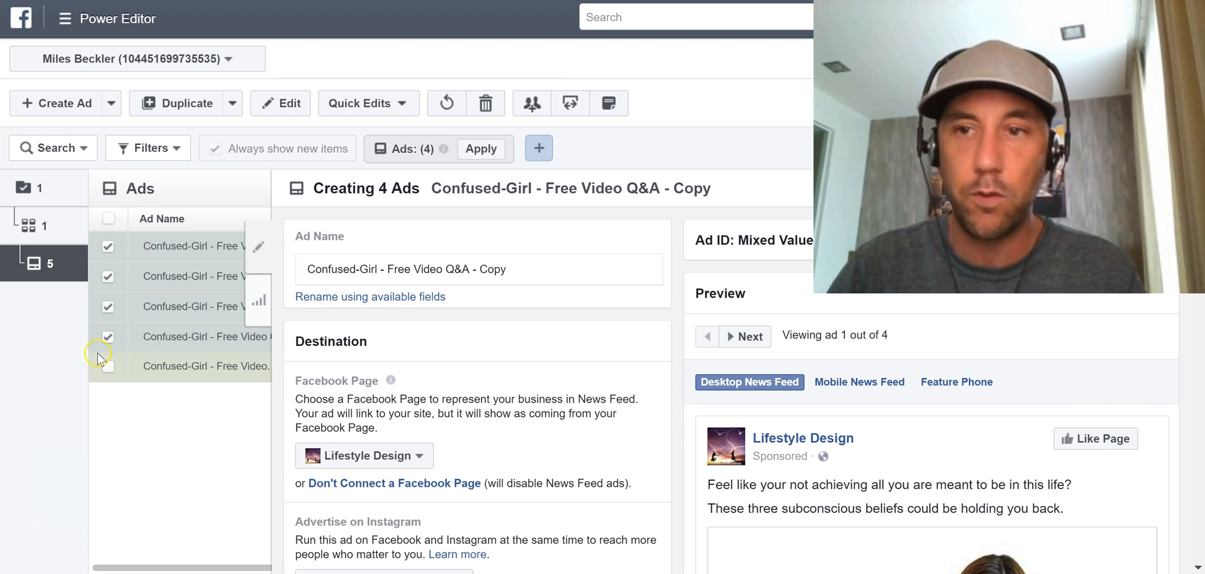
pyautogui.scroll(-3)
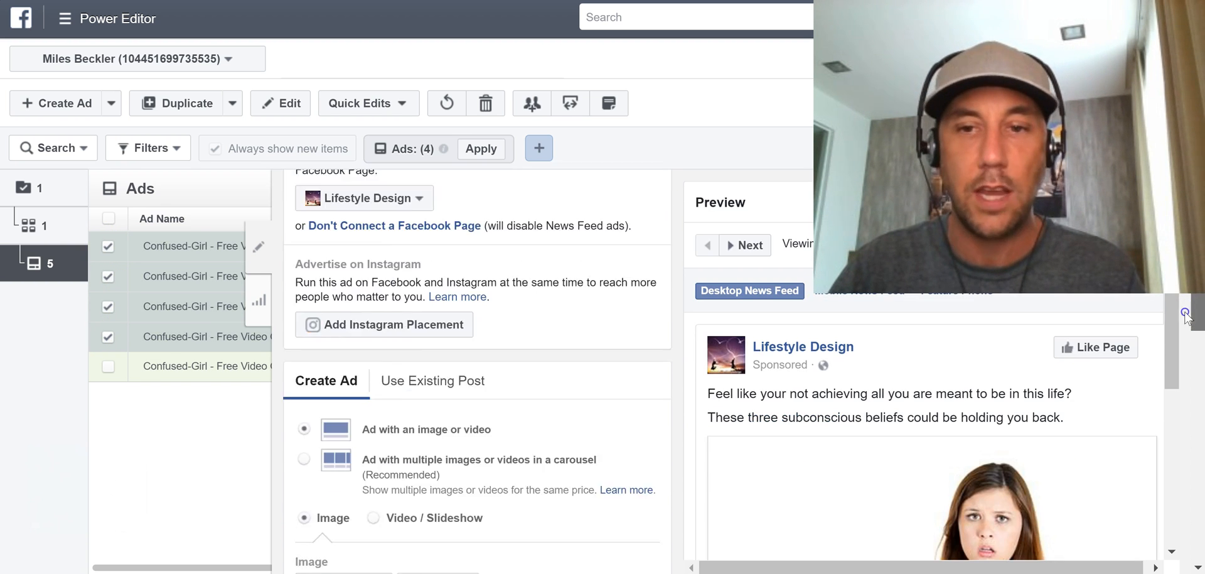
pyautogui.scroll(-3)
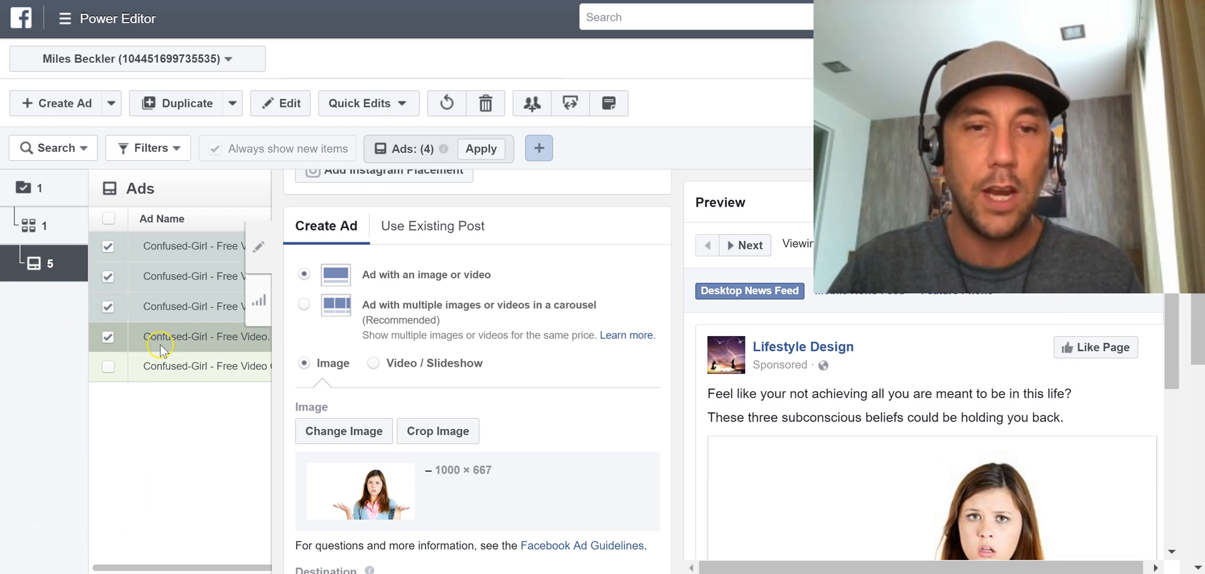
pyautogui.click(108, 305)
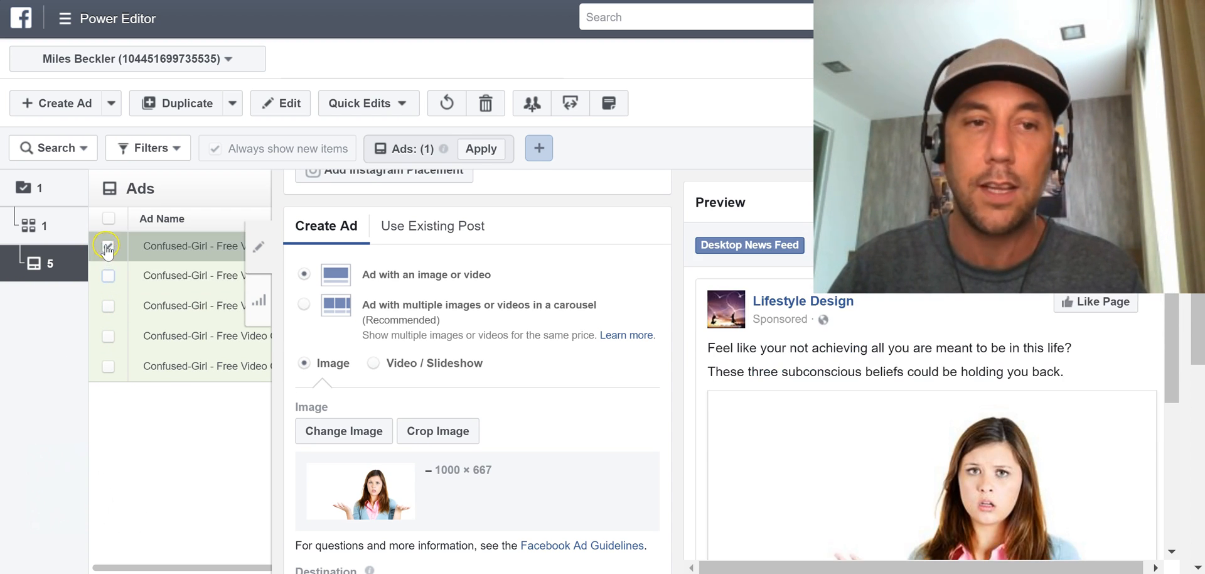
pyautogui.click(107, 246)
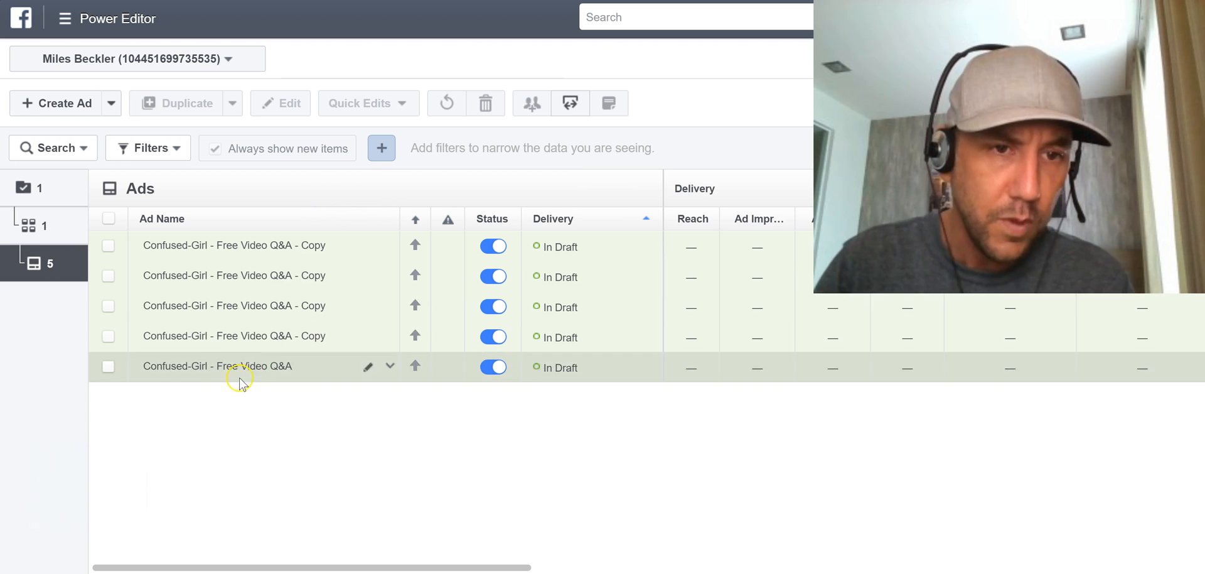
pyautogui.moveTo(155, 345)
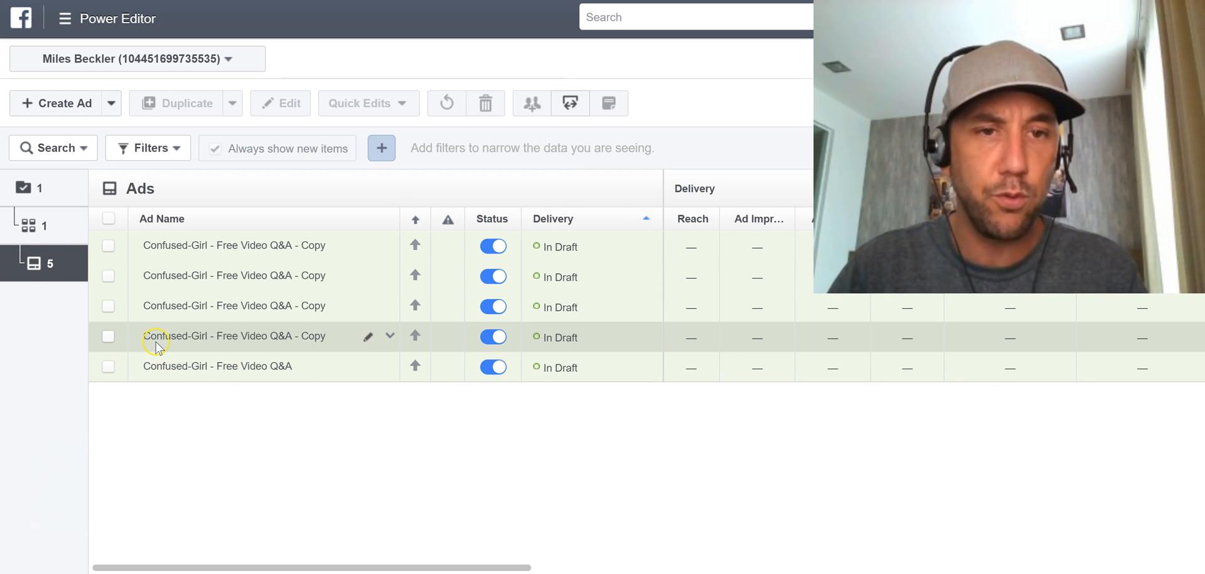
pyautogui.moveTo(194, 368)
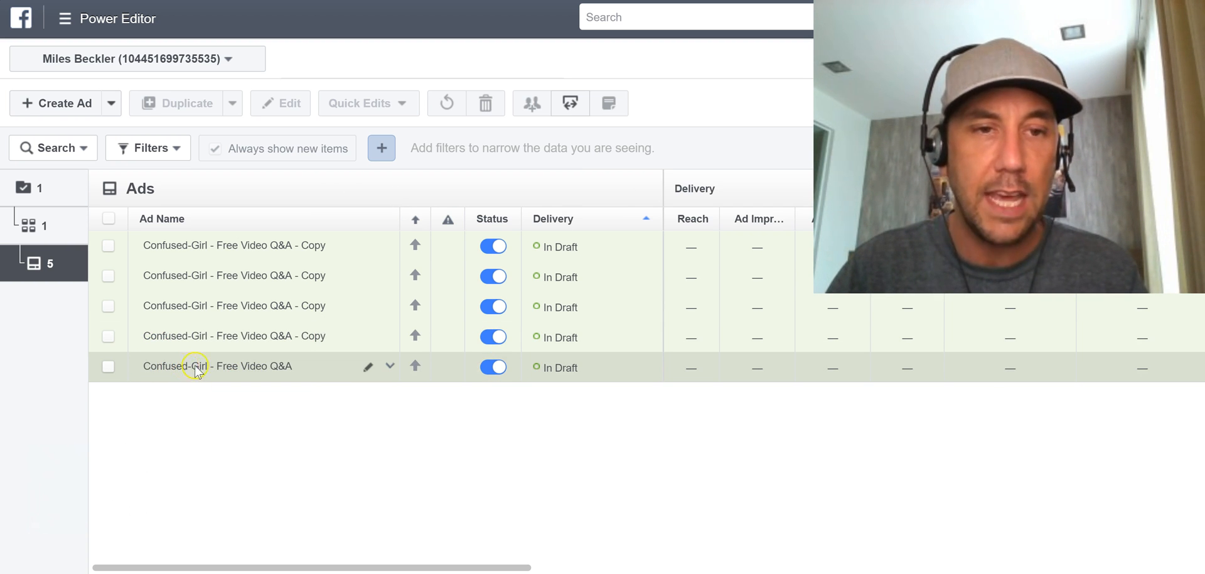
pyautogui.moveTo(335, 245)
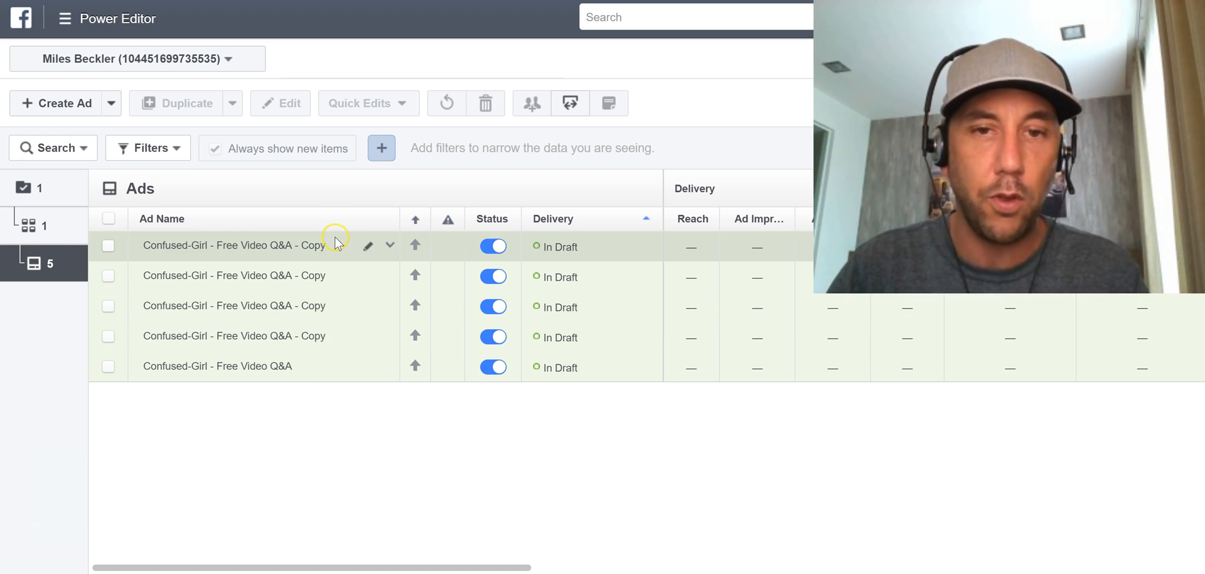
pyautogui.moveTo(204, 366)
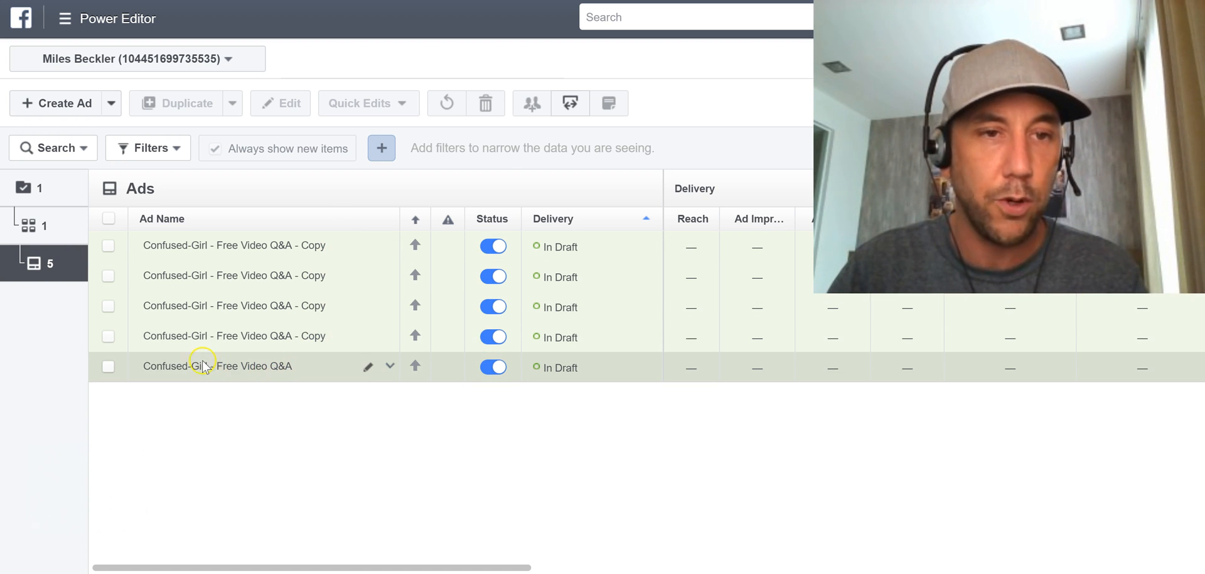
# - Give the fourth ad copy the 'Frustrated woman' stock photo of a woman slumped at a computer
pyautogui.click(108, 337)
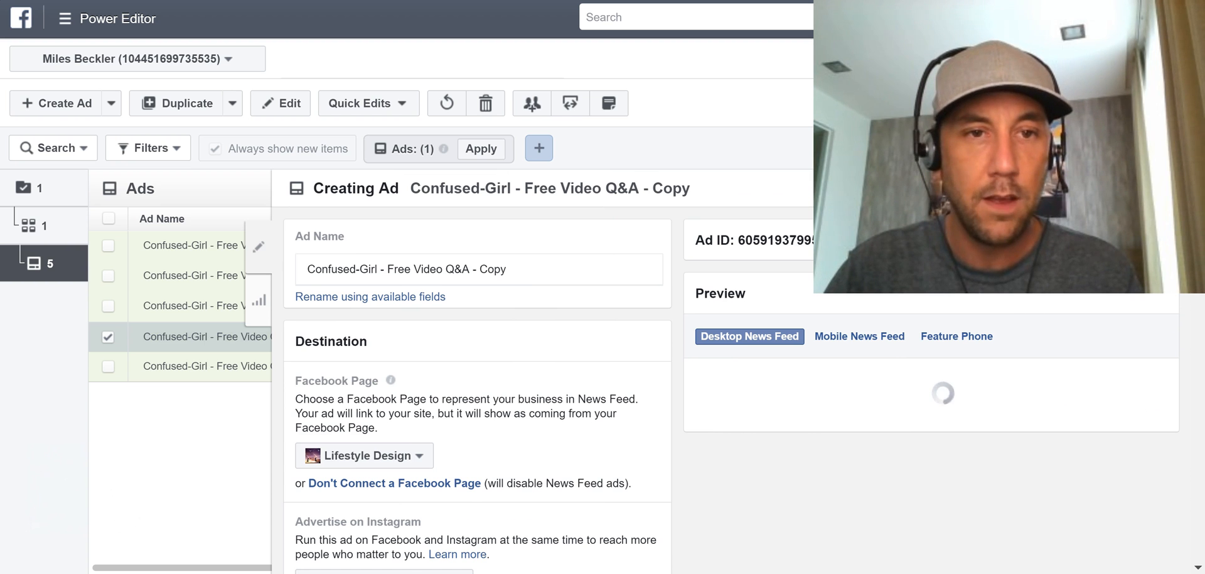
pyautogui.scroll(-3)
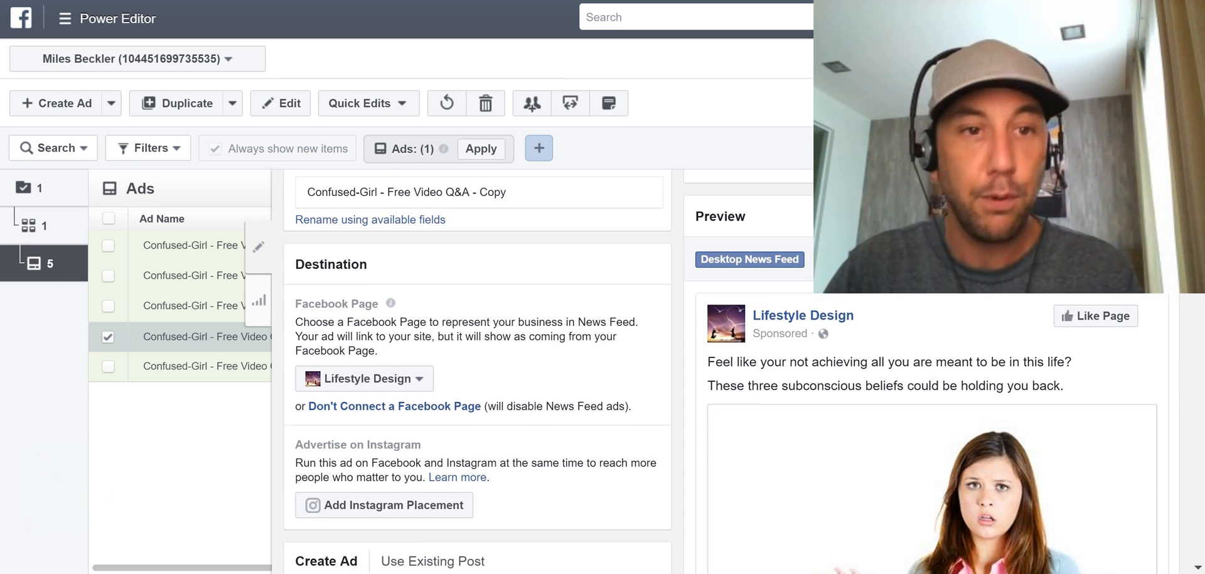
pyautogui.scroll(-3)
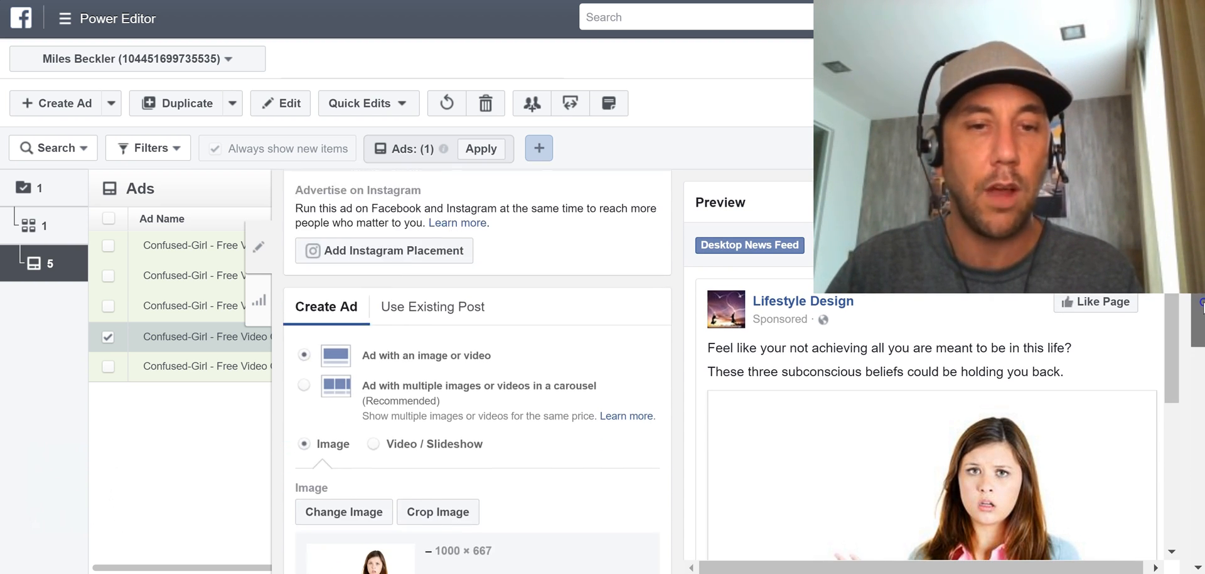
pyautogui.scroll(-3)
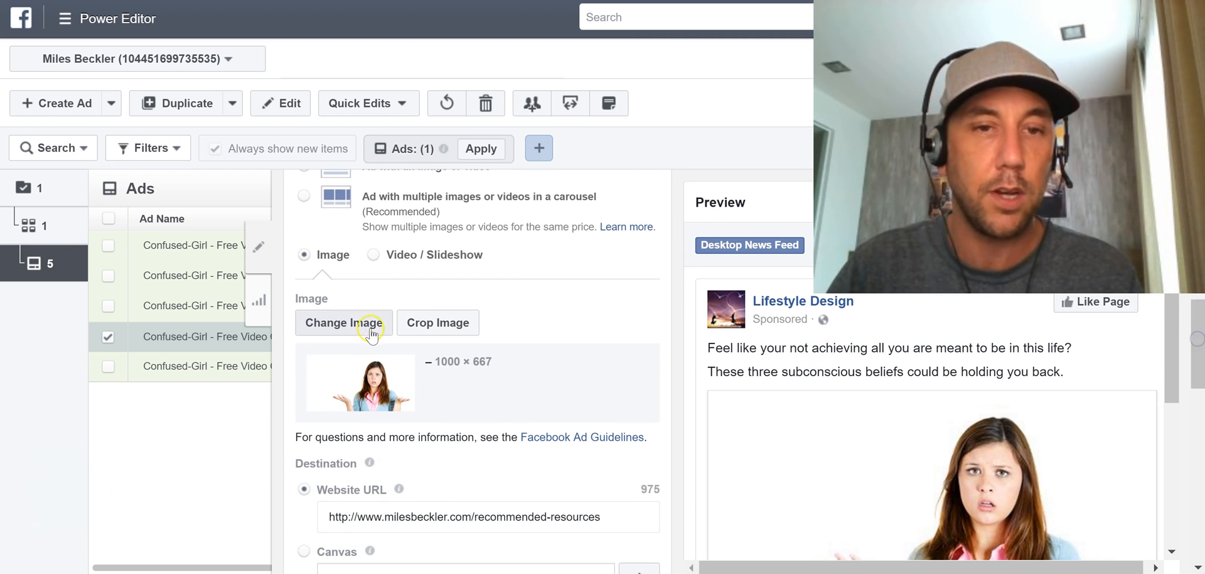
pyautogui.click(343, 322)
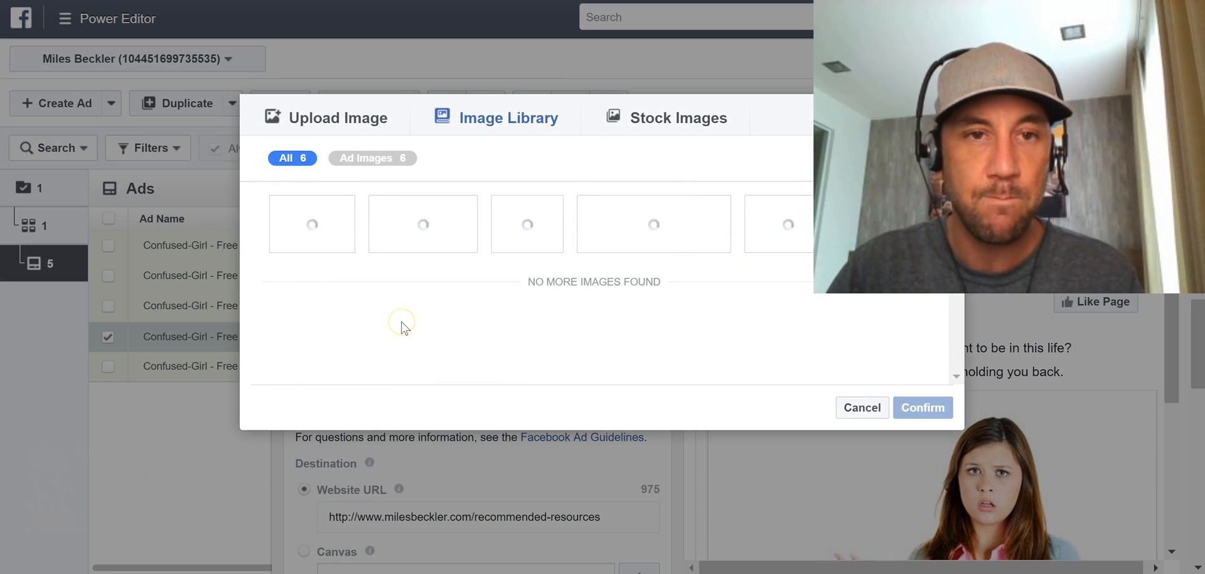
pyautogui.click(675, 117)
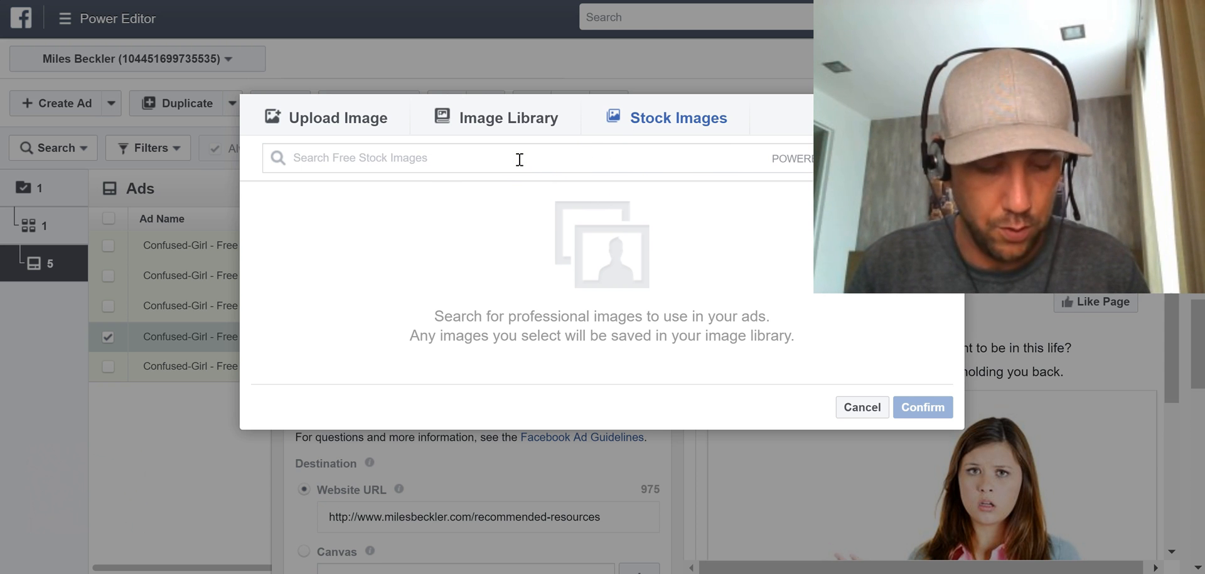
pyautogui.write('Frustrated woma')
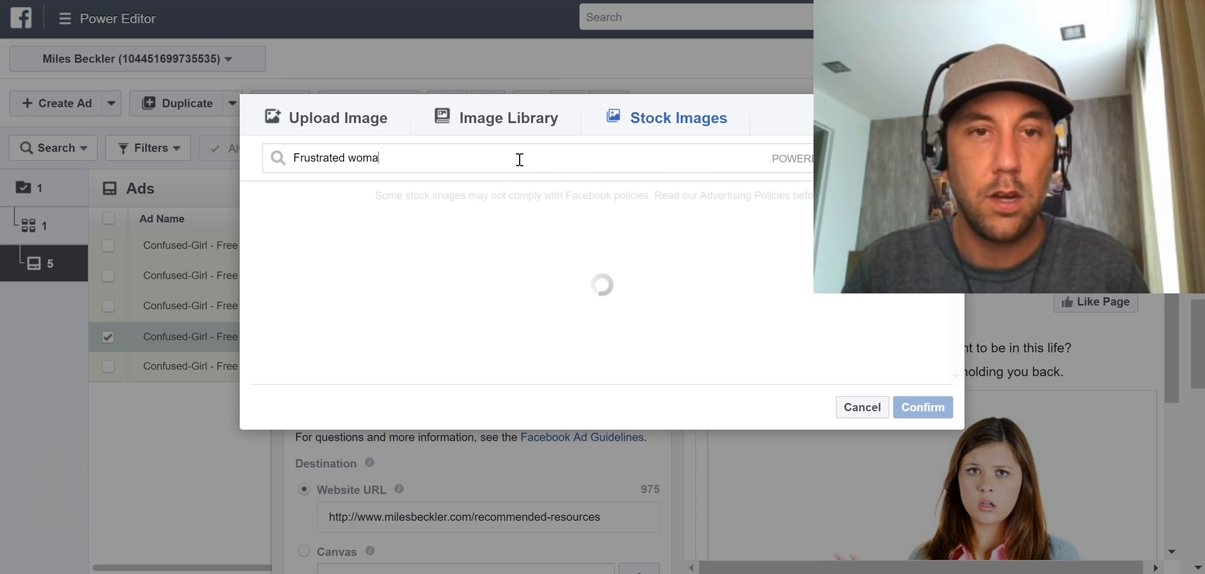
pyautogui.write('n')
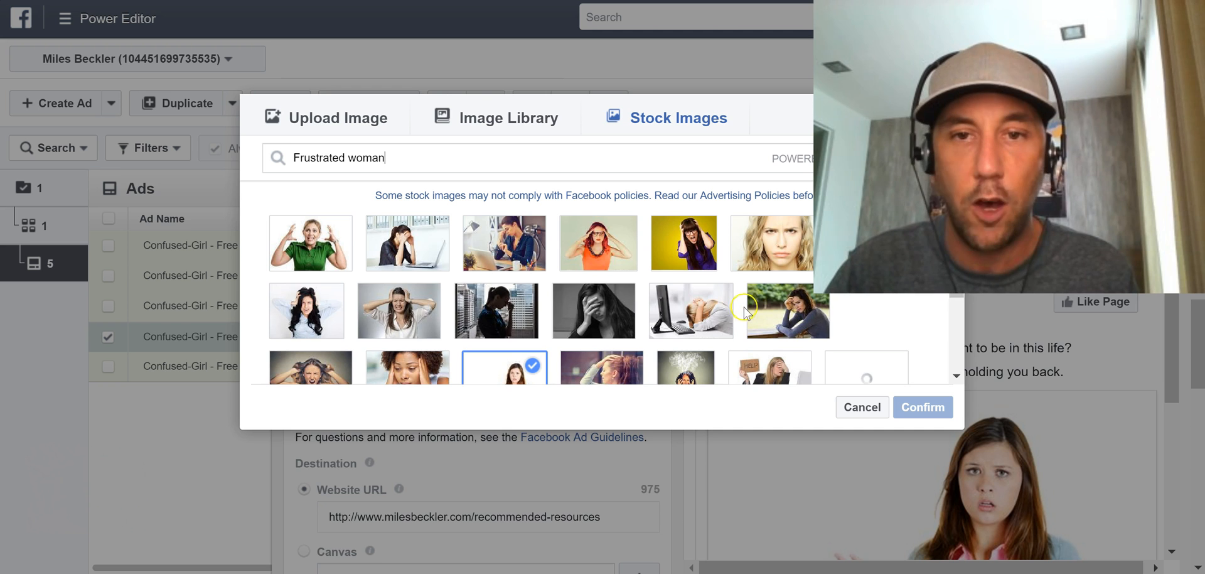
pyautogui.click(691, 311)
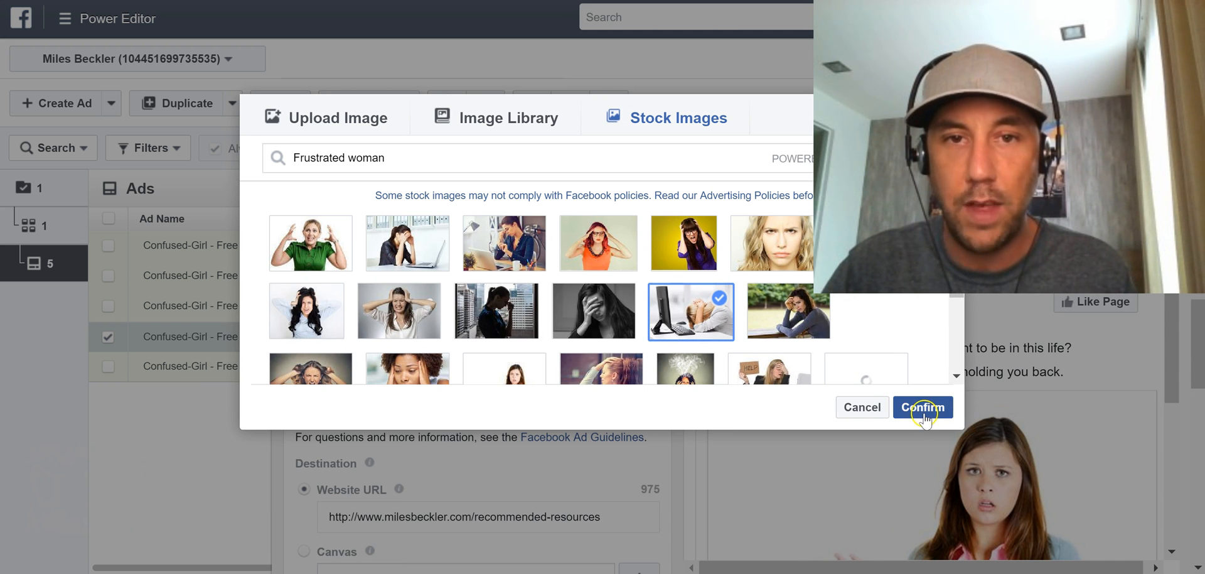
pyautogui.click(923, 407)
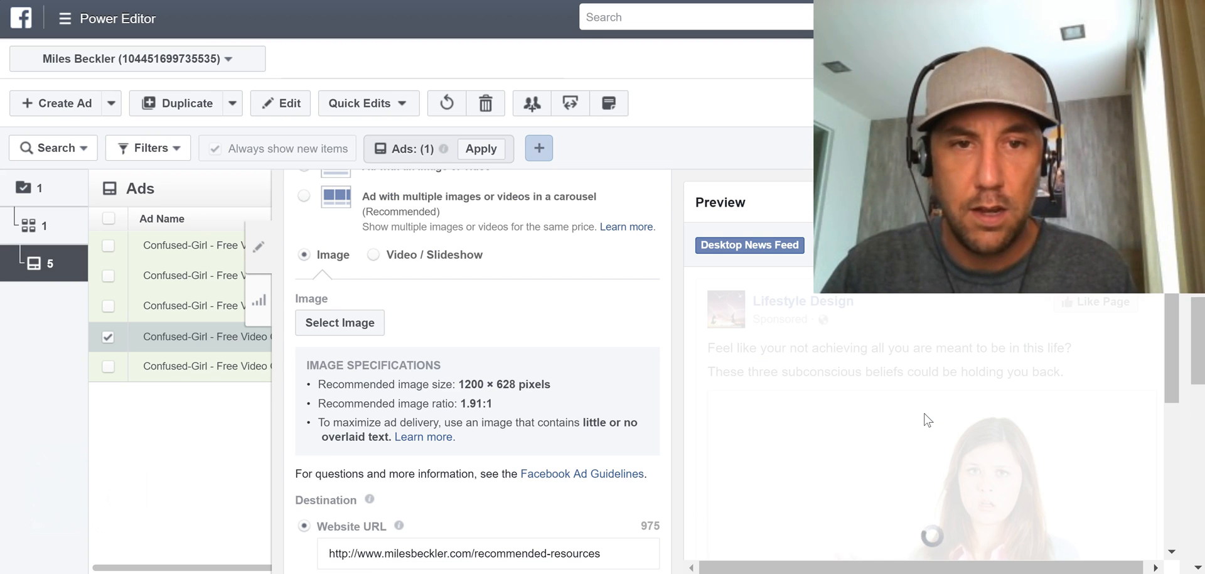
# - Replace 'Confused-Girl' with 'Head-Down-Computer' in the slumped-woman ad's name
pyautogui.click(339, 322)
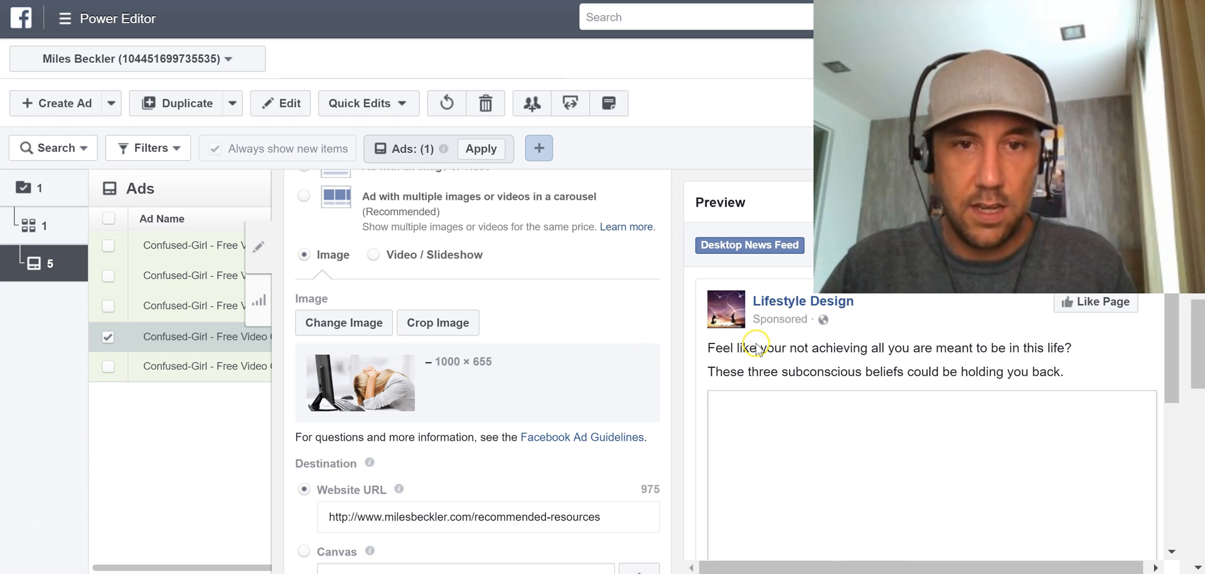
pyautogui.scroll(3)
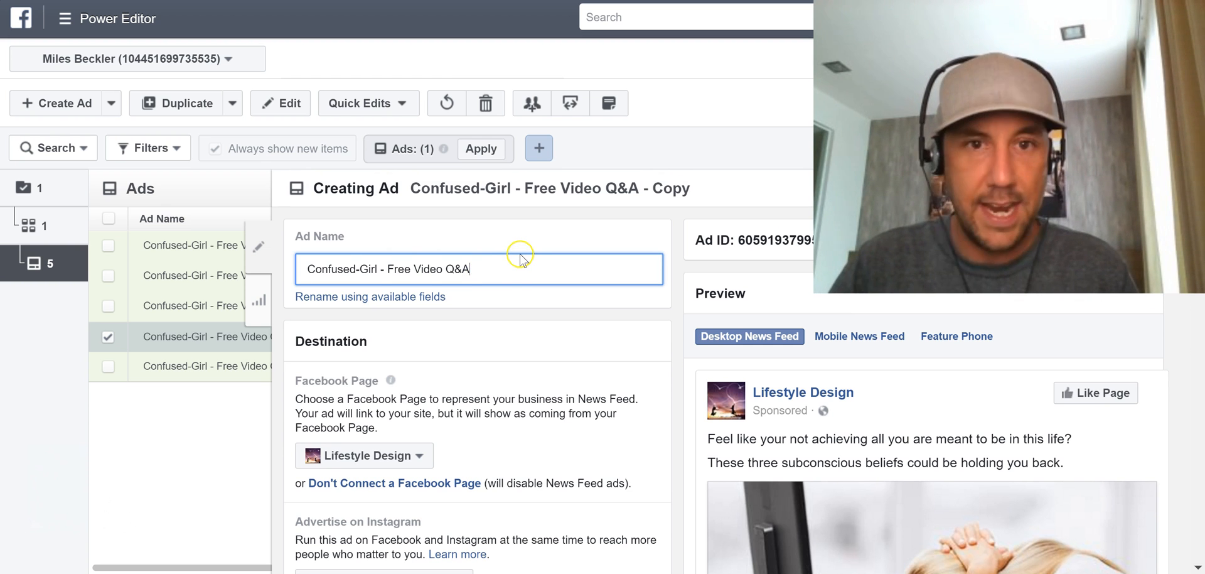
pyautogui.doubleClick(344, 269)
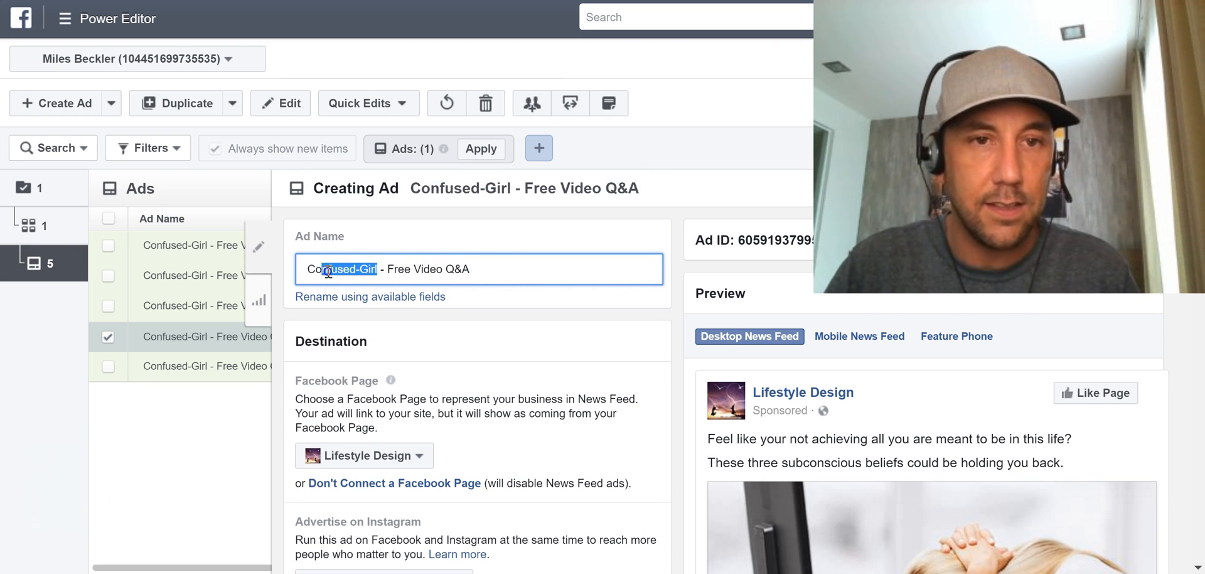
pyautogui.write('Head-')
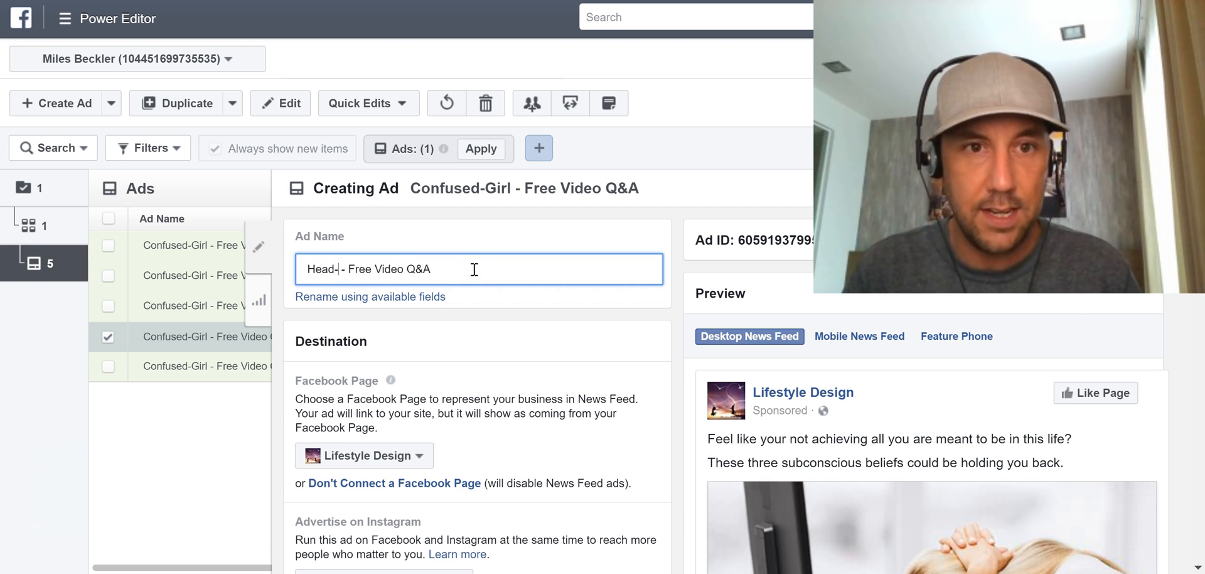
pyautogui.write('Down-Comp')
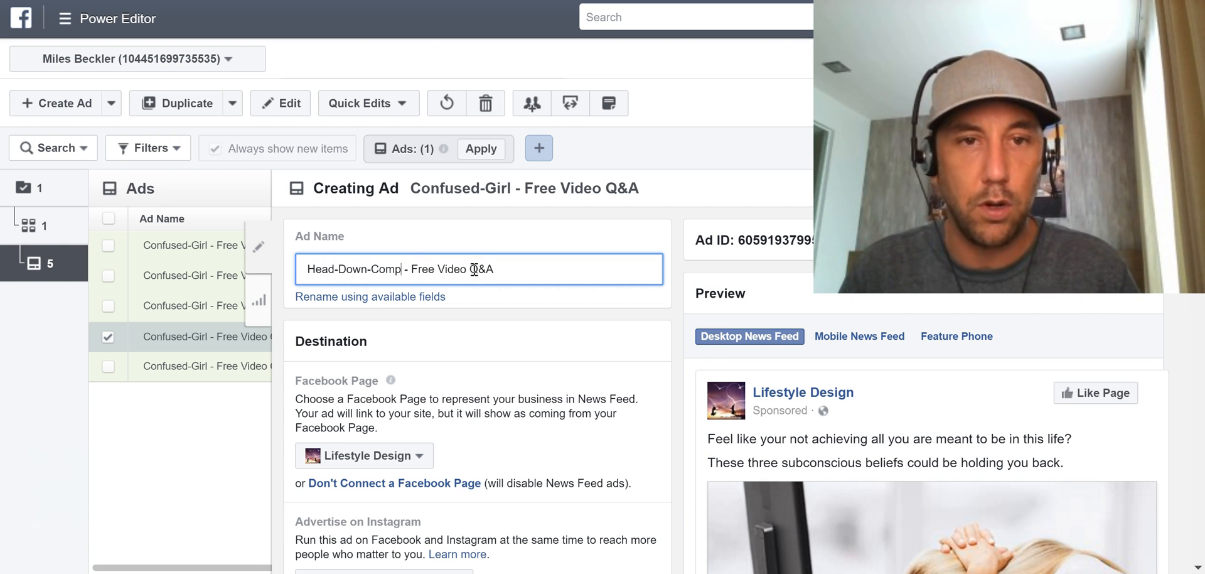
pyautogui.write('uter')
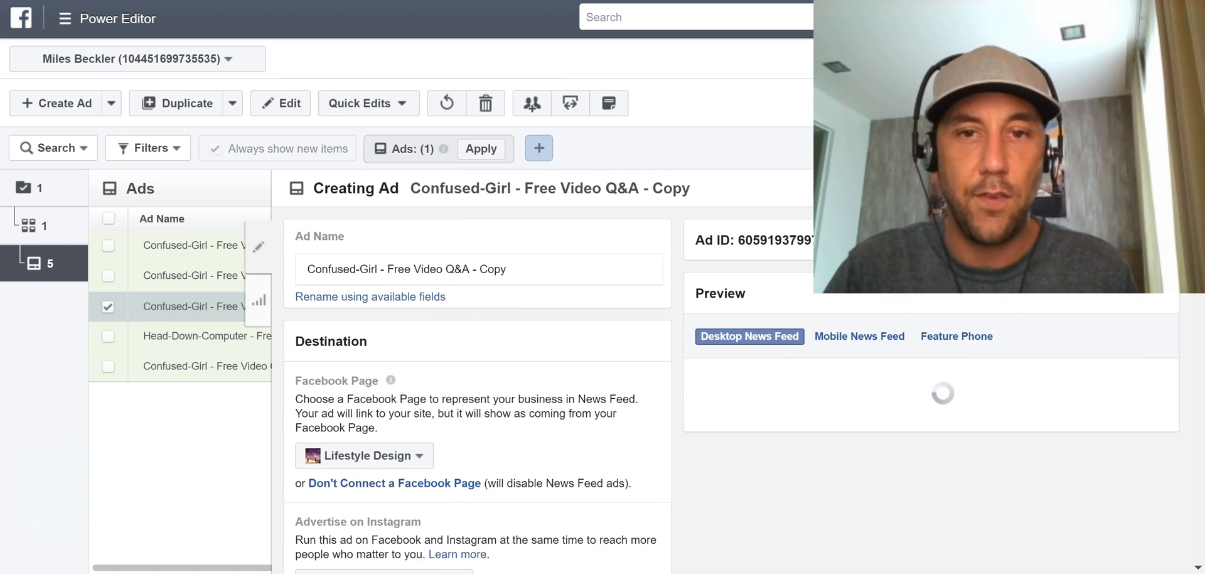
# - Give a copied ad the 'Frustrated man' laptop stock photo and name it 'Frustrated Man Lapotp'
pyautogui.scroll(-3)
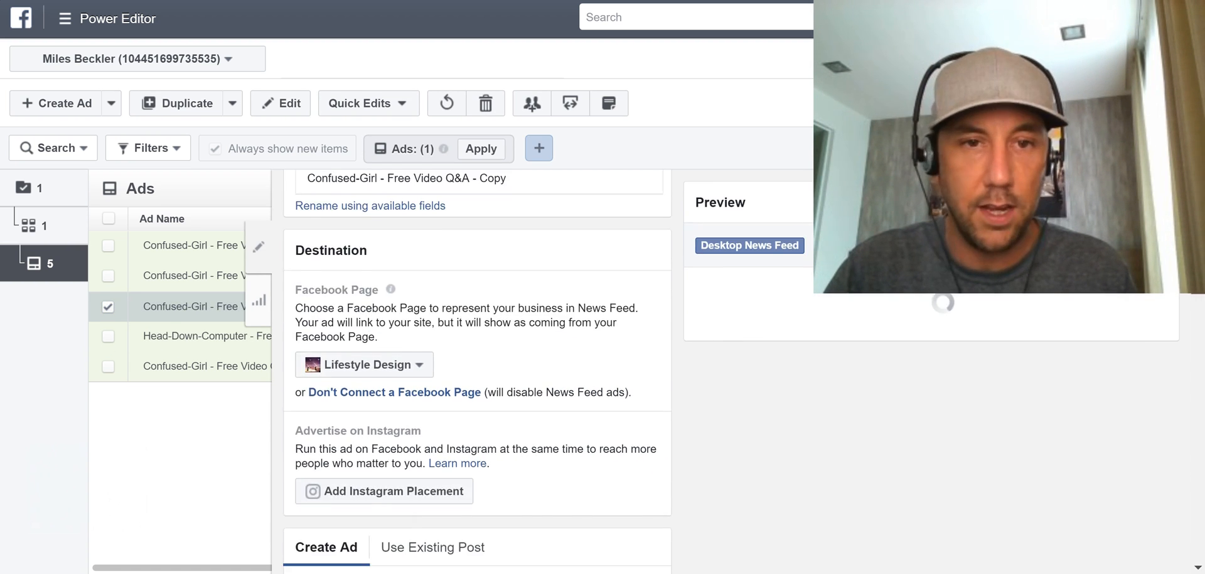
pyautogui.scroll(-3)
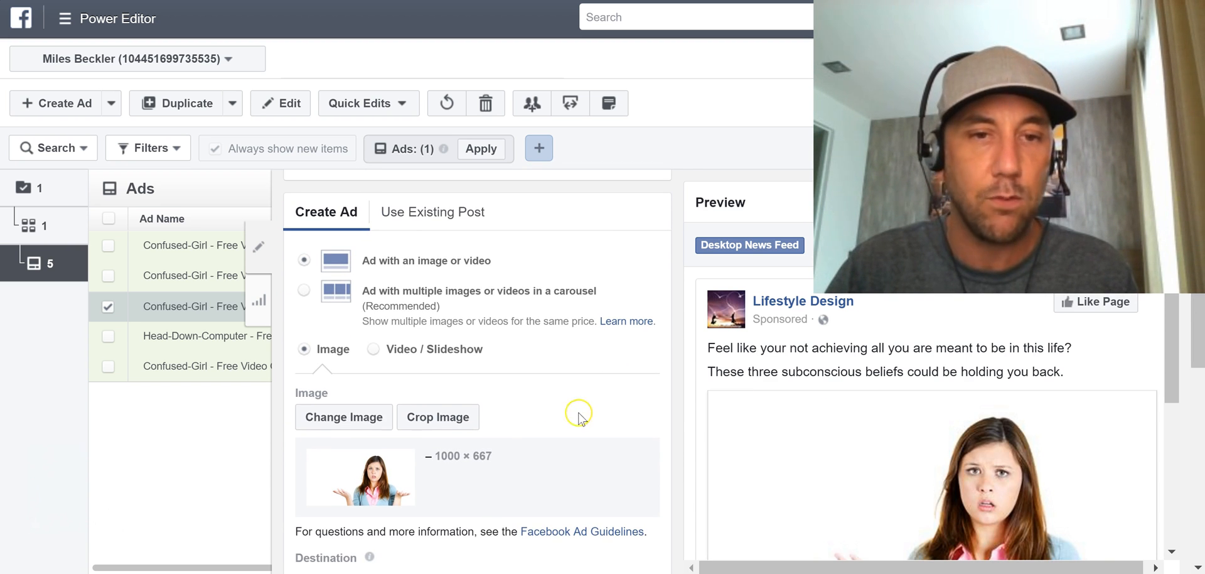
pyautogui.click(344, 416)
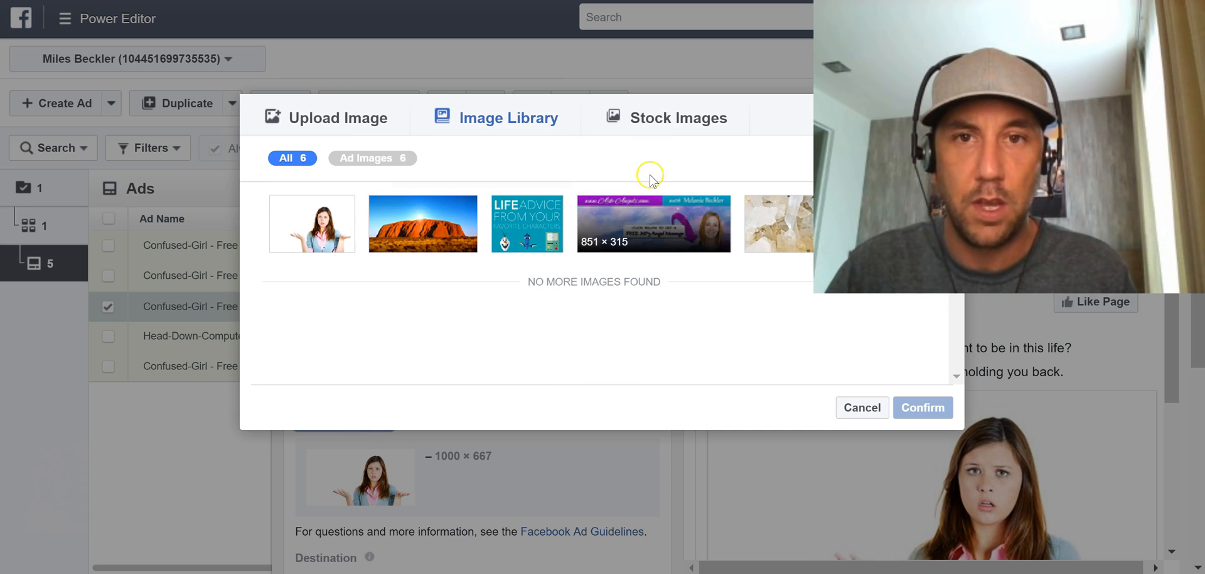
pyautogui.click(678, 117)
pyautogui.write('Fru')
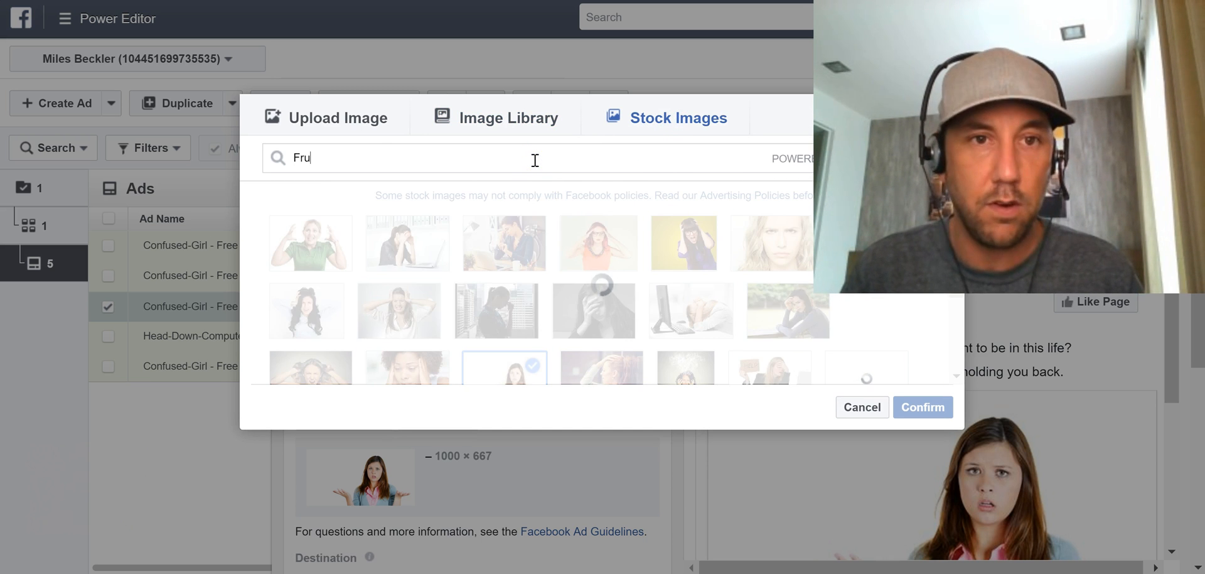
pyautogui.write('strated man')
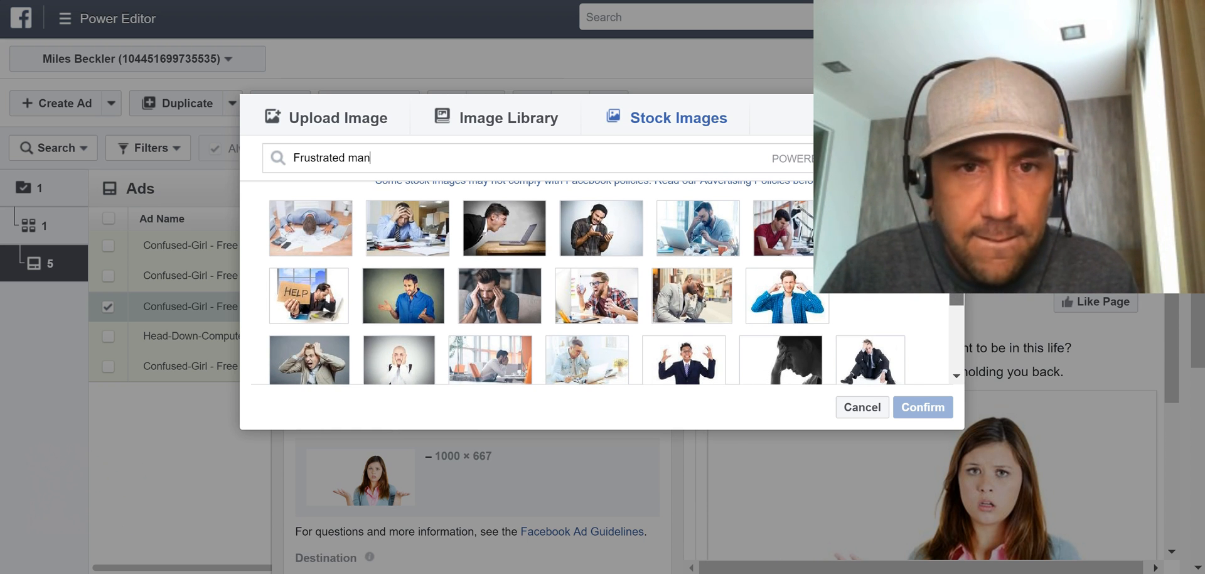
pyautogui.scroll(-3)
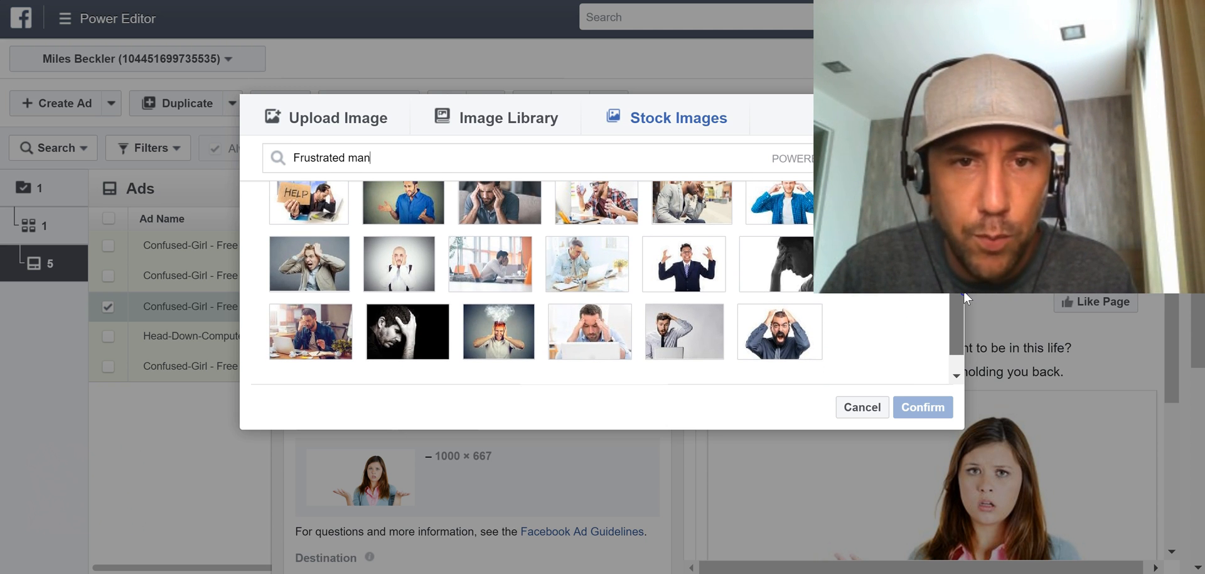
pyautogui.click(695, 242)
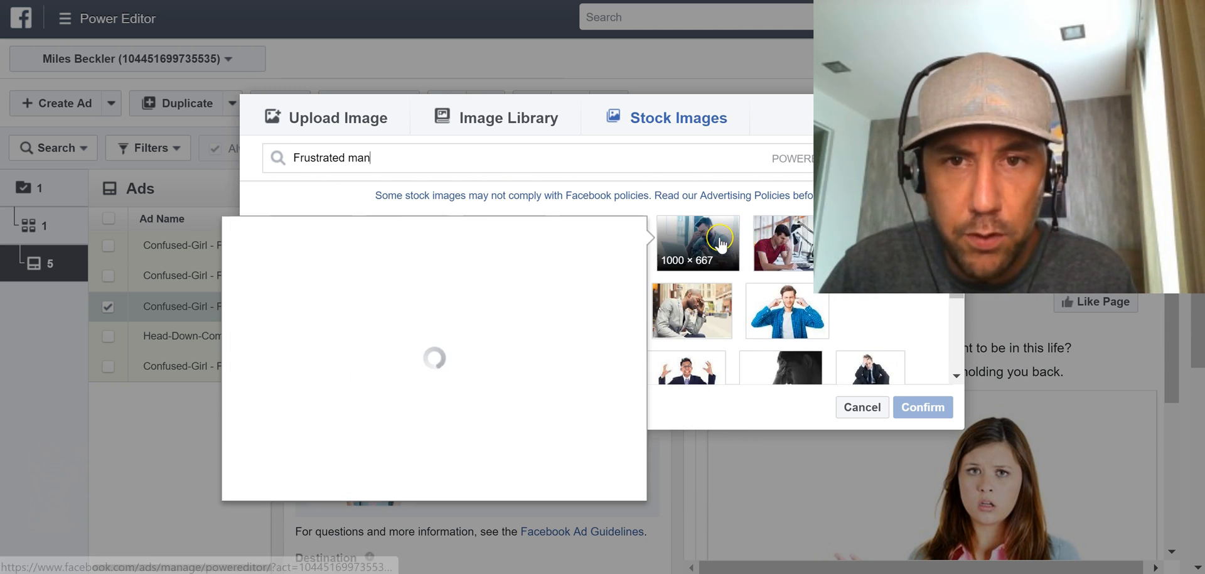
pyautogui.click(696, 243)
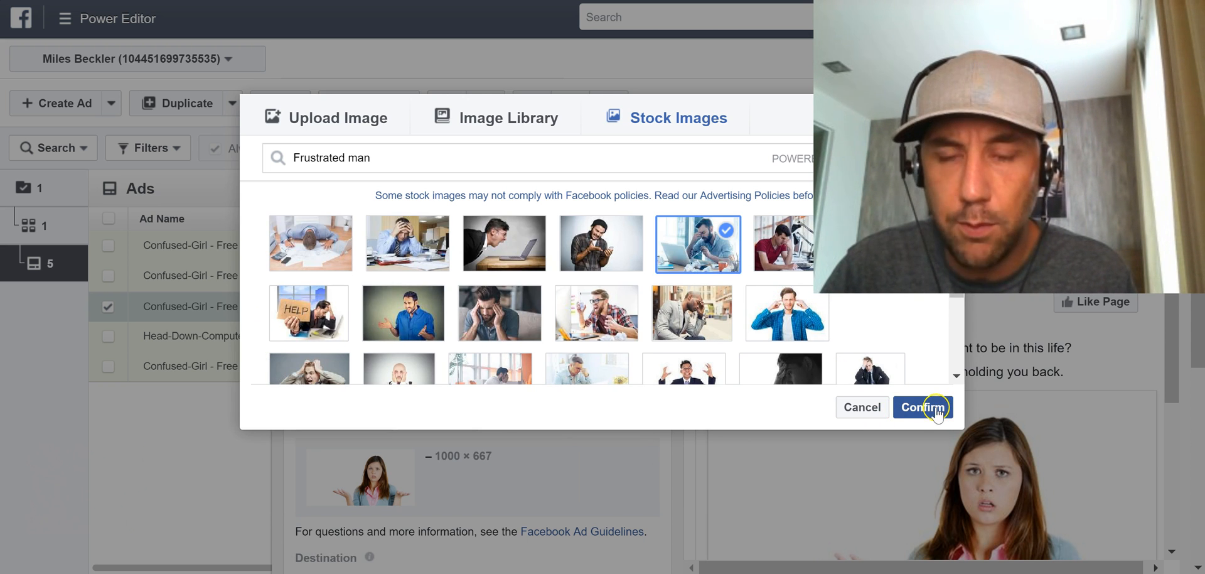
pyautogui.click(922, 406)
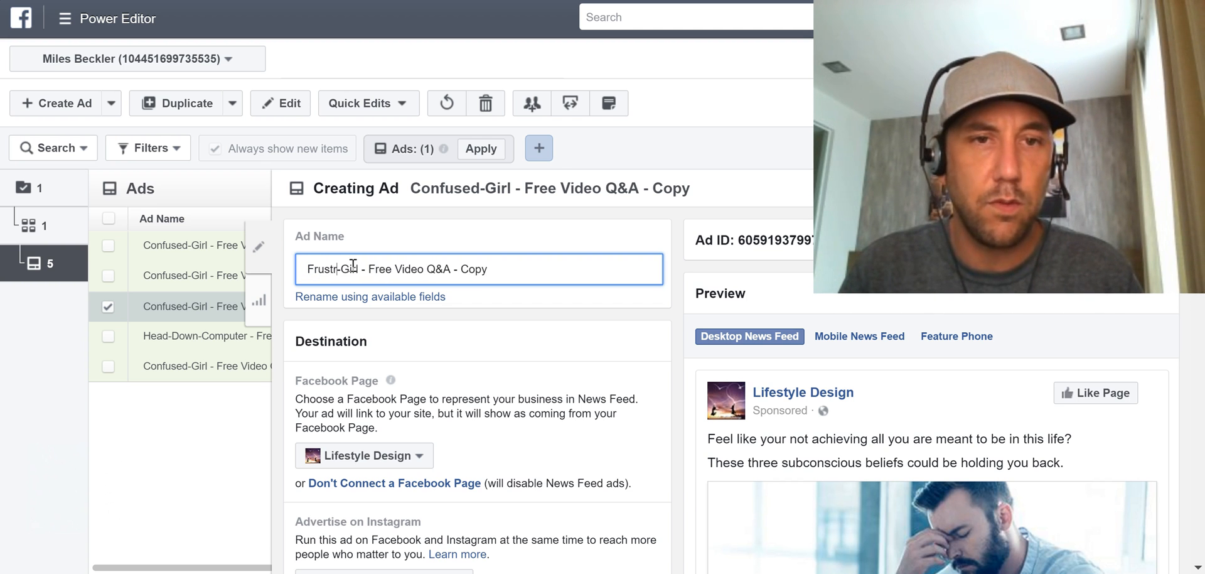
pyautogui.write('Frustrated Man Lapotp')
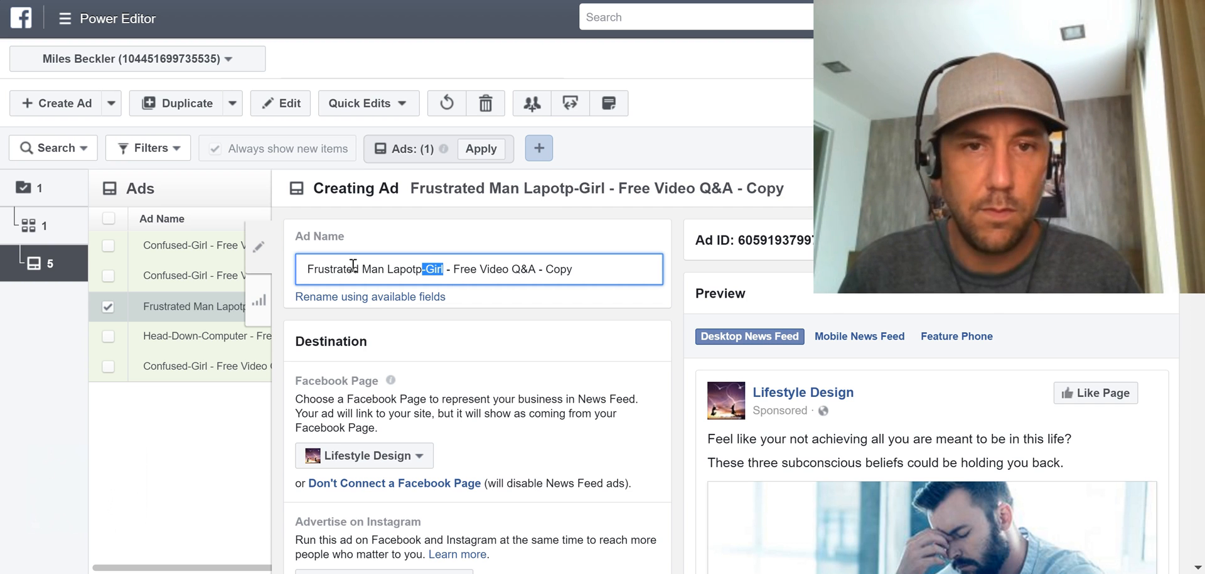
pyautogui.press('Backspace')
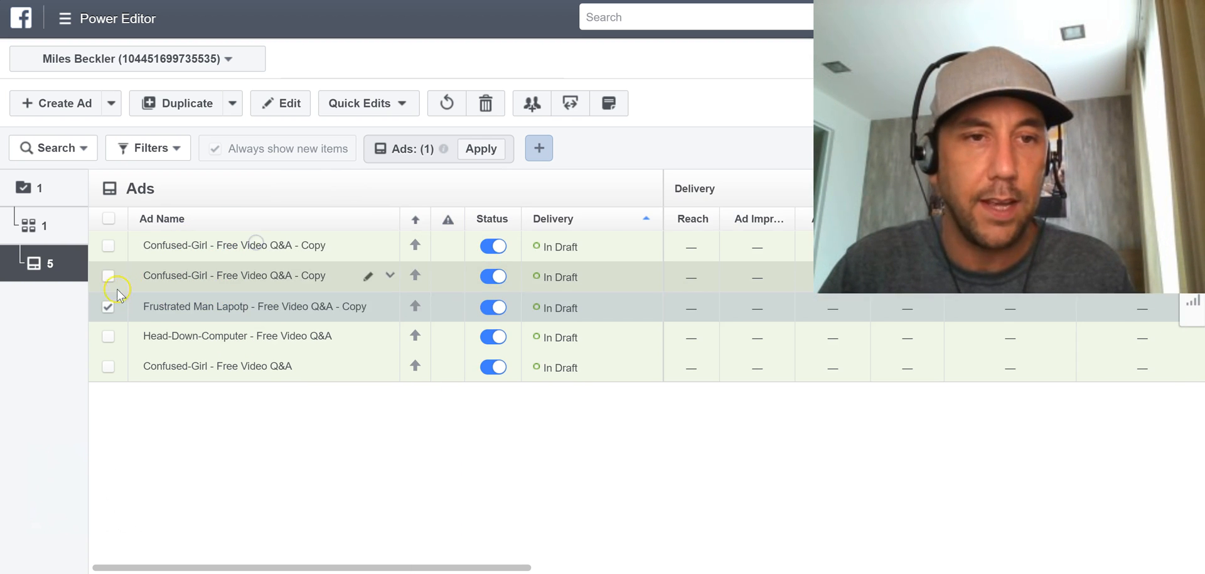
pyautogui.moveTo(48, 310)
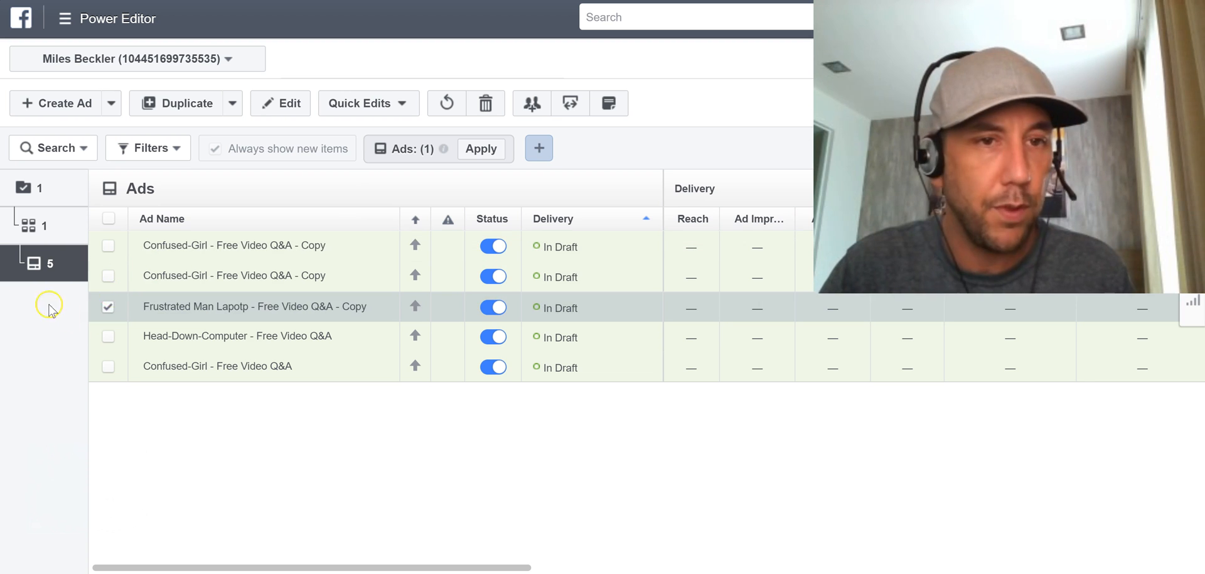
# - Drop the ' - Copy' suffix from the Frustrated Man Lapotp ad's name in the ads table
pyautogui.click(108, 306)
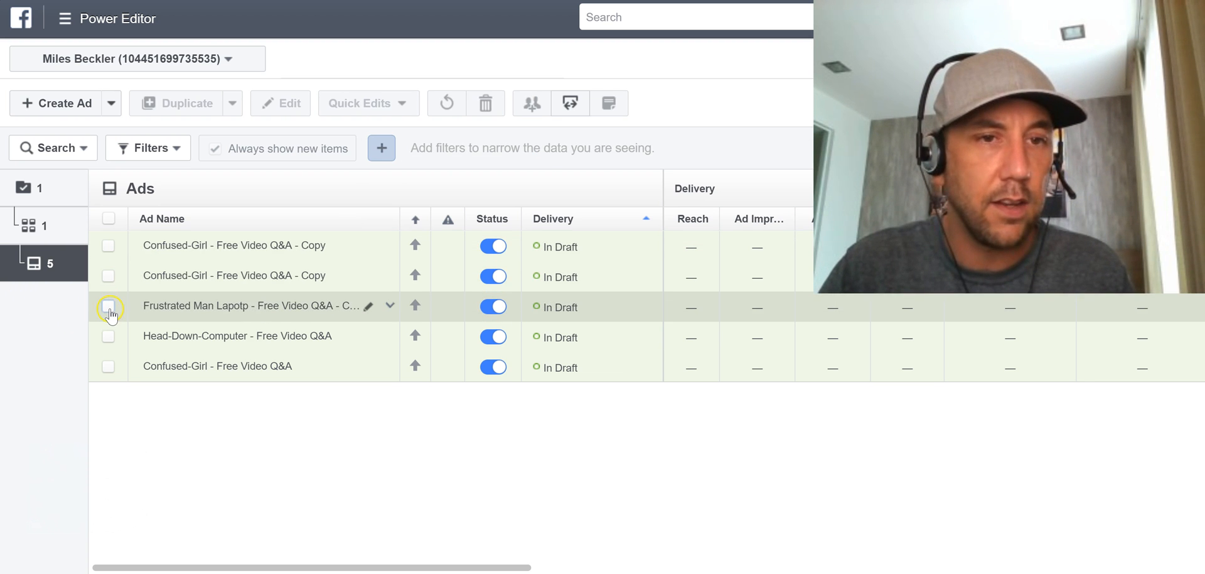
pyautogui.moveTo(347, 306)
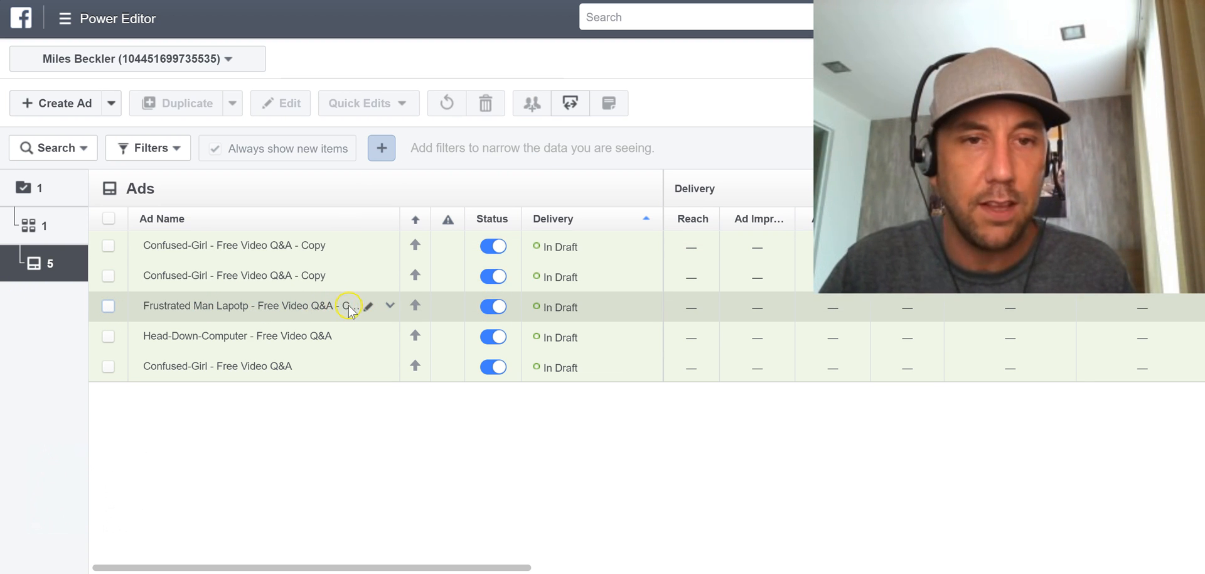
pyautogui.doubleClick(234, 307)
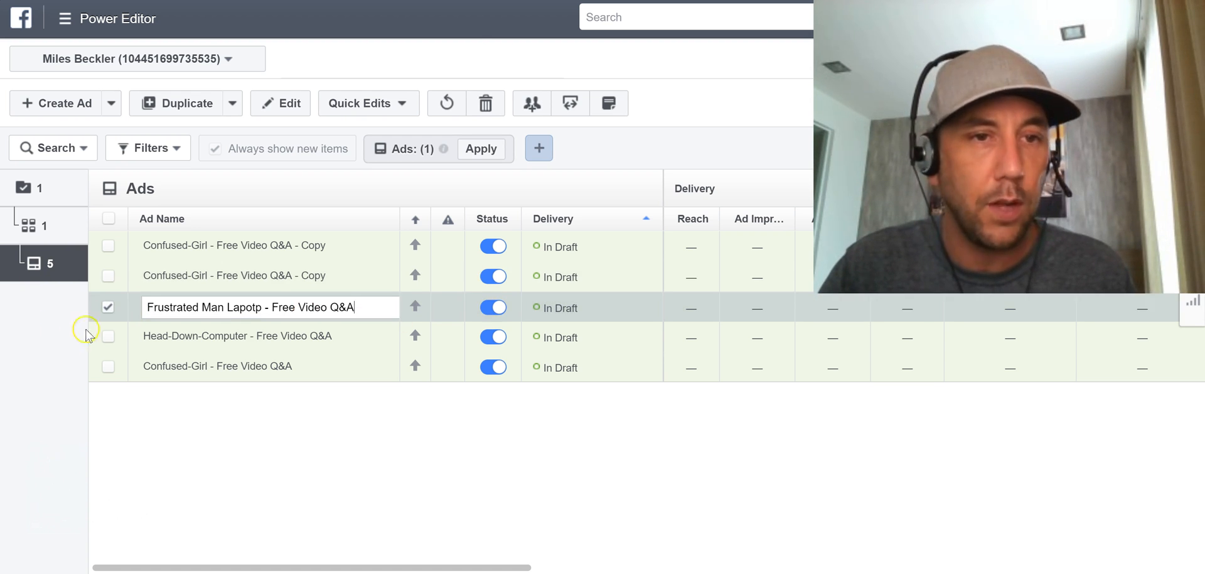
pyautogui.click(108, 307)
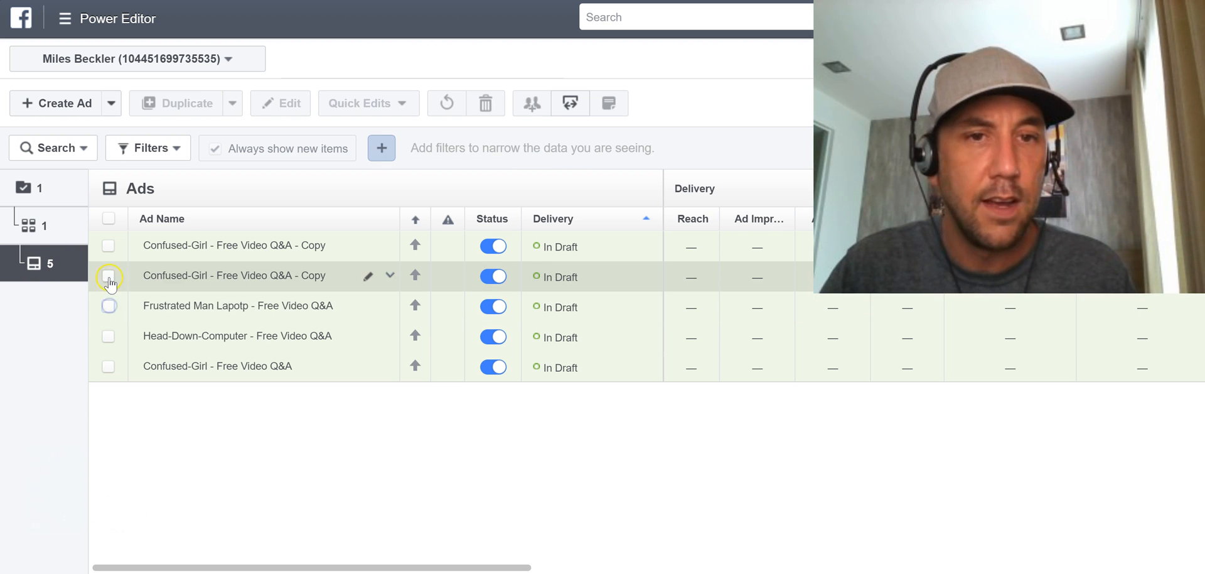
pyautogui.click(109, 276)
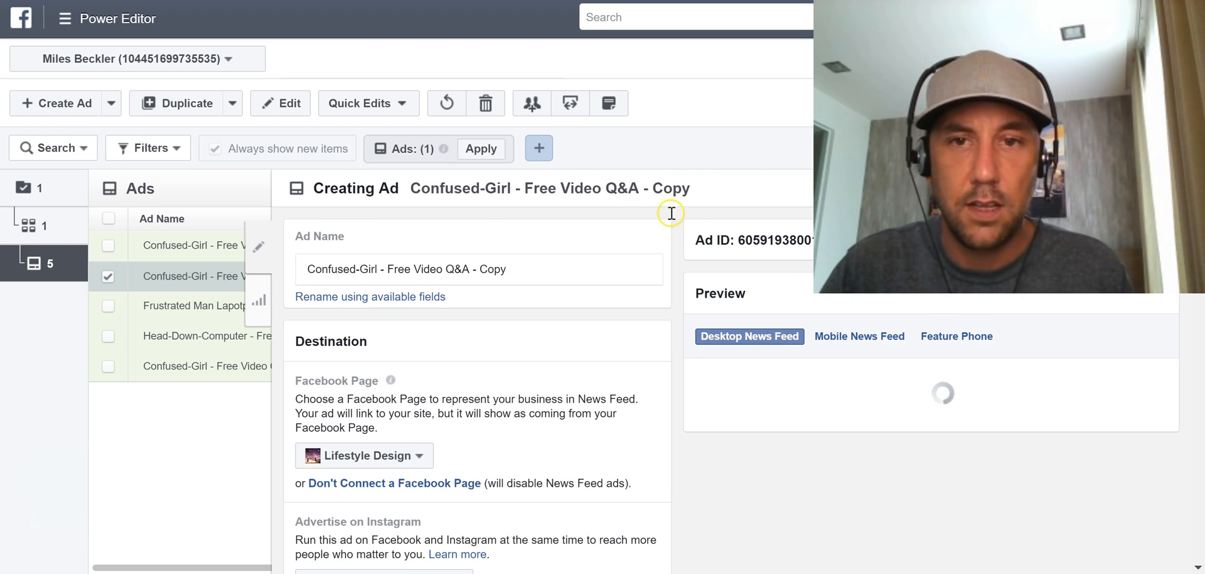
# - Replace this copy's image with the 'Confused man' stock photo of a head-scratching man
pyautogui.scroll(-3)
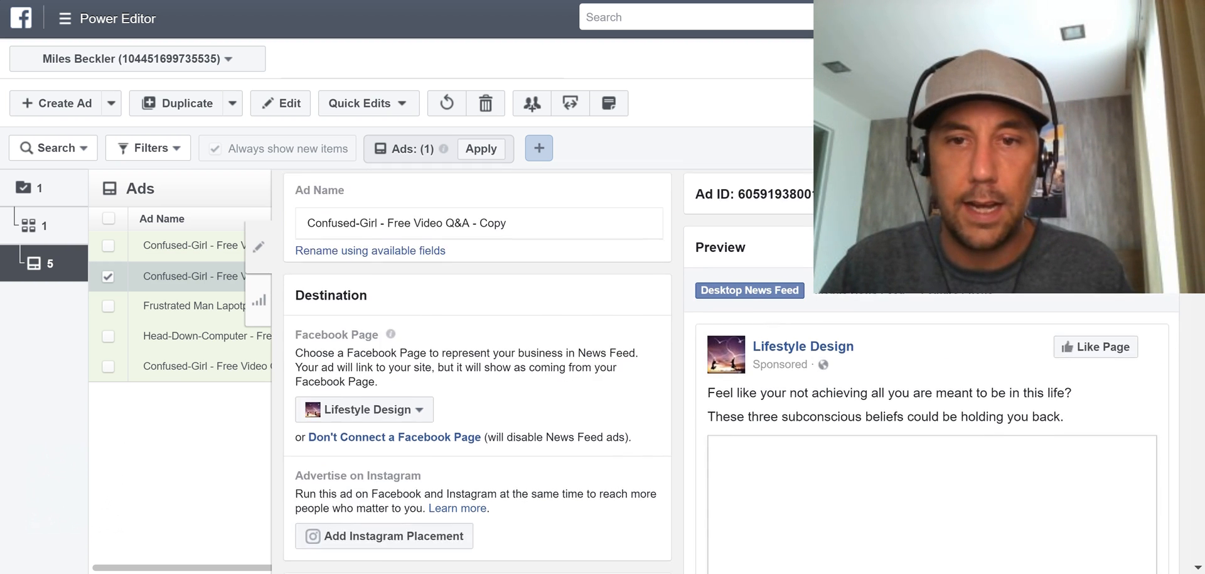
pyautogui.scroll(-3)
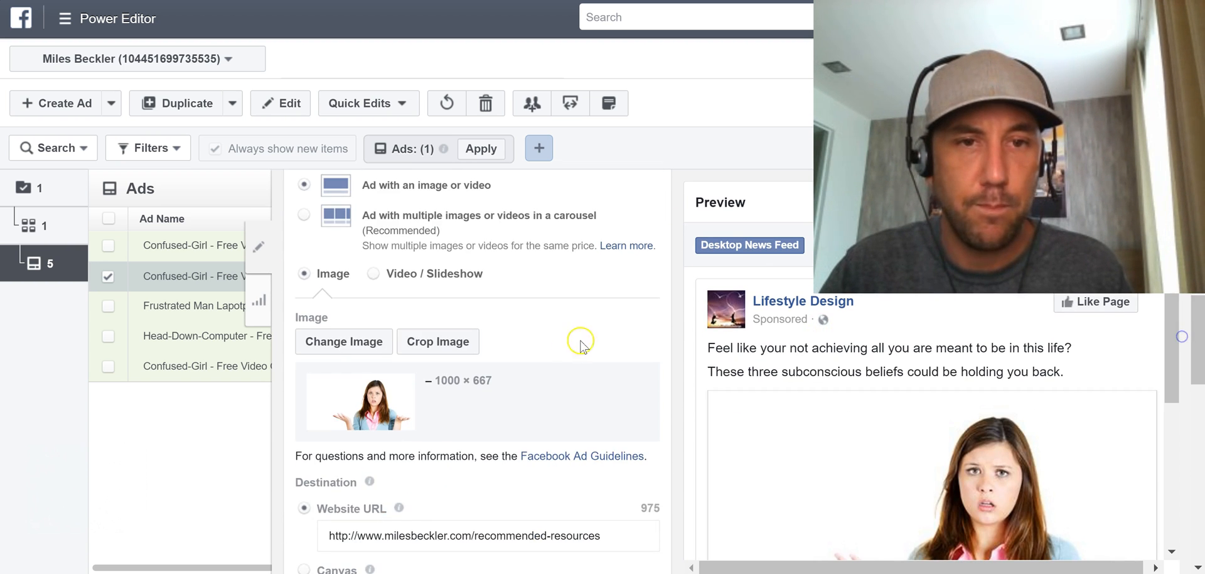
pyautogui.click(343, 341)
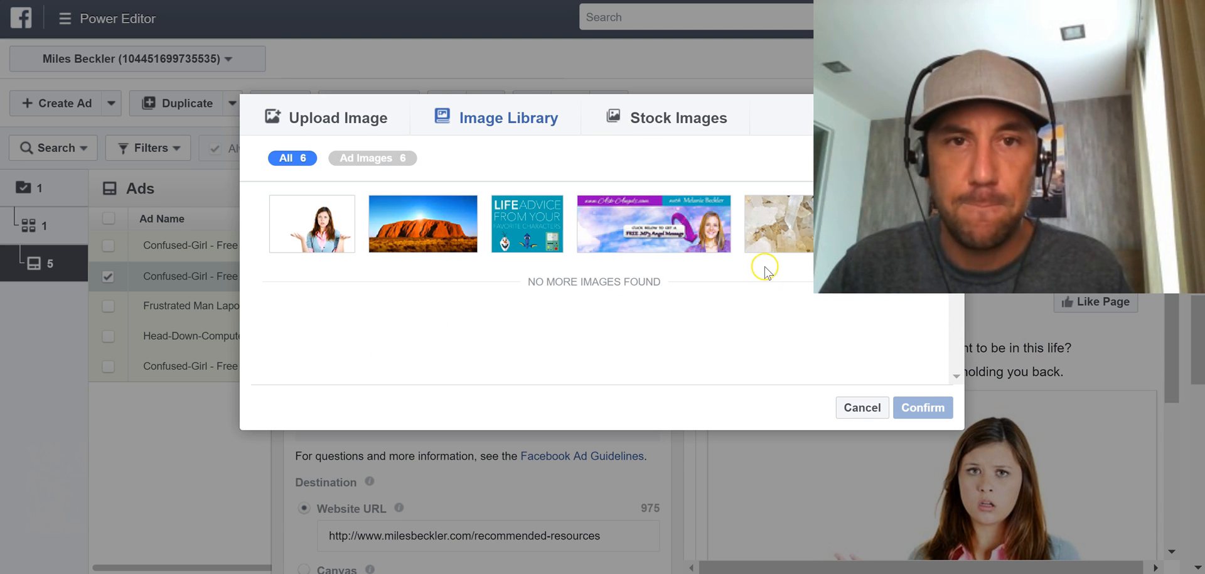
pyautogui.click(678, 117)
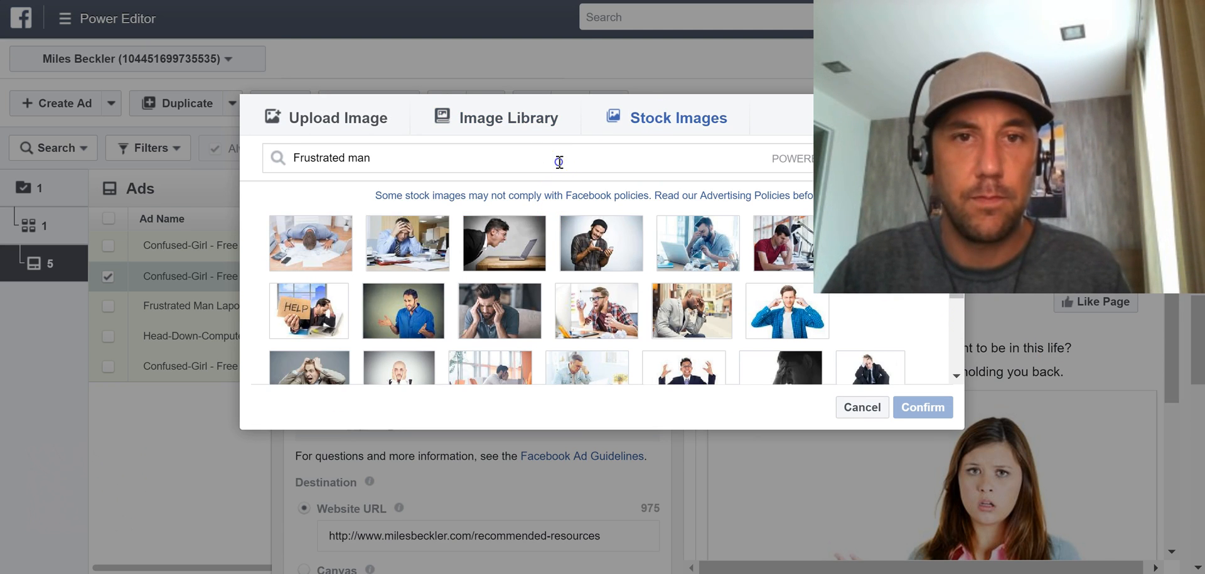
pyautogui.write('Con')
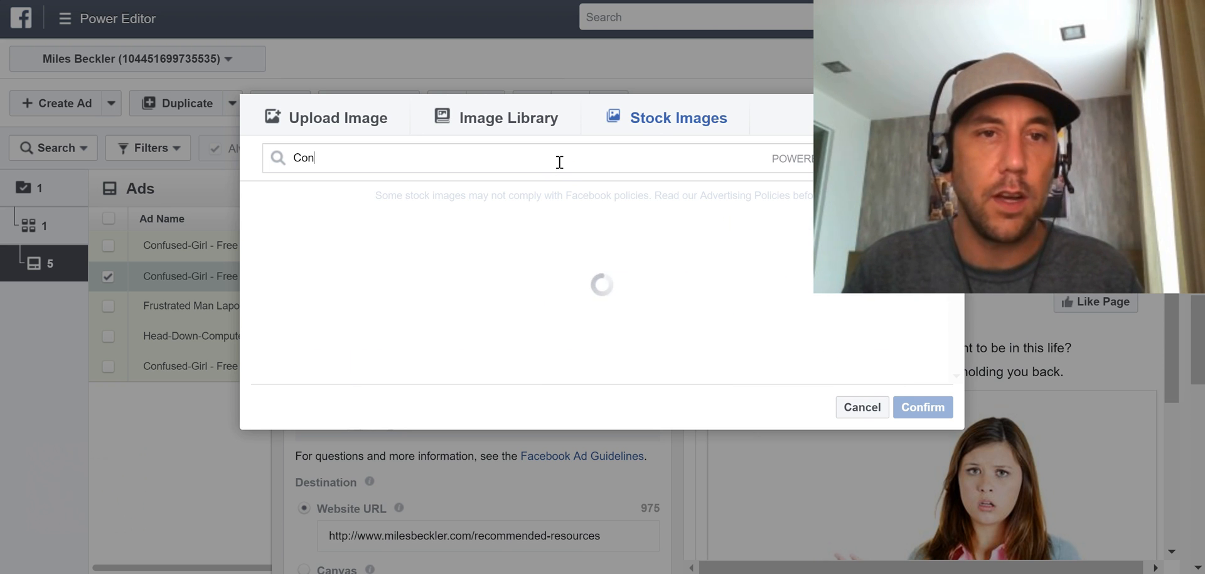
pyautogui.write('fused man')
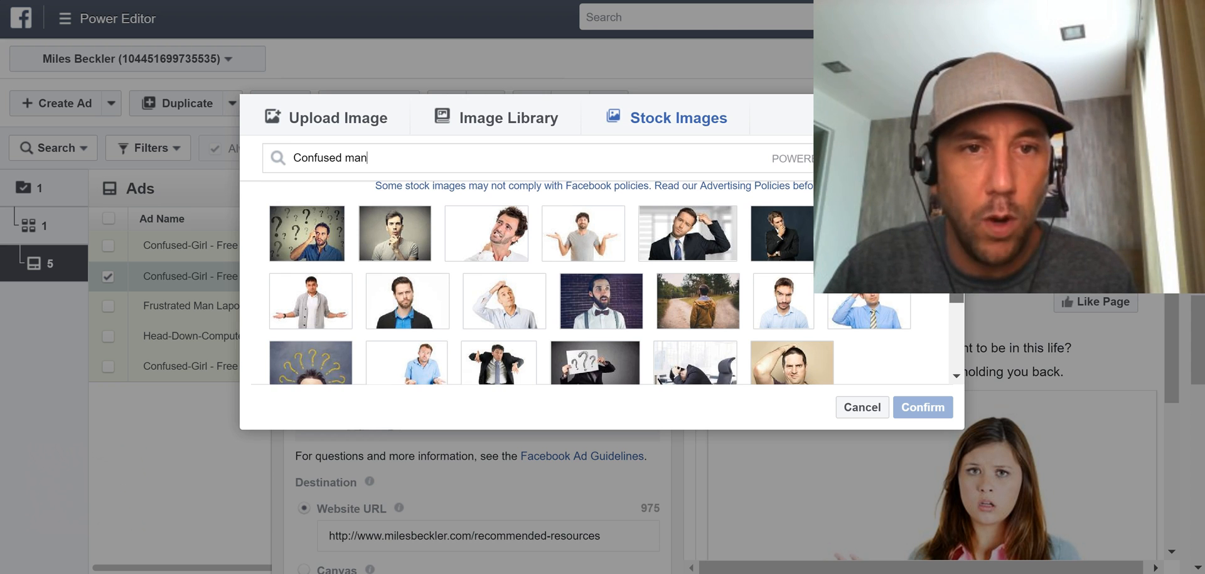
pyautogui.scroll(-3)
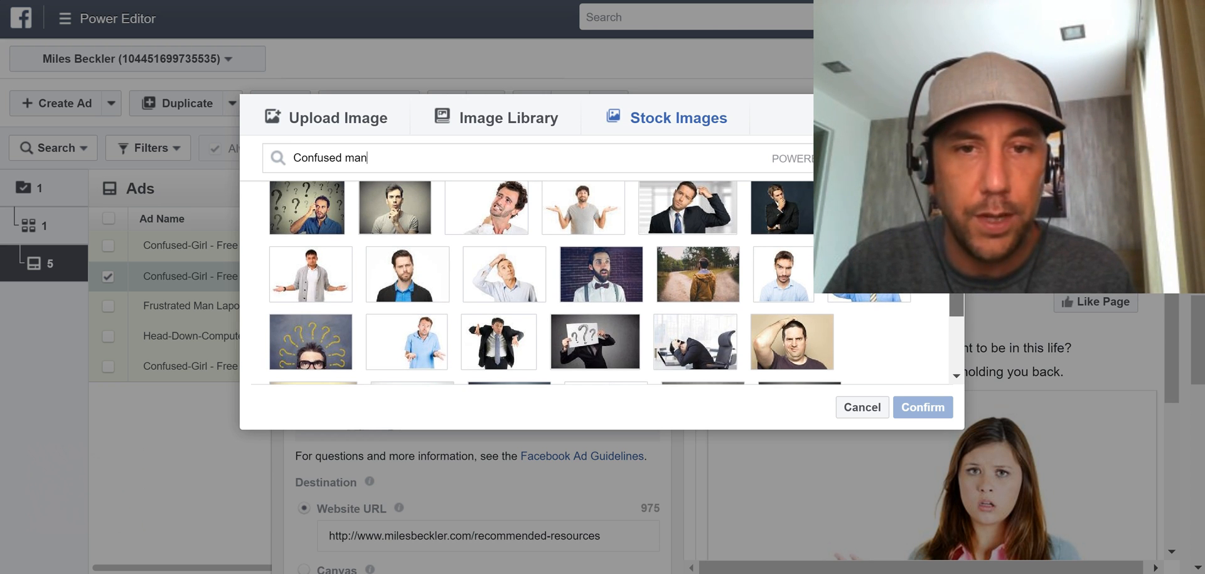
pyautogui.click(504, 274)
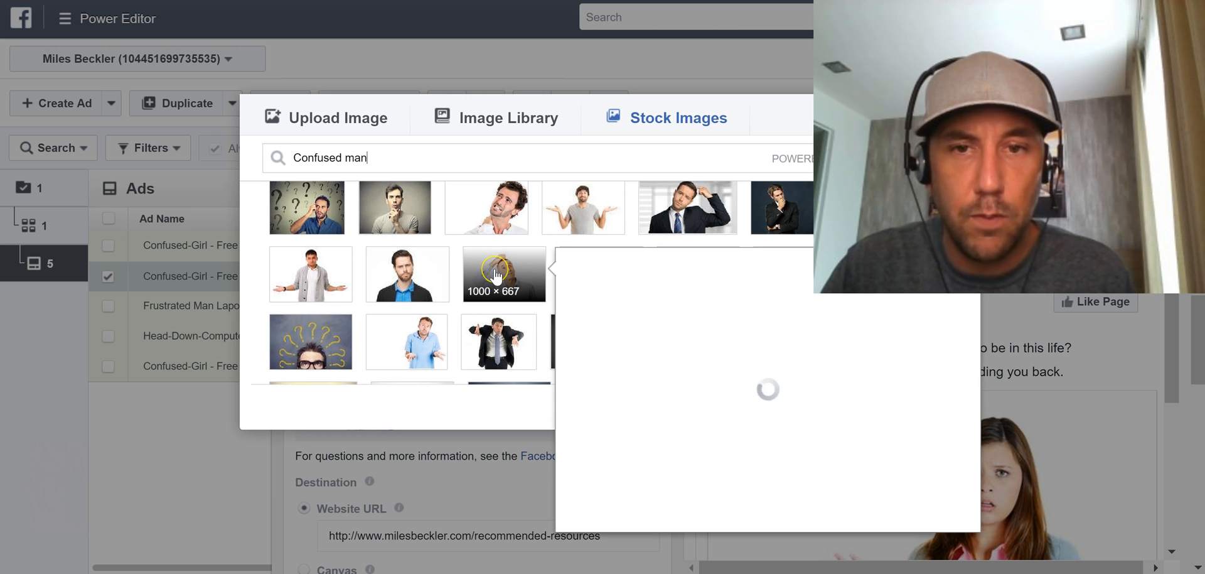
pyautogui.click(504, 274)
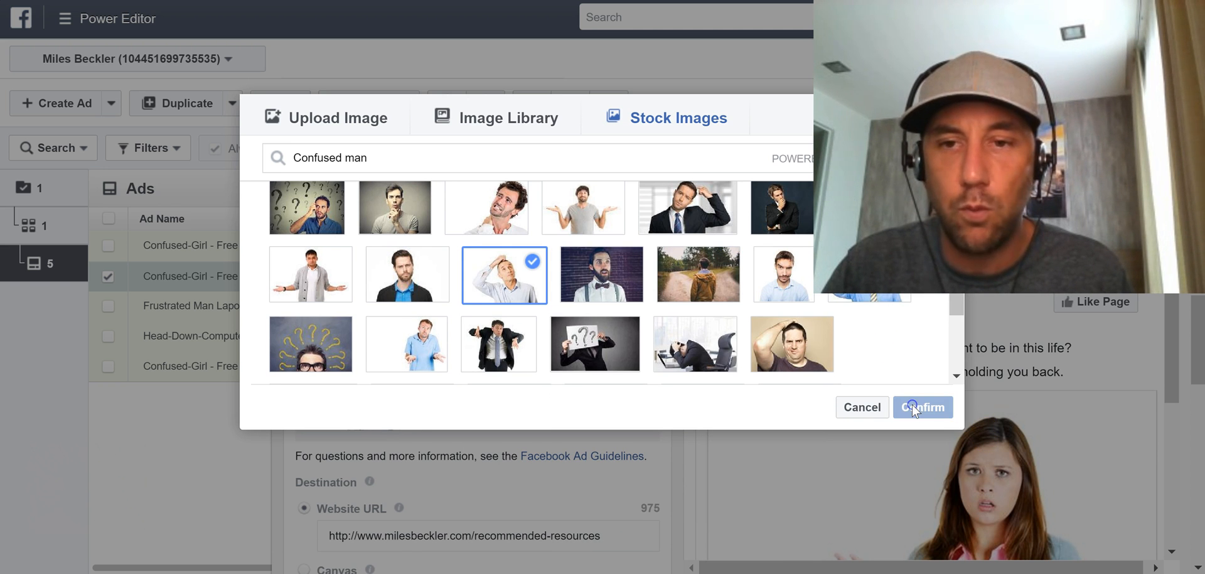
pyautogui.click(922, 407)
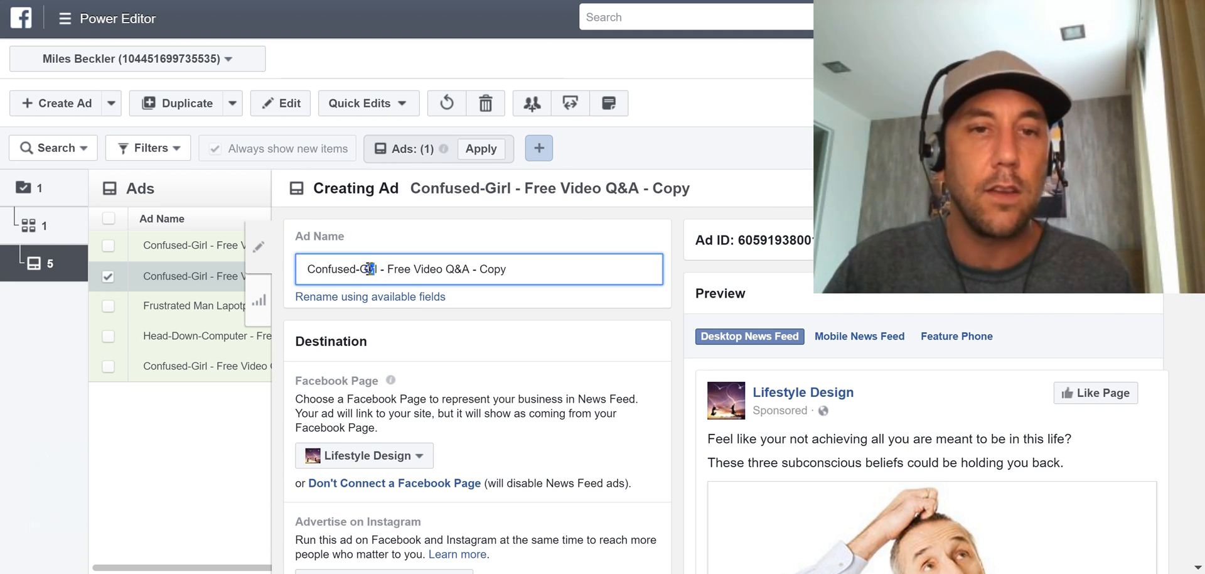
# - Change 'Girl' to 'Man' so the ad is named 'Confused-Man - Free Video Q&A'
pyautogui.press('Backspace')
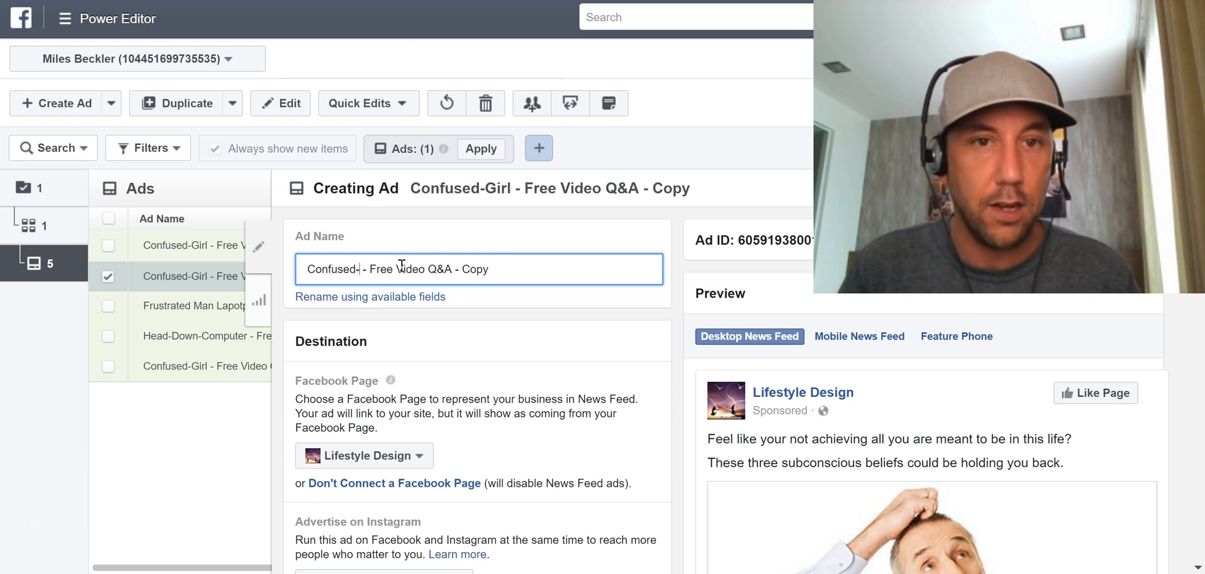
pyautogui.write('Man')
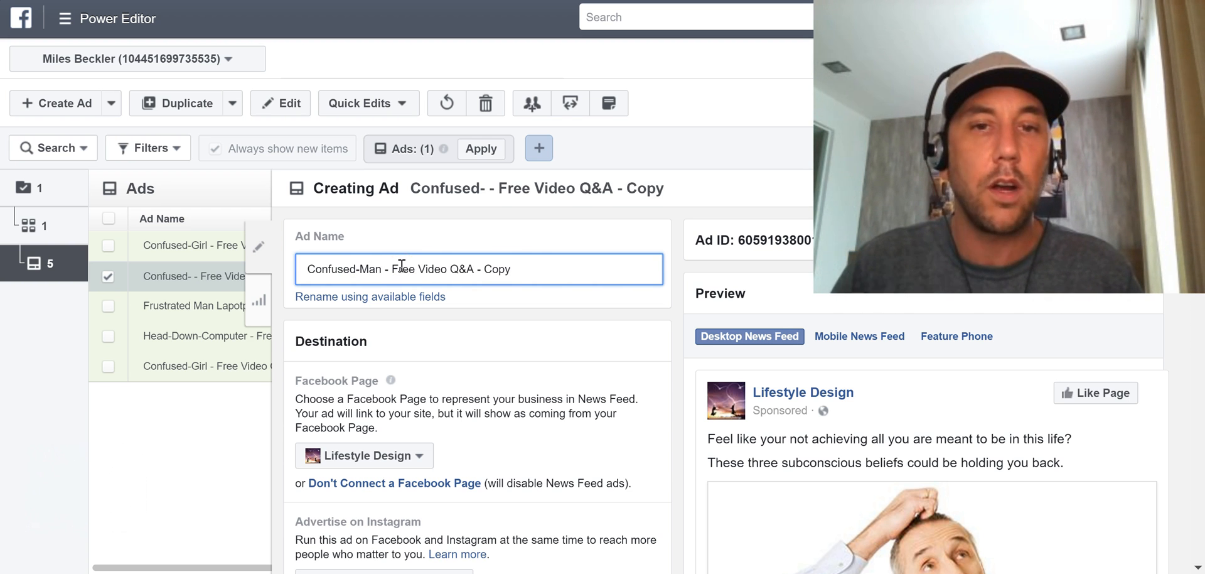
pyautogui.doubleClick(491, 269)
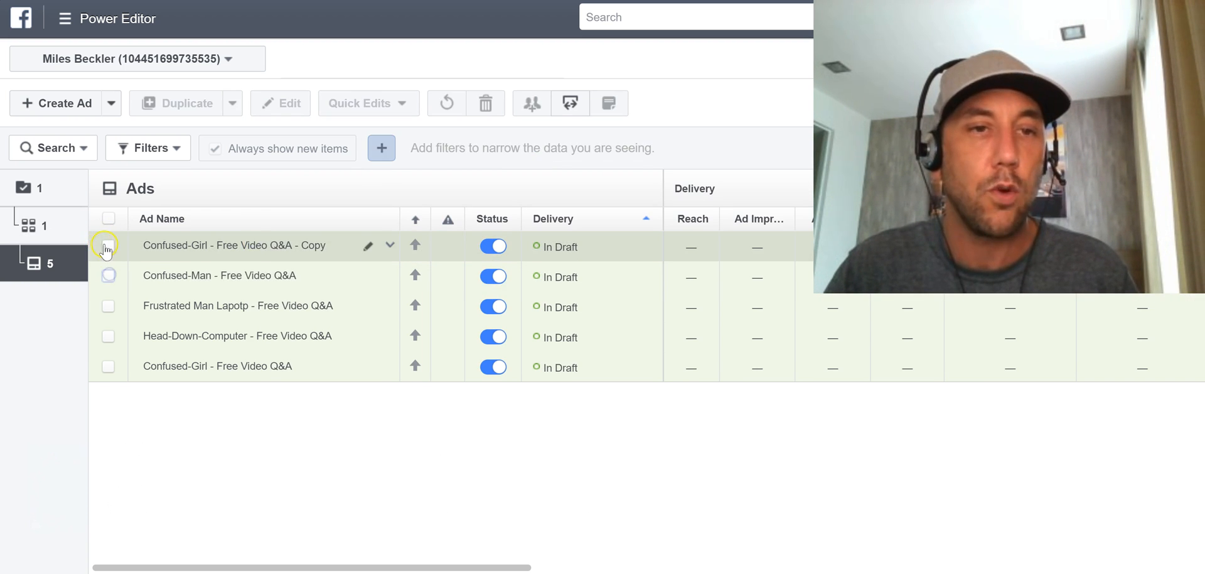
# - Select the last Confused-Girl copy and give it the 'happy family' sunset jumping stock photo
pyautogui.click(107, 246)
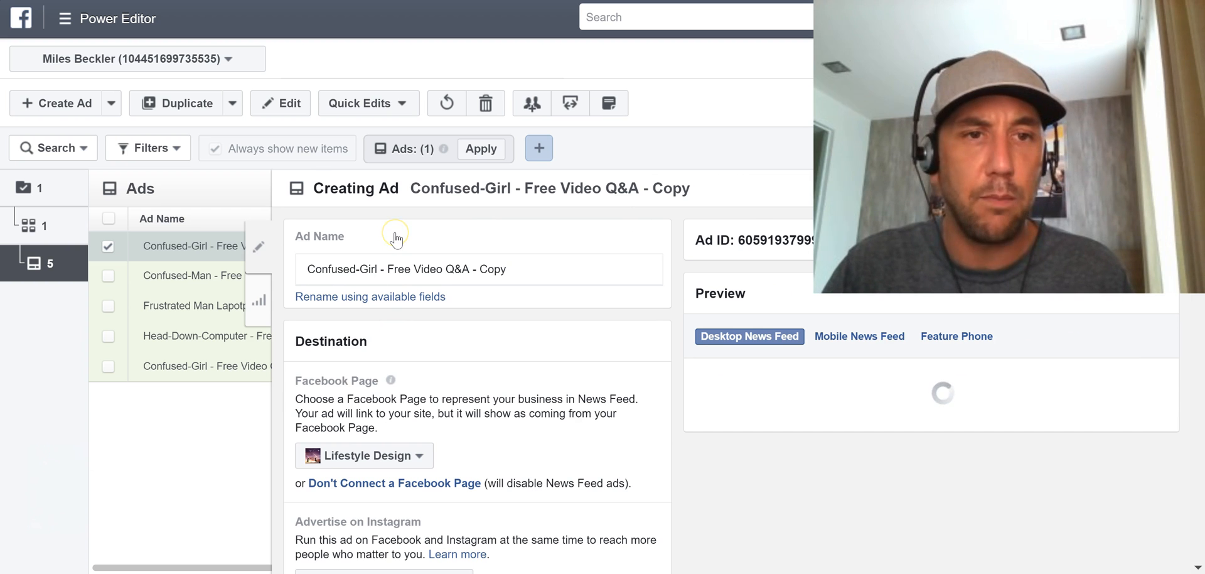
pyautogui.moveTo(531, 227)
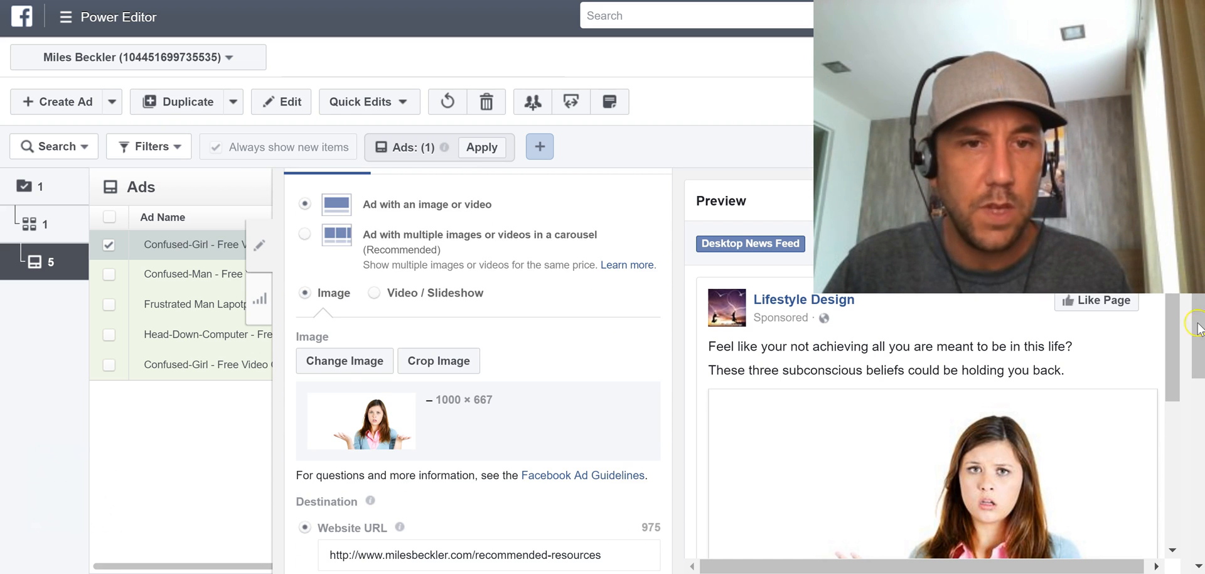
pyautogui.click(345, 361)
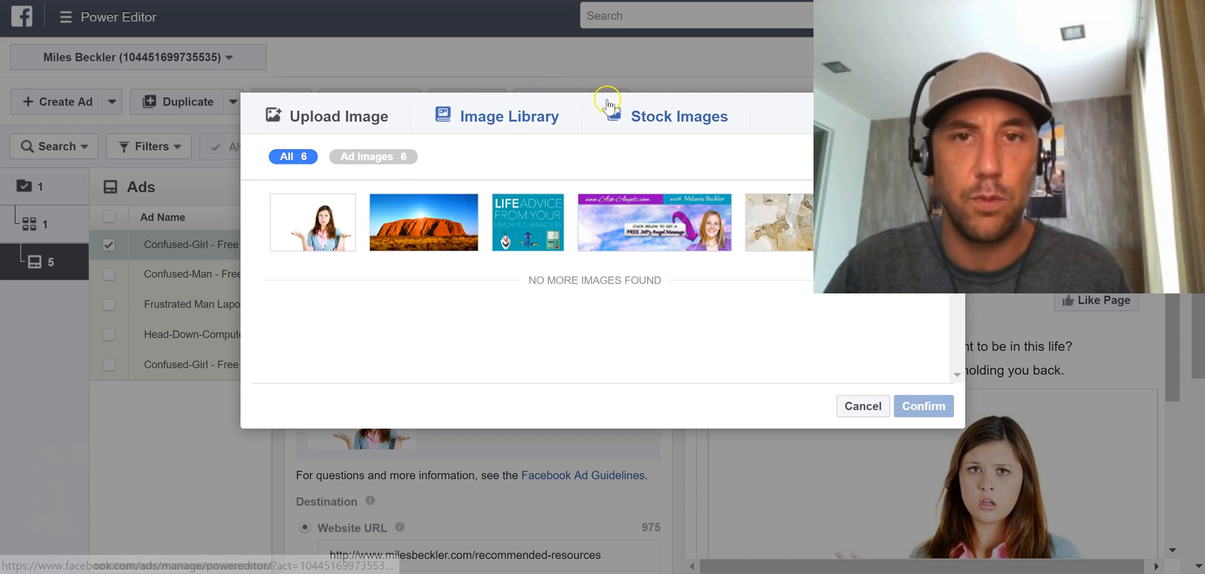
pyautogui.click(678, 116)
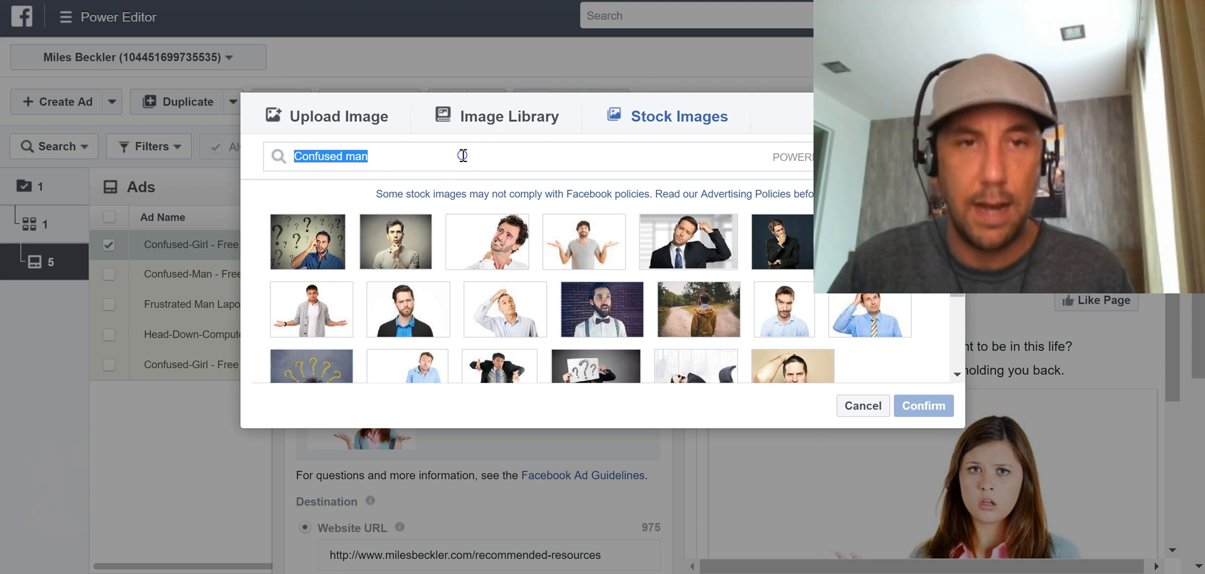
pyautogui.write('happy famil')
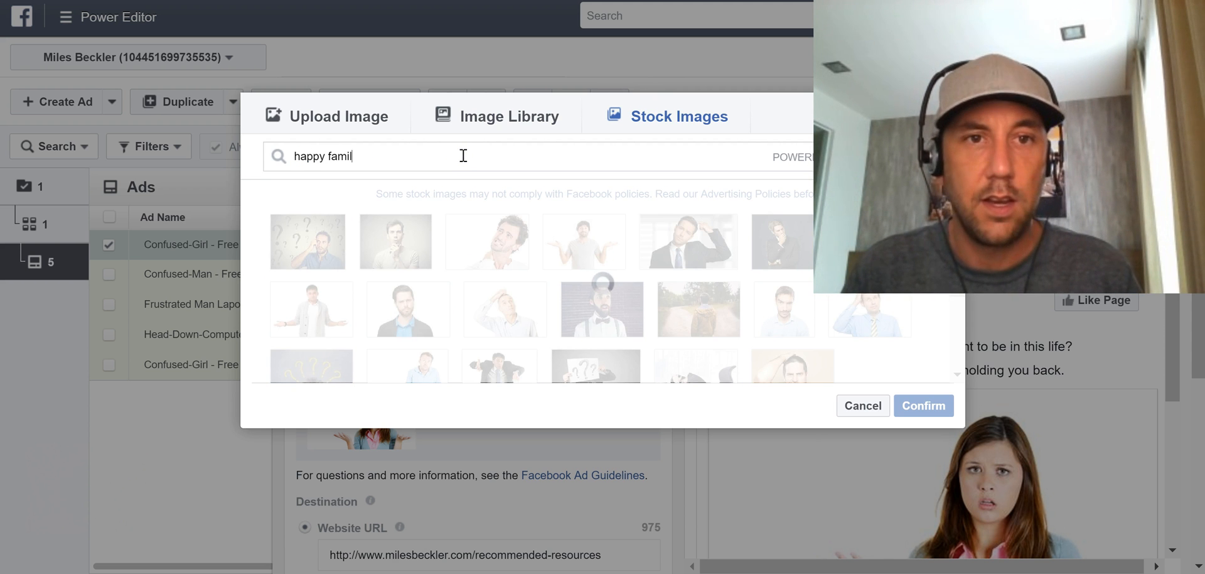
pyautogui.write('y')
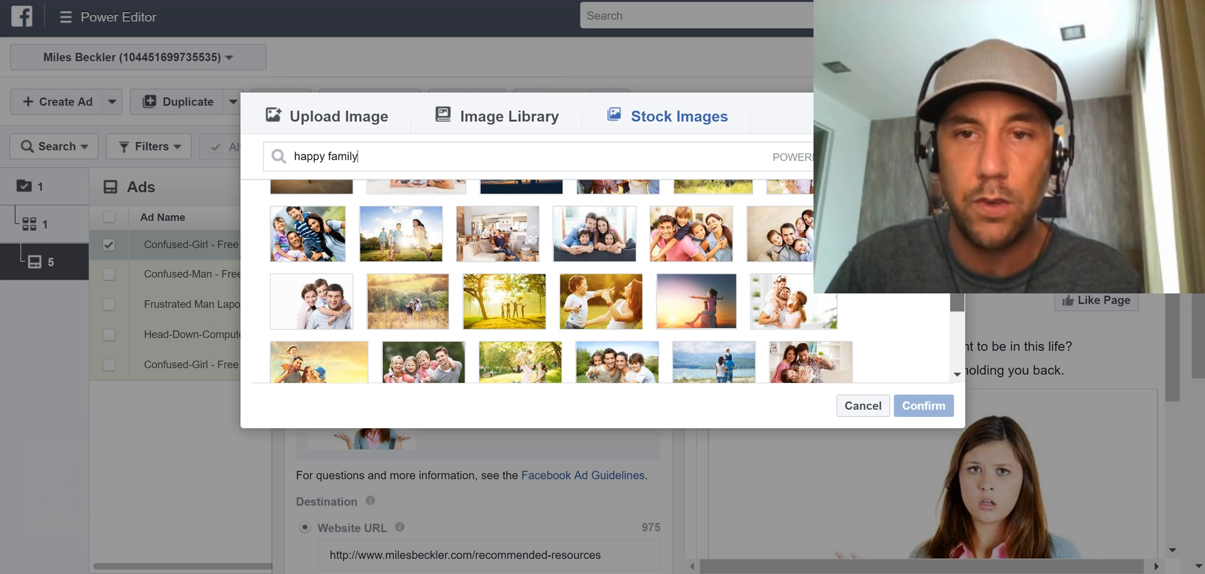
pyautogui.scroll(-3)
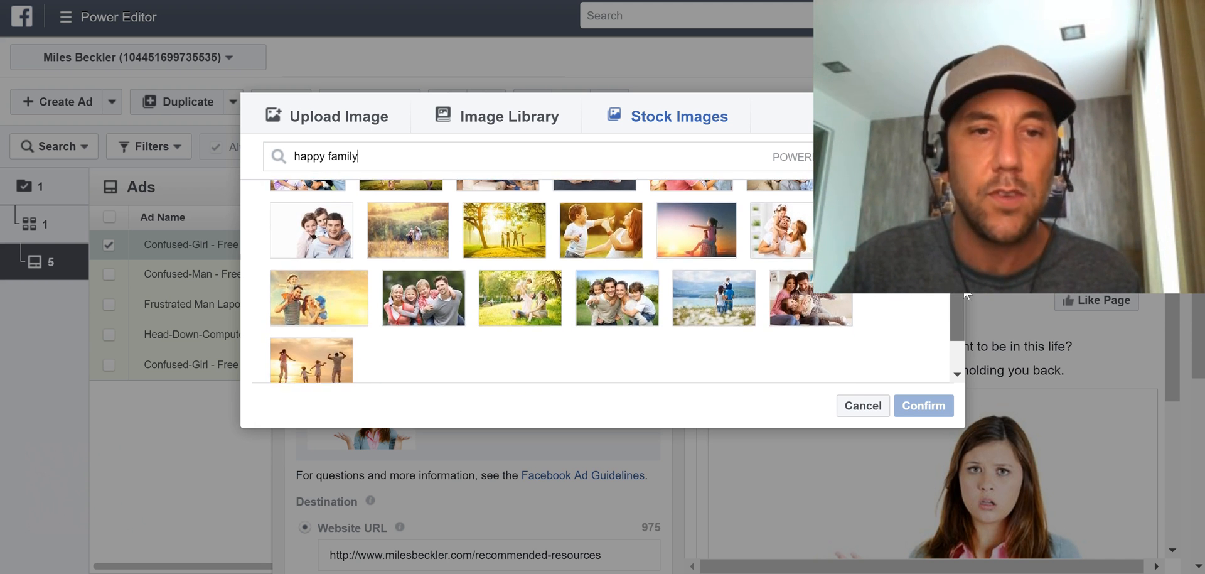
pyautogui.click(311, 356)
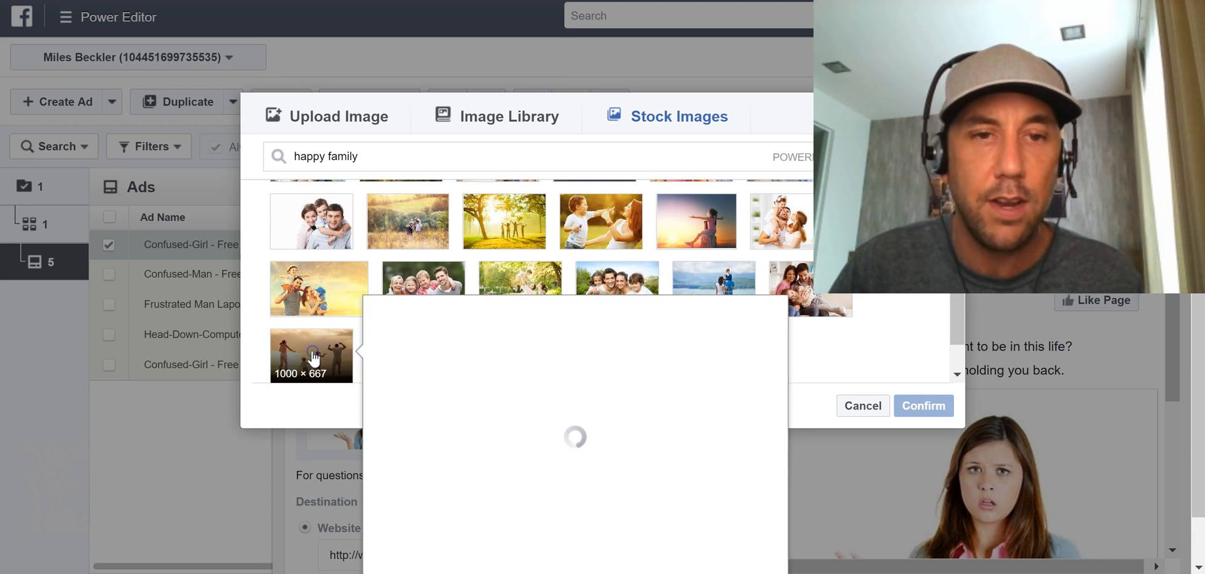
pyautogui.click(312, 355)
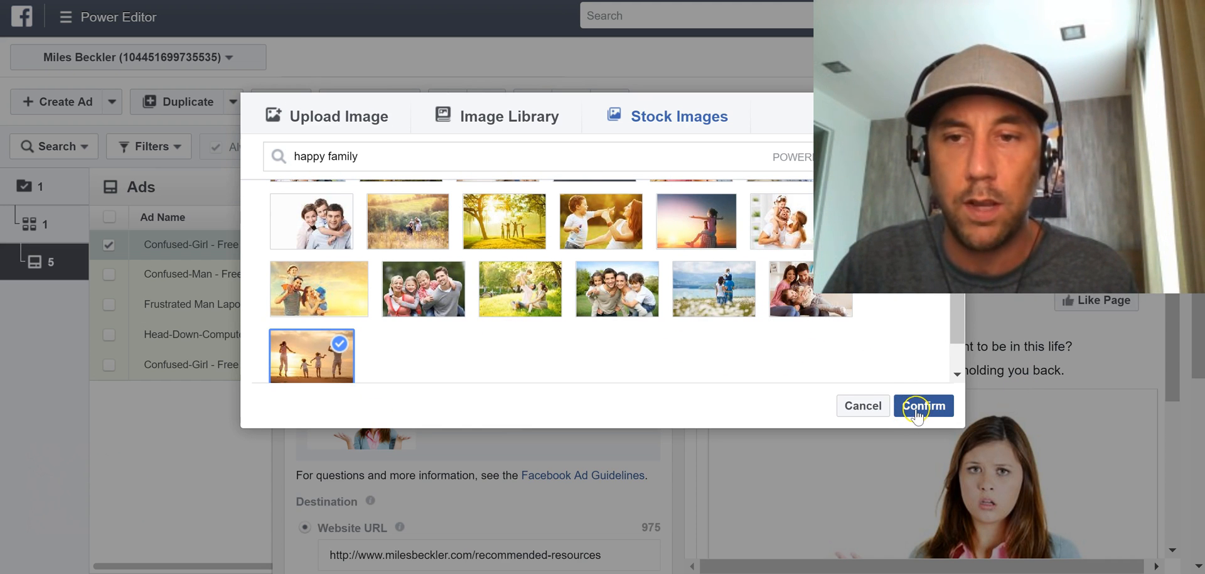
pyautogui.click(924, 406)
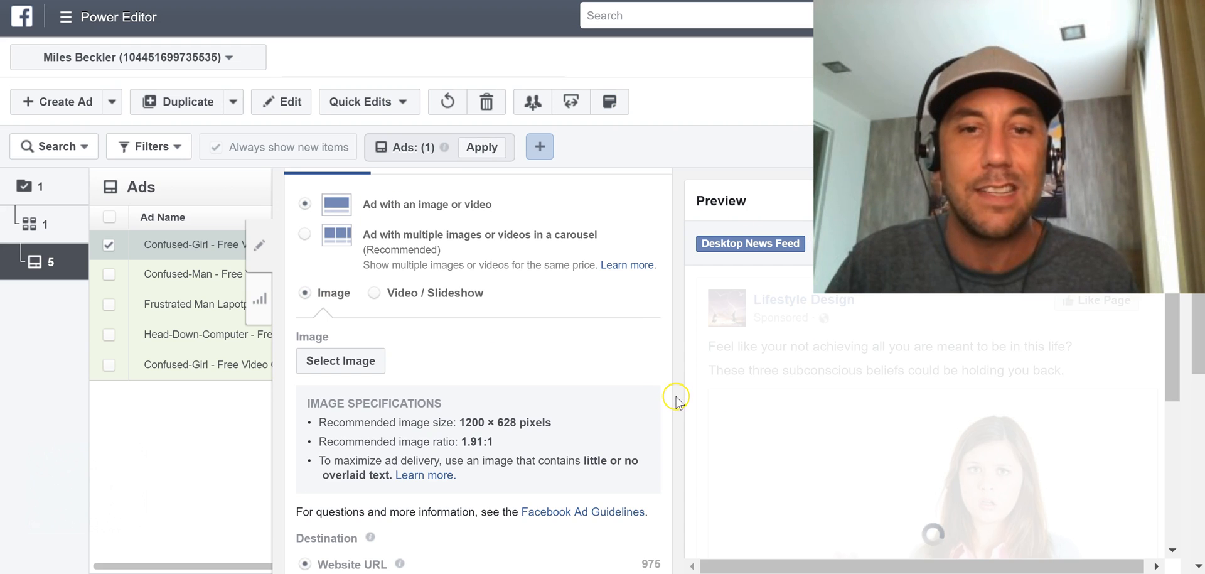
pyautogui.click(340, 360)
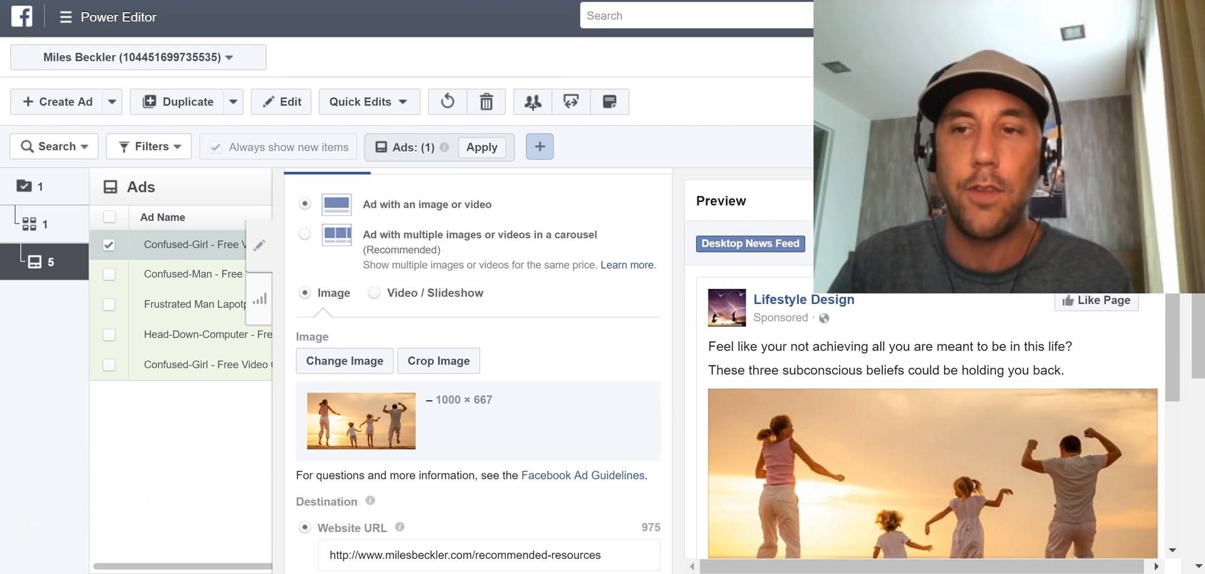
pyautogui.scroll(3)
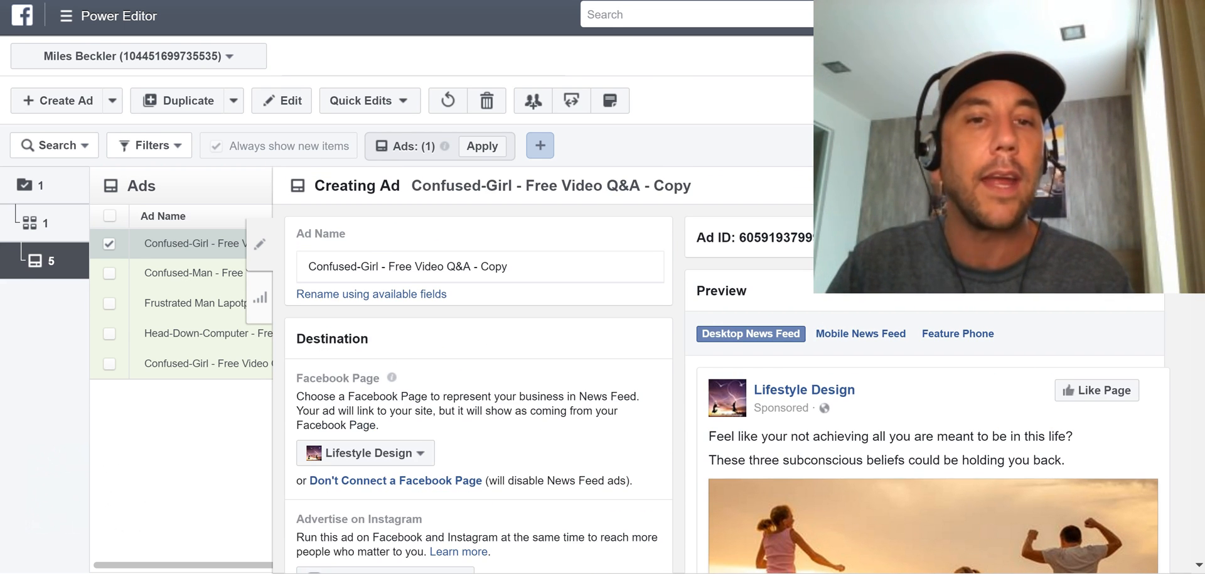
# - Replace 'Confused-Girl' in the sunset ad's name with 'Family Sunset'
pyautogui.doubleClick(366, 266)
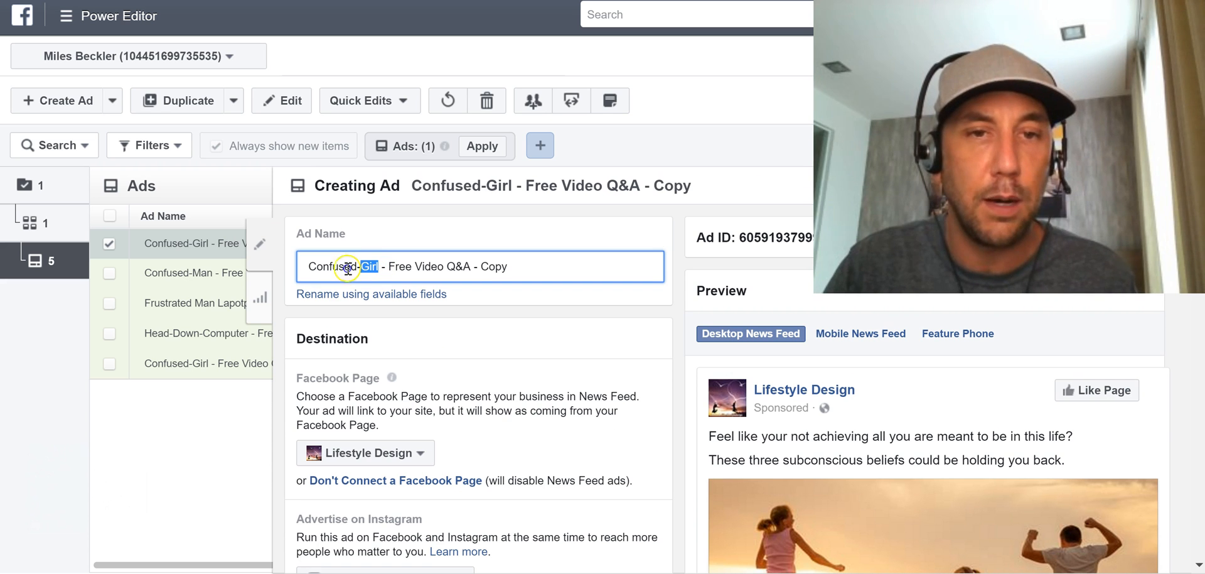
pyautogui.doubleClick(342, 266)
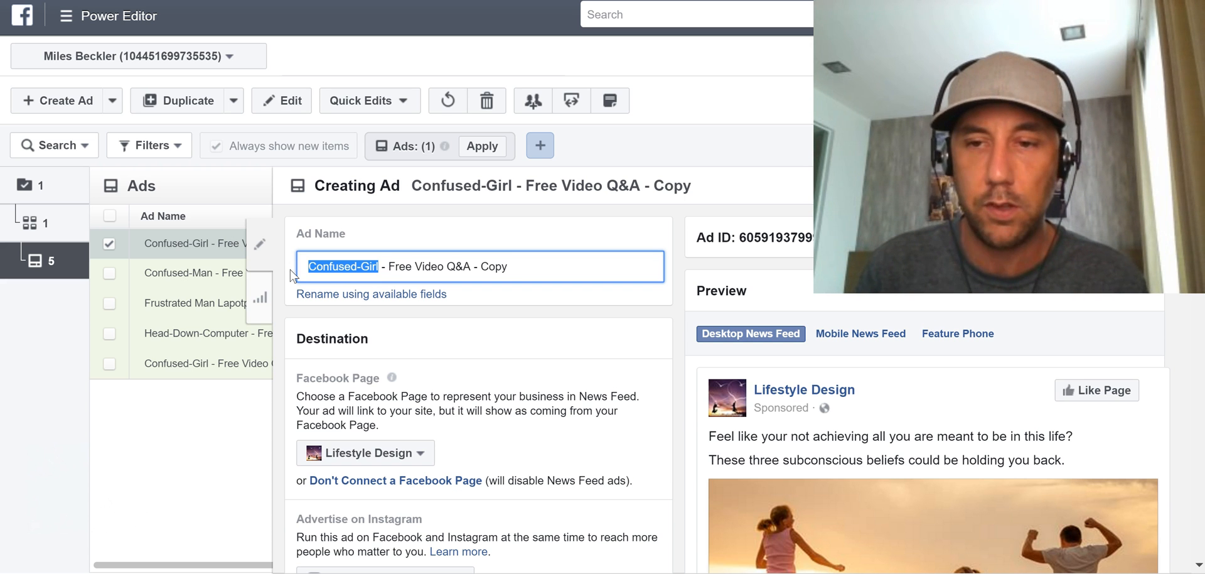
pyautogui.write('Su')
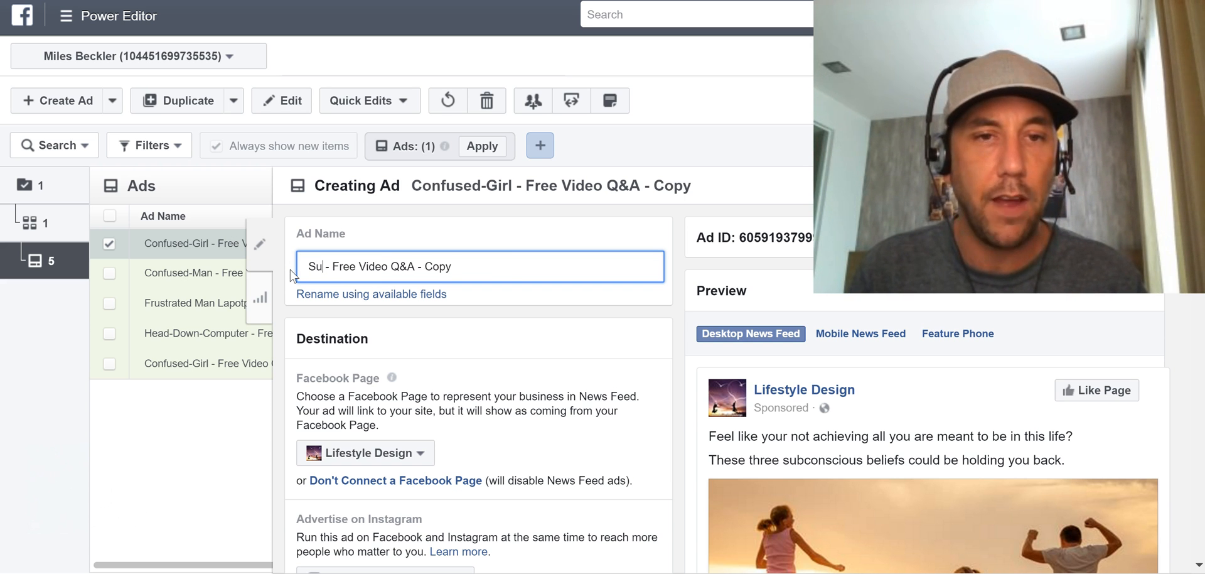
pyautogui.write('Family')
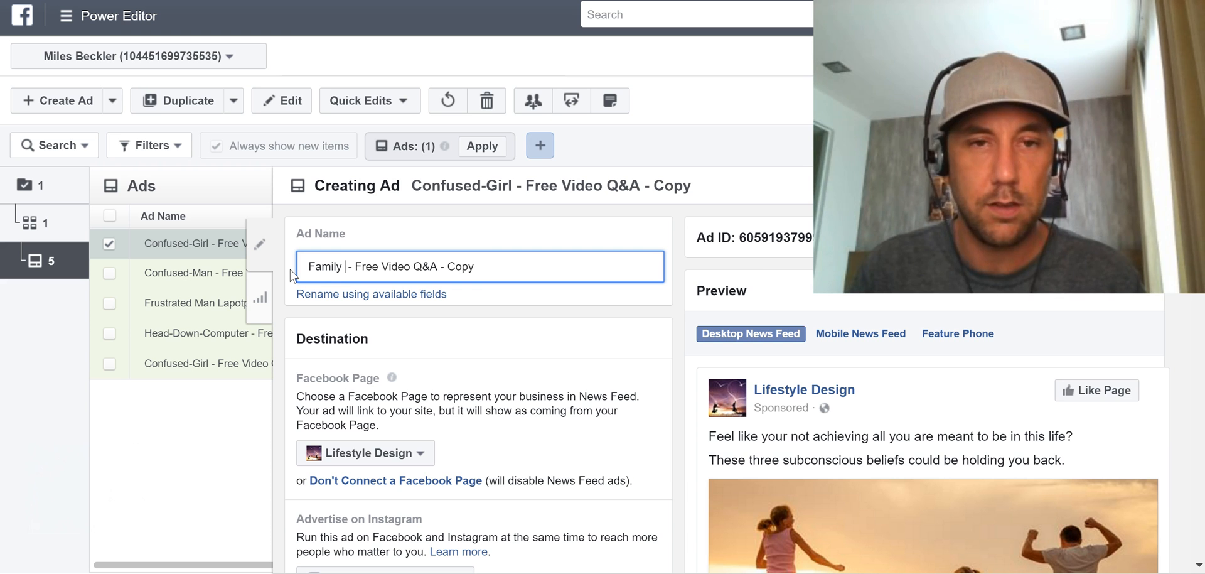
pyautogui.write('Sunset')
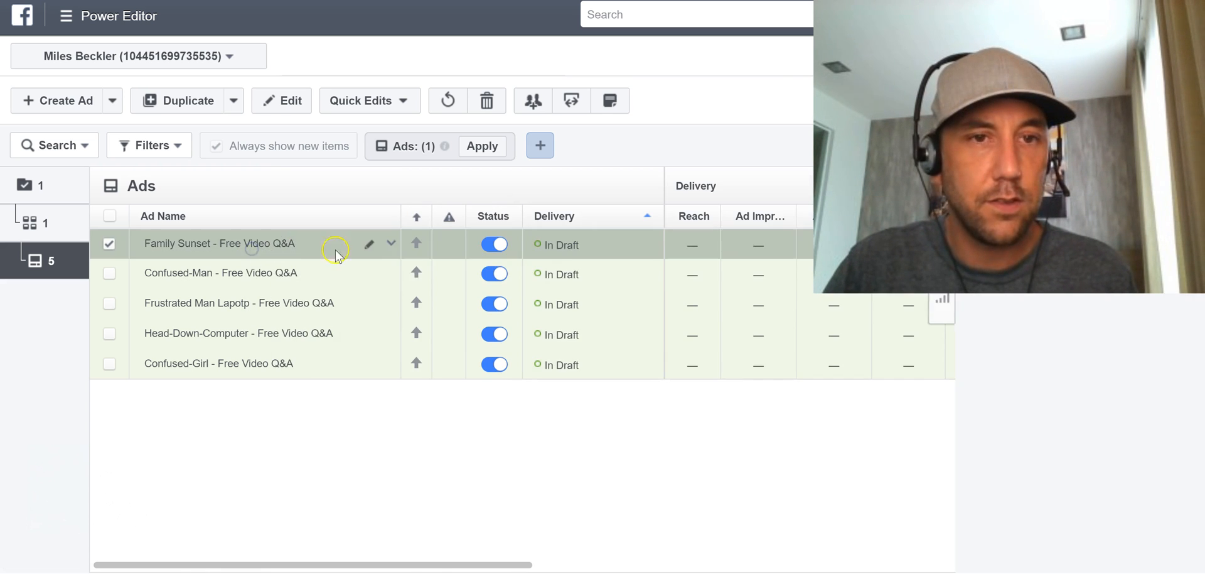
pyautogui.moveTo(736, 303)
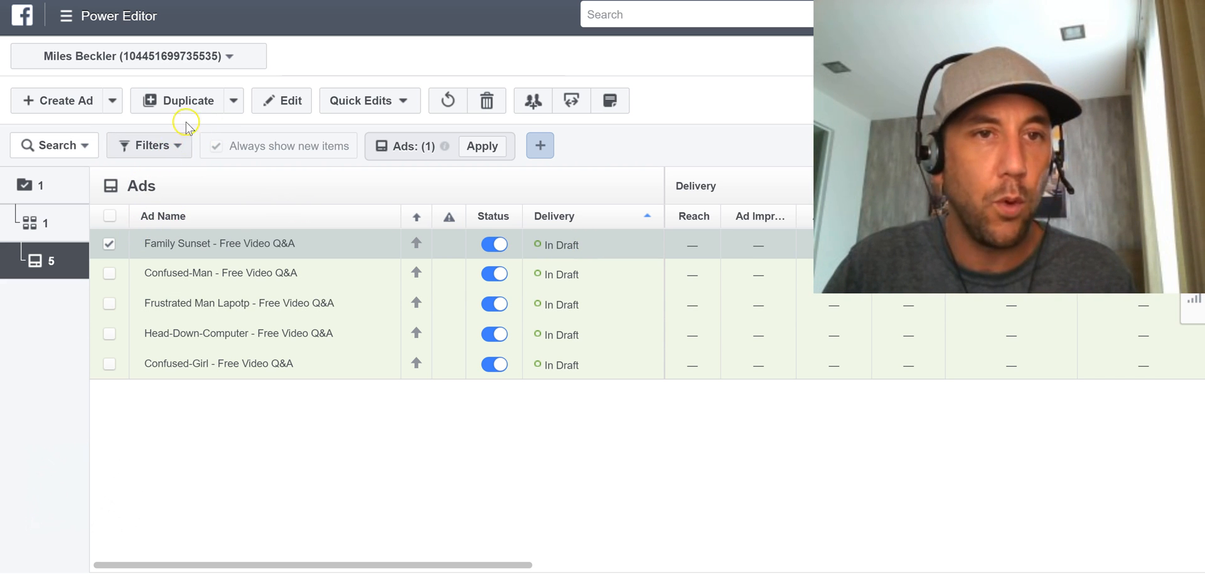
# - Duplicate the Family Sunset ad once within the same campaign
pyautogui.click(184, 99)
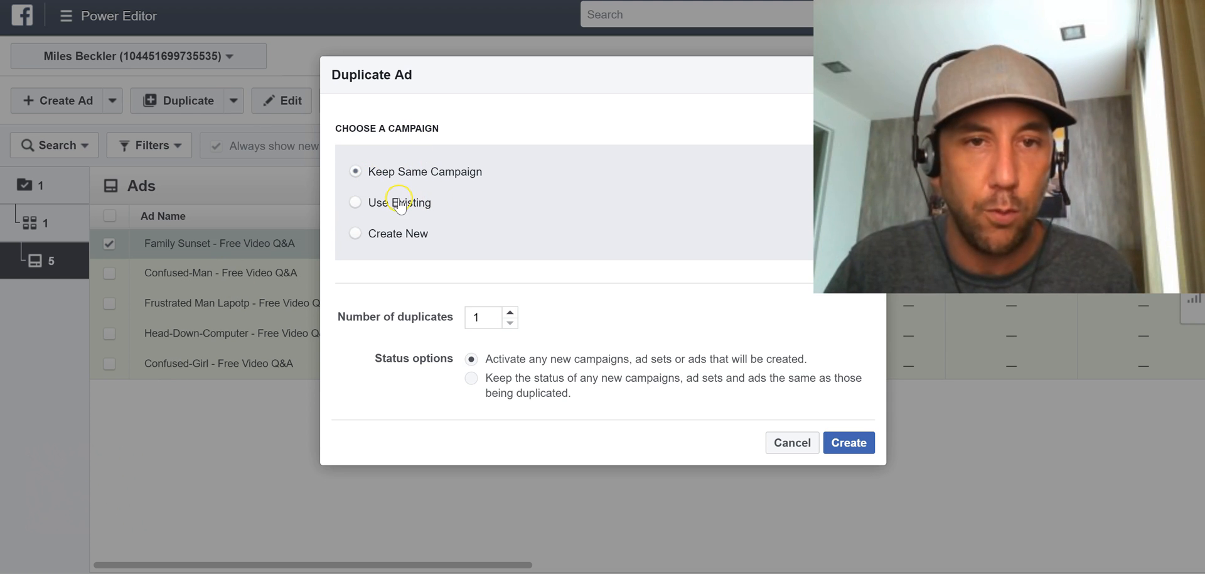
pyautogui.moveTo(437, 206)
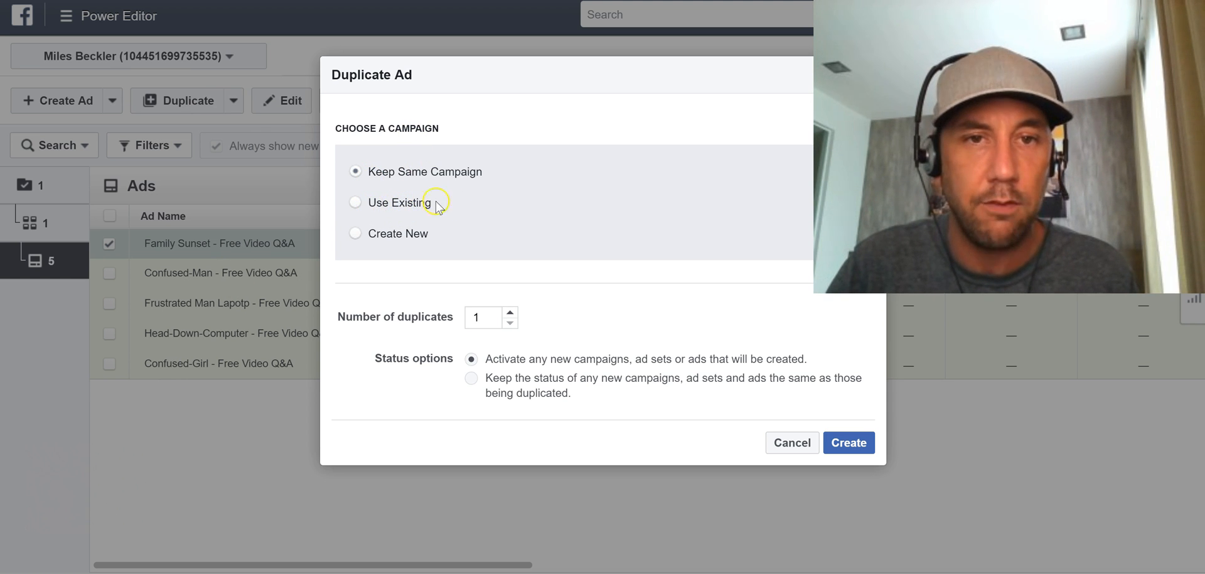
pyautogui.moveTo(540, 320)
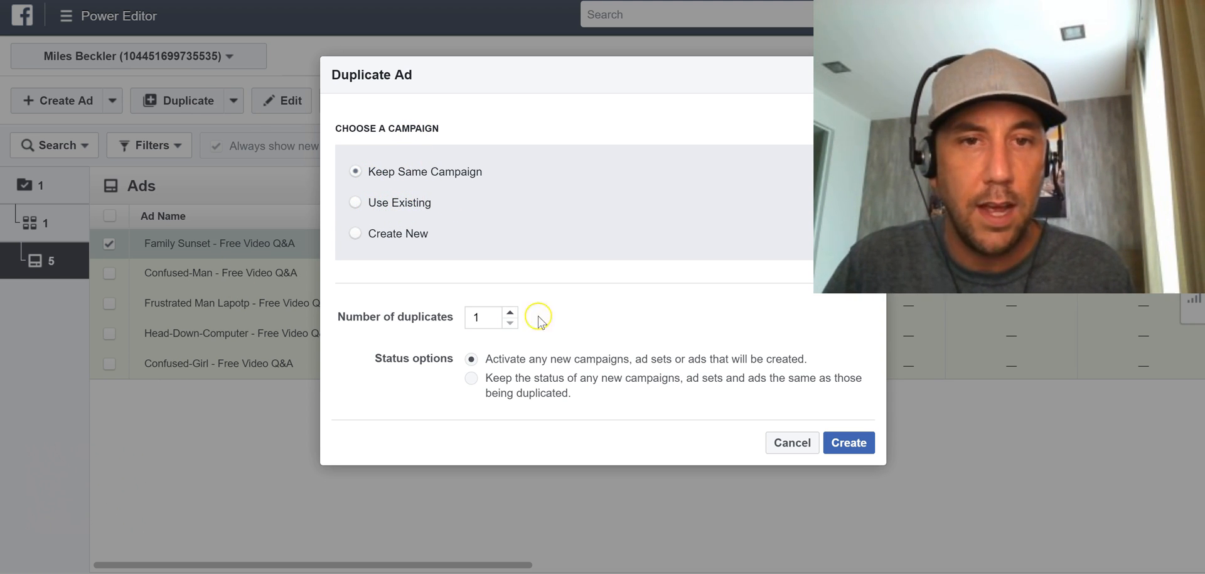
pyautogui.click(849, 442)
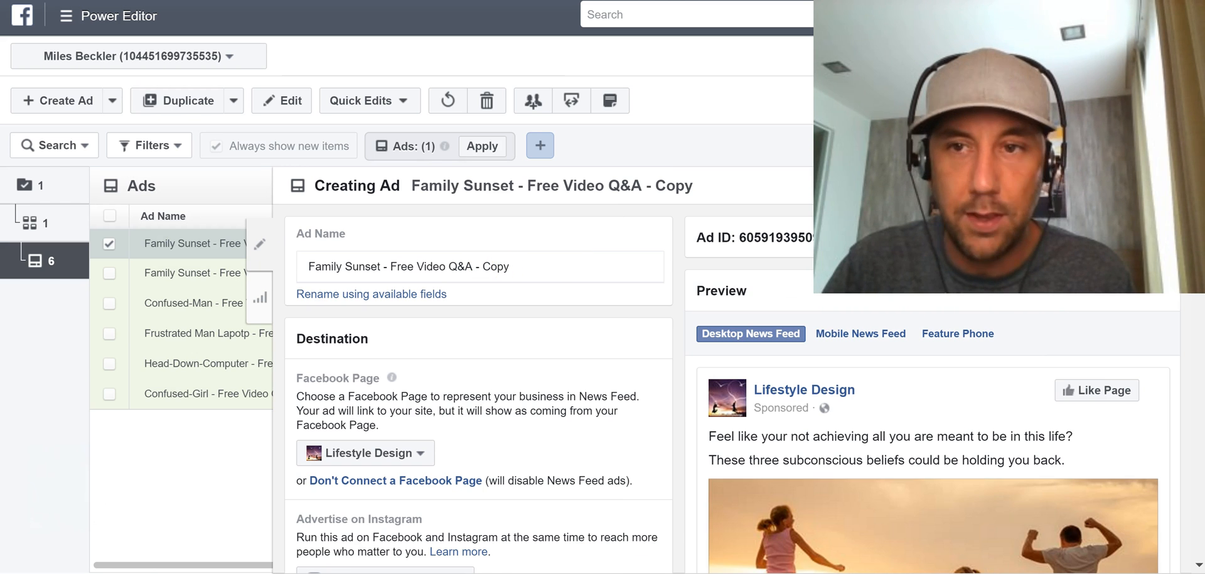
# - Replace the copied ad's image with a happy-family stock photo and select its name
pyautogui.scroll(-3)
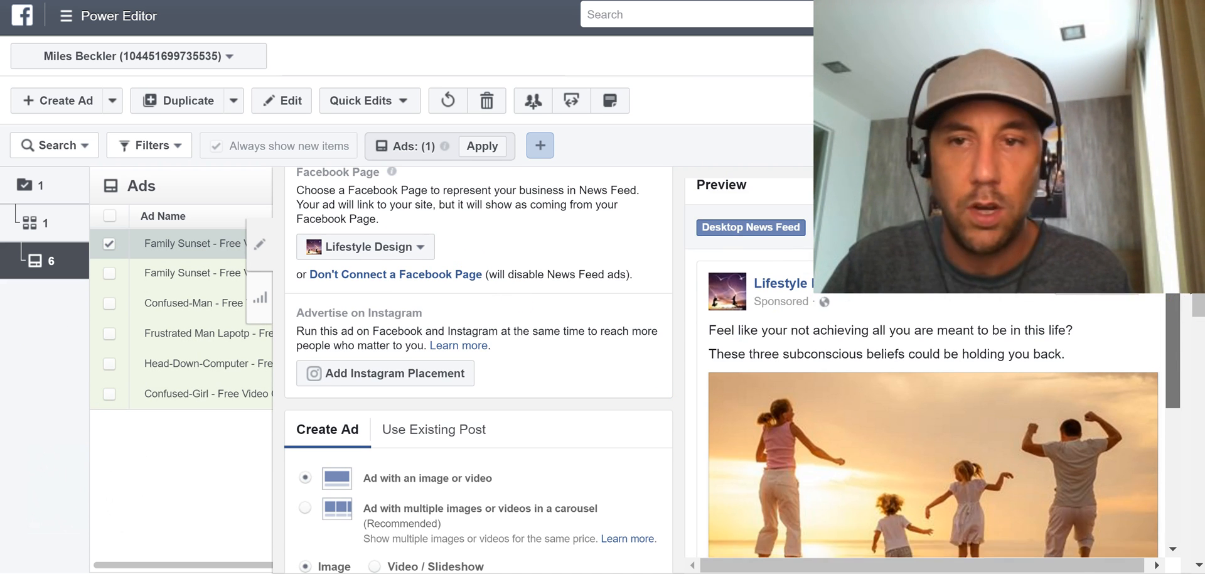
pyautogui.scroll(-3)
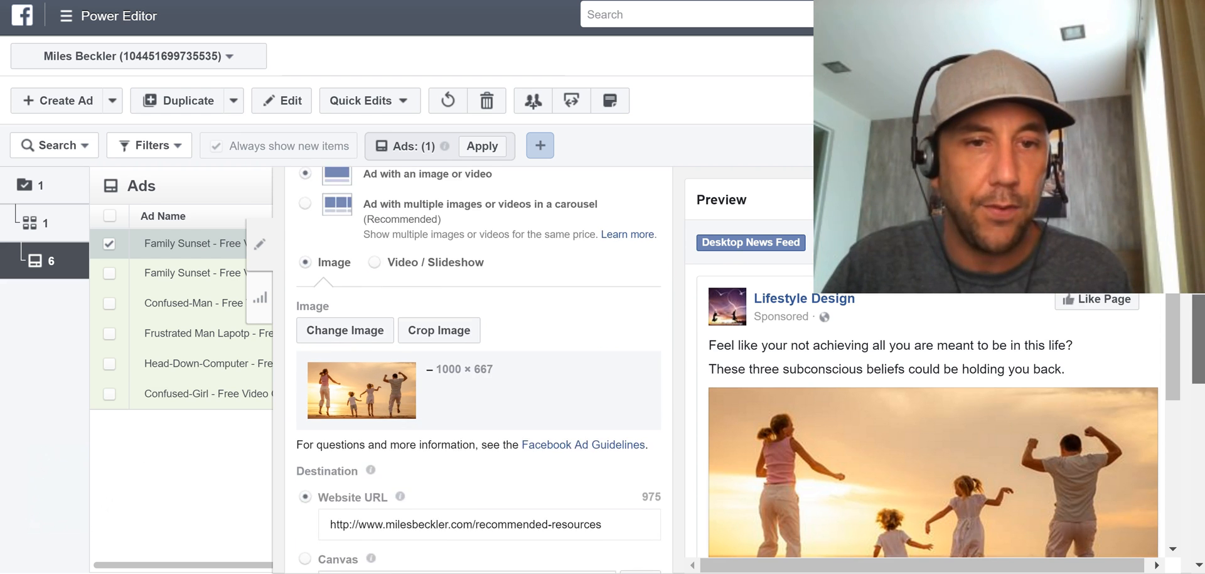
pyautogui.click(345, 330)
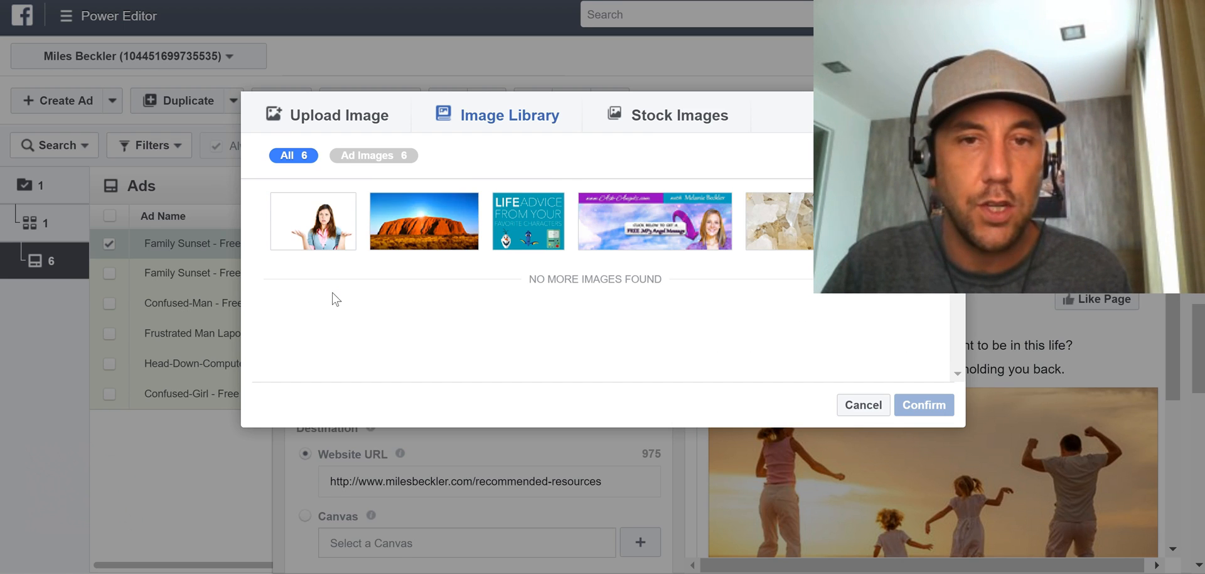
pyautogui.click(679, 115)
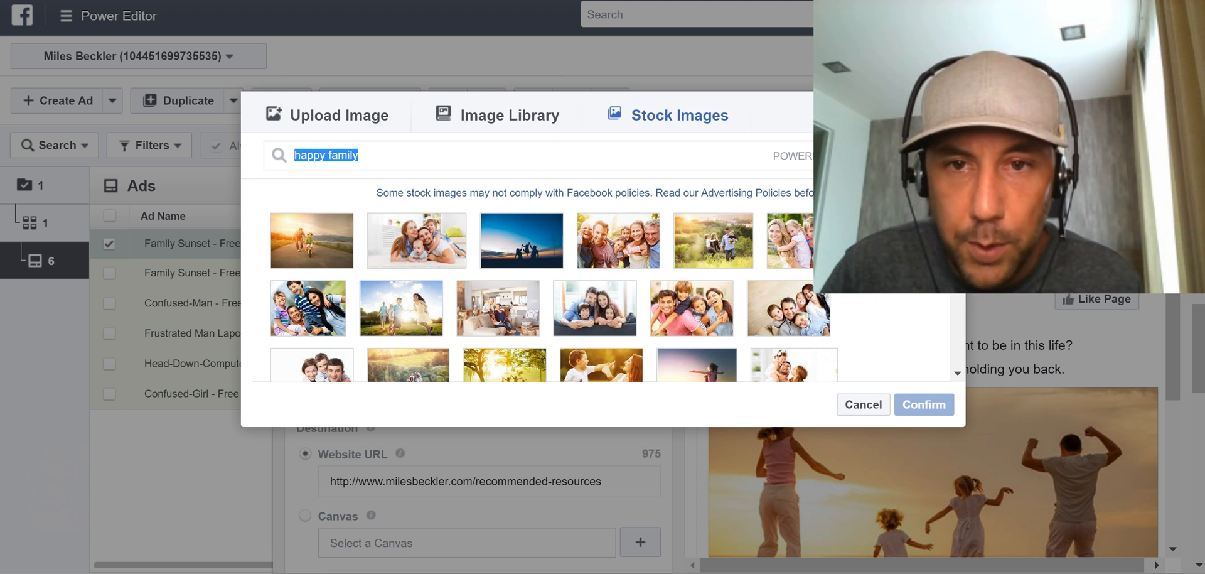
pyautogui.click(712, 241)
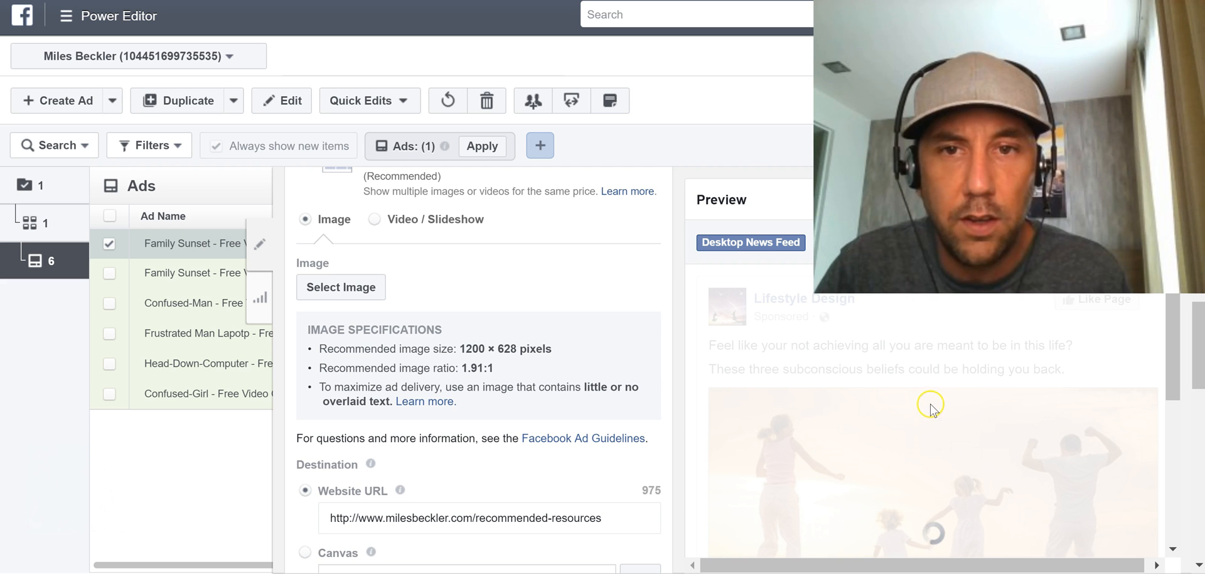
pyautogui.scroll(3)
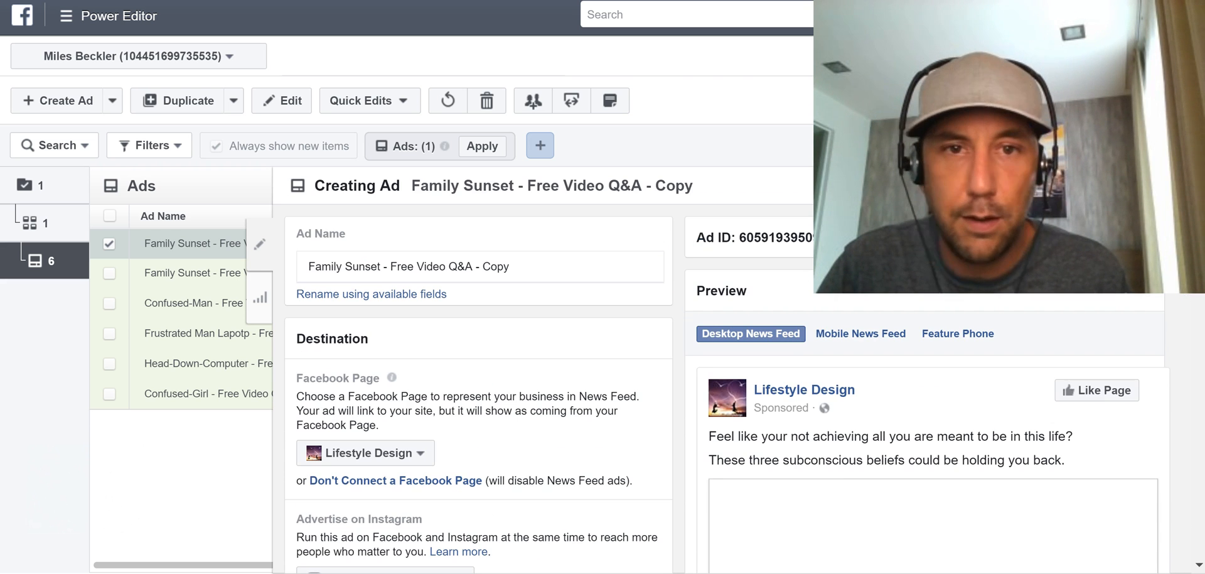
pyautogui.doubleClick(366, 266)
pyautogui.write('hik')
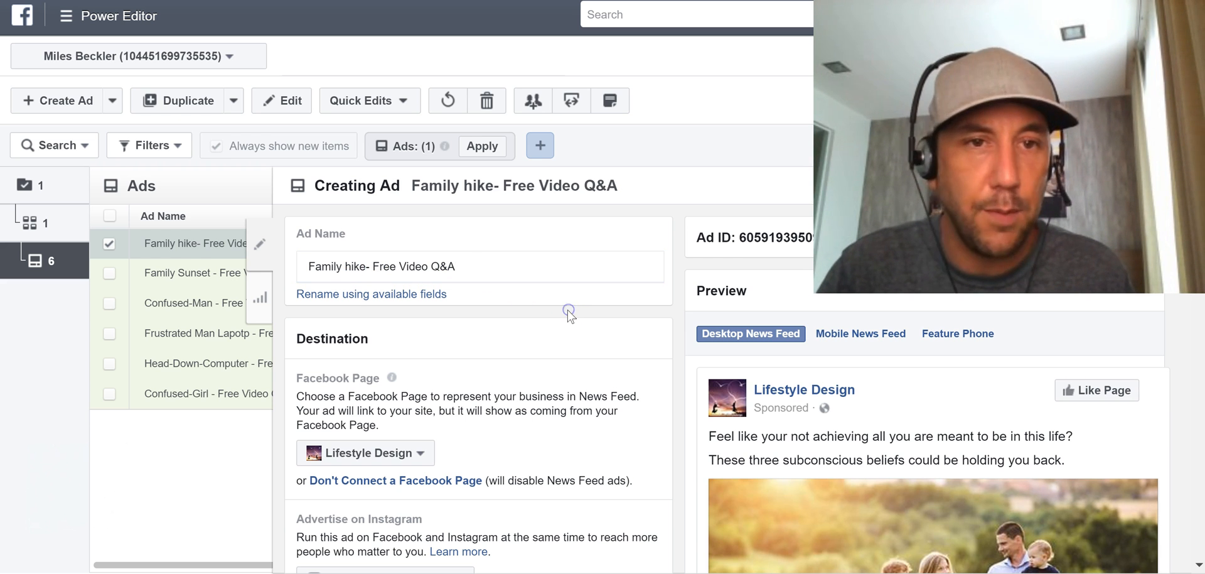
pyautogui.moveTo(265, 252)
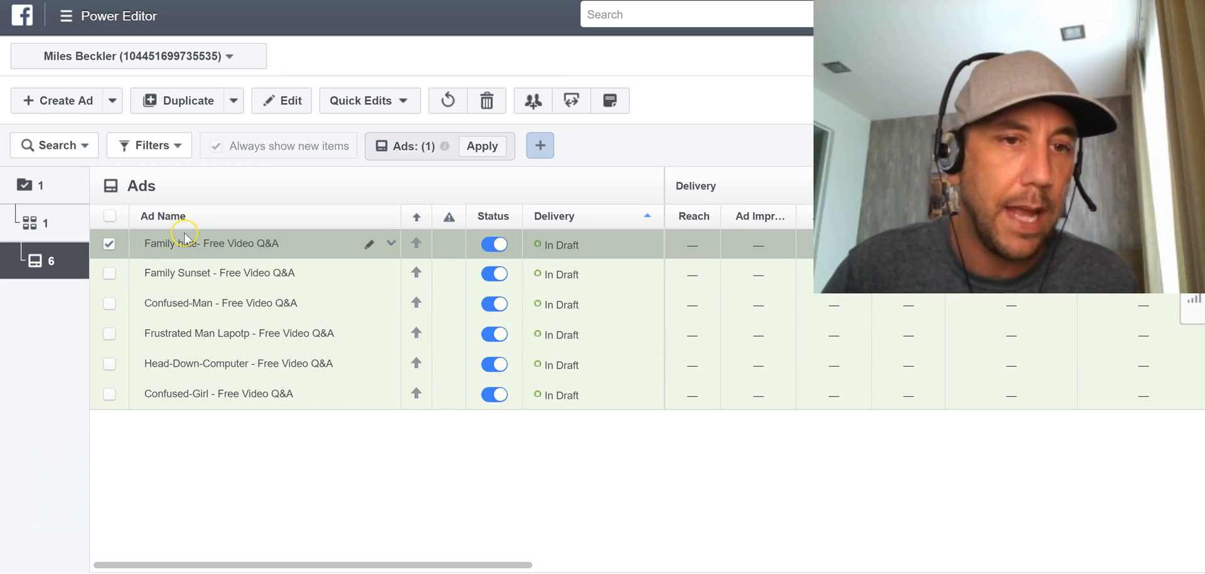
pyautogui.moveTo(223, 393)
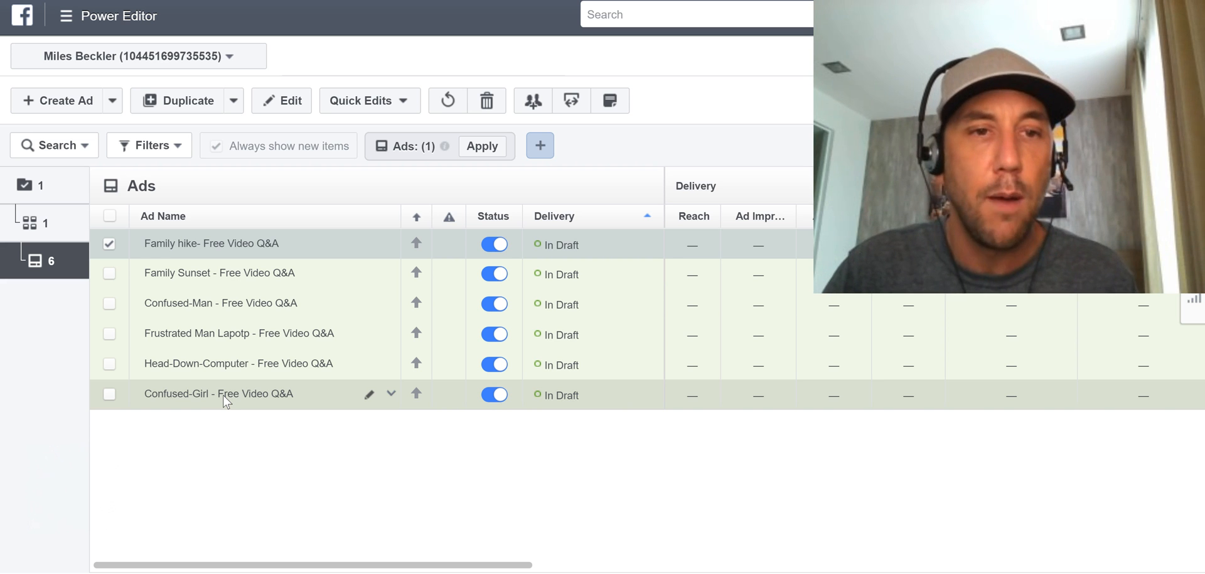
pyautogui.moveTo(219, 262)
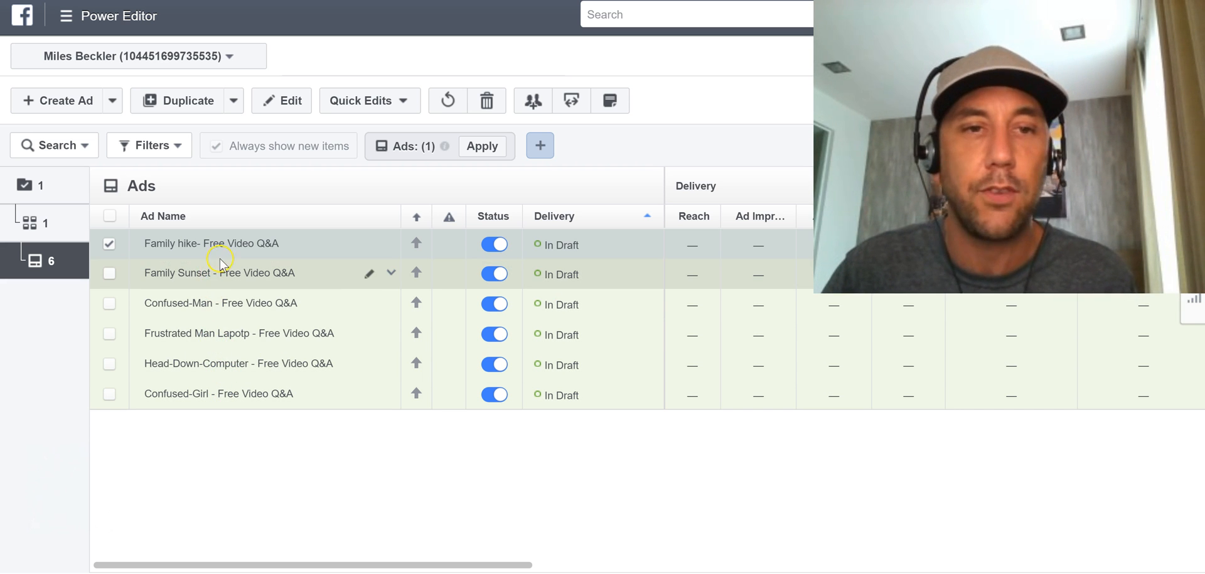
pyautogui.moveTo(268, 267)
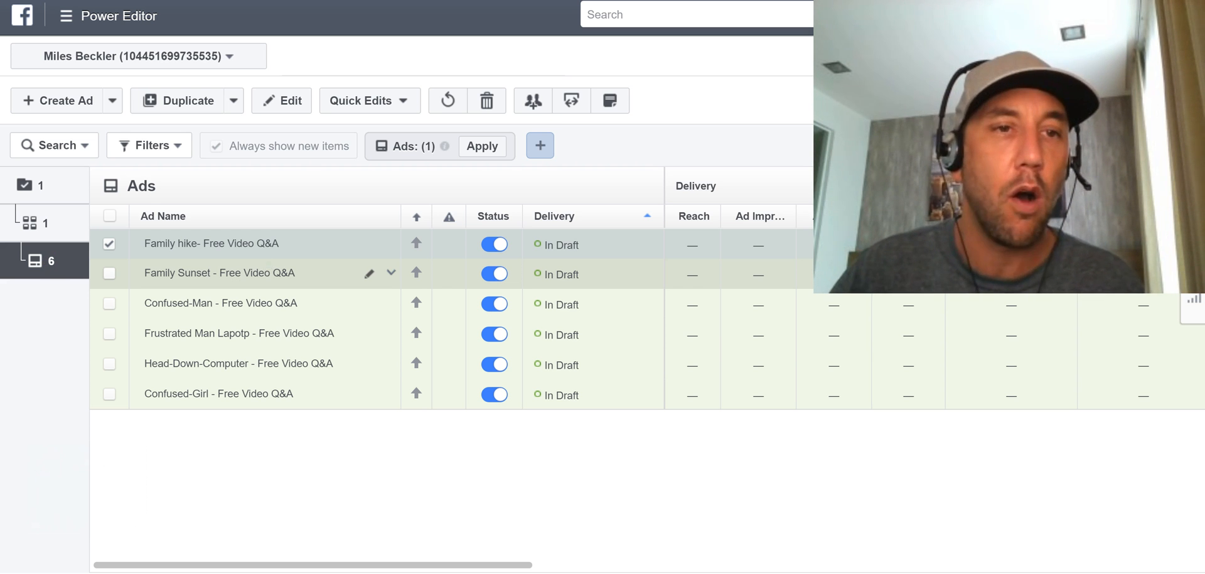
pyautogui.moveTo(34, 223)
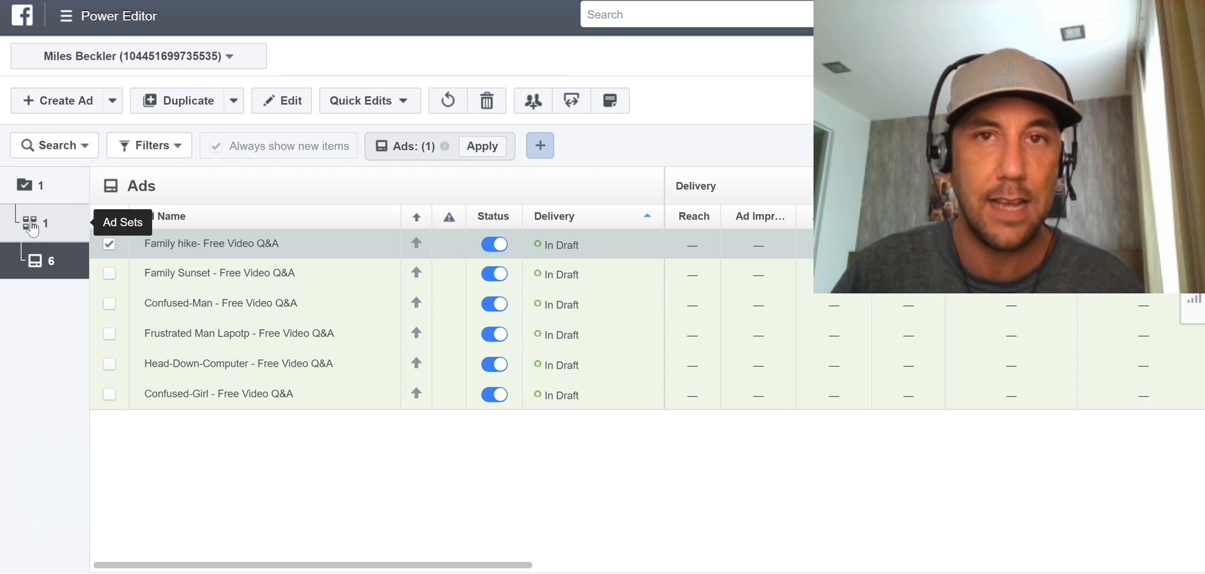
pyautogui.moveTo(339, 273)
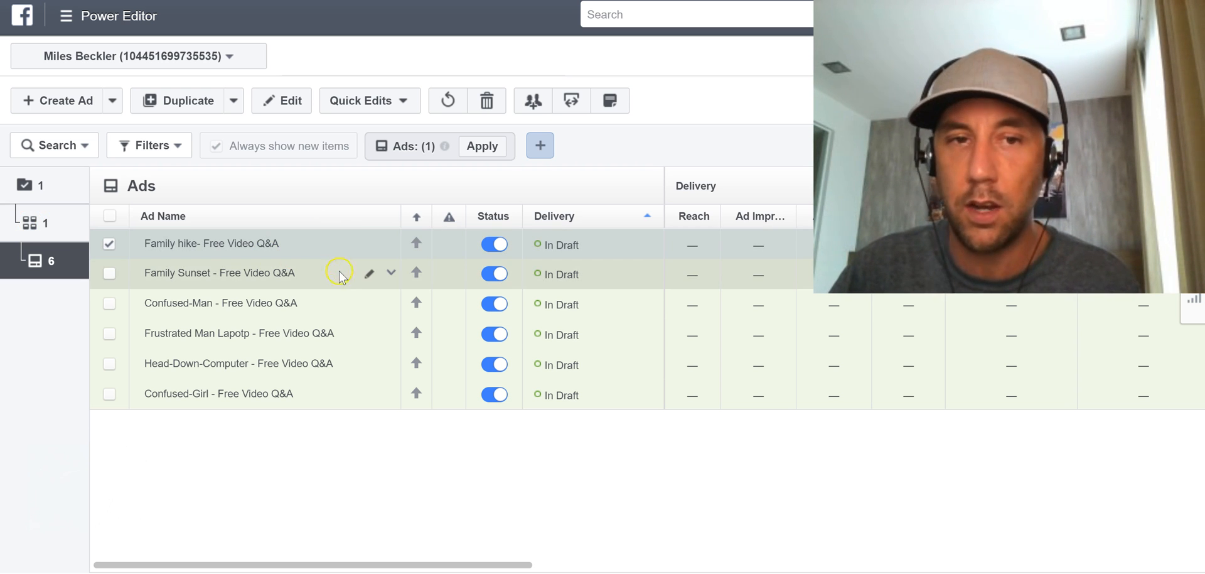
pyautogui.moveTo(354, 389)
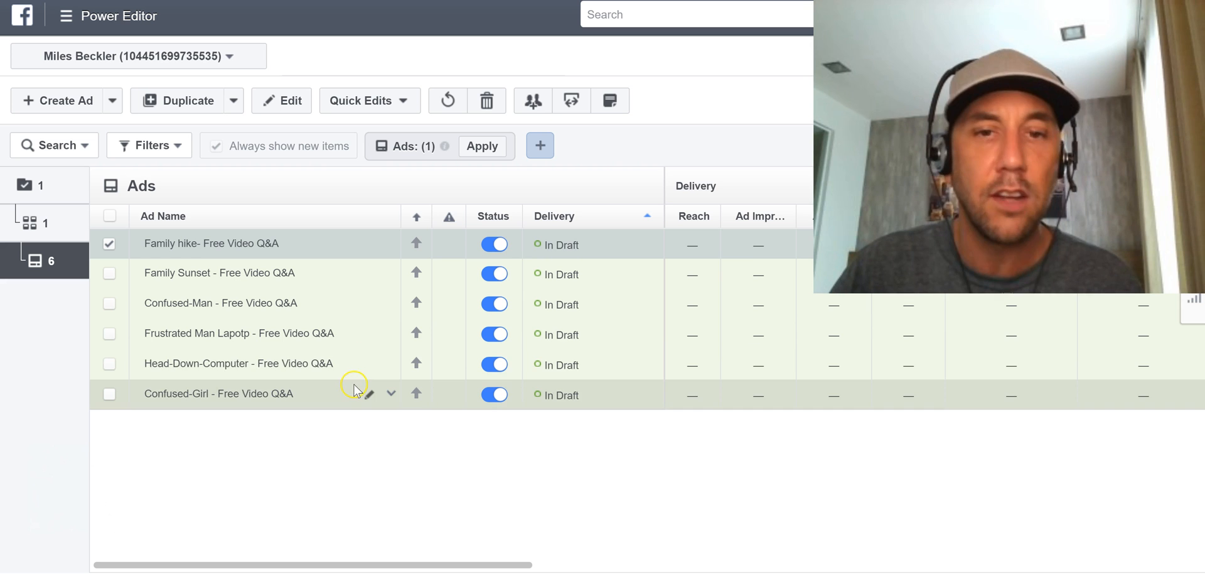
pyautogui.moveTo(691, 398)
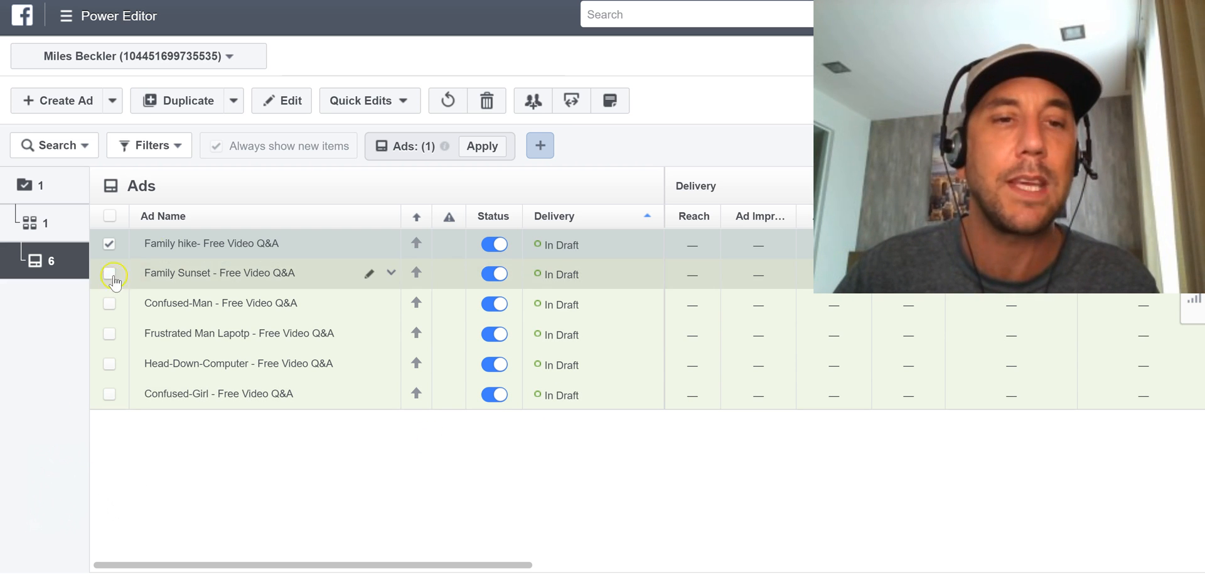
pyautogui.moveTo(215, 303)
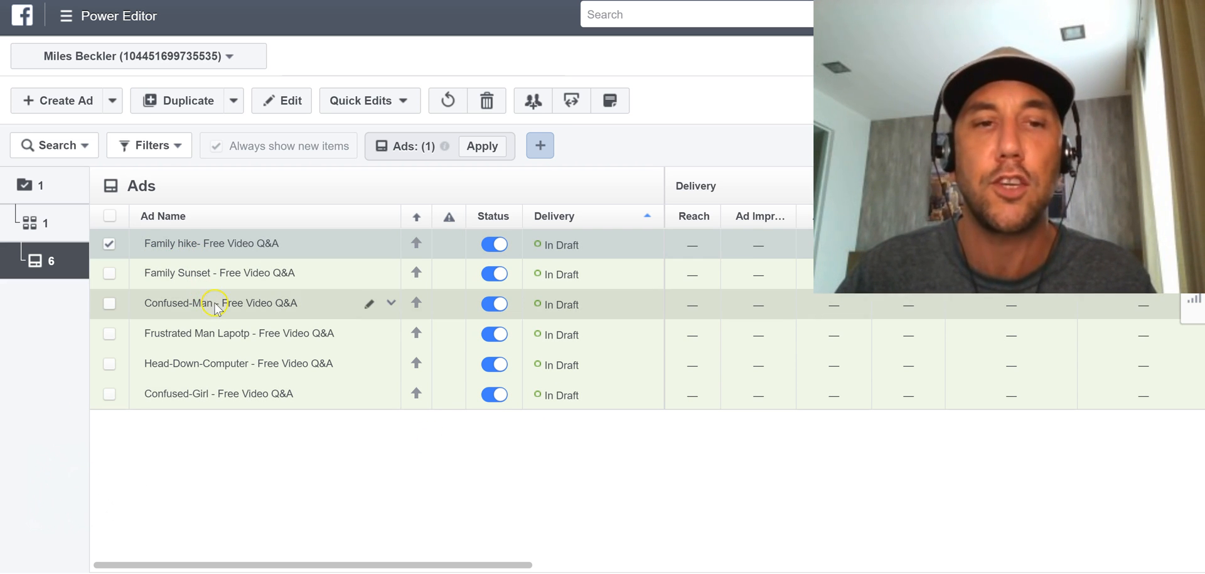
pyautogui.moveTo(229, 386)
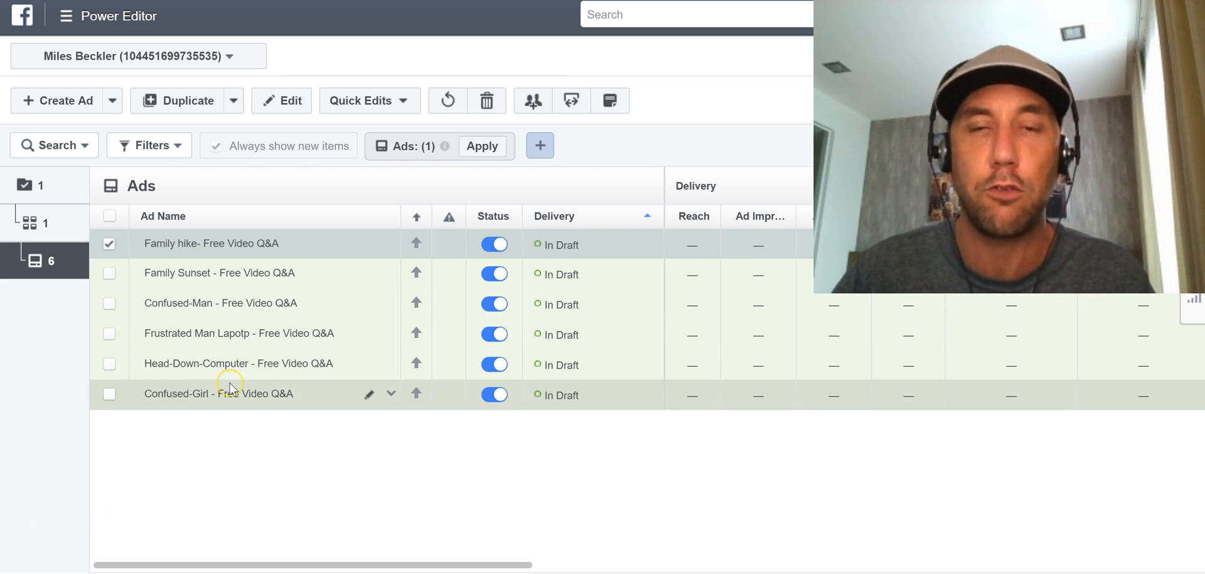
pyautogui.moveTo(232, 388)
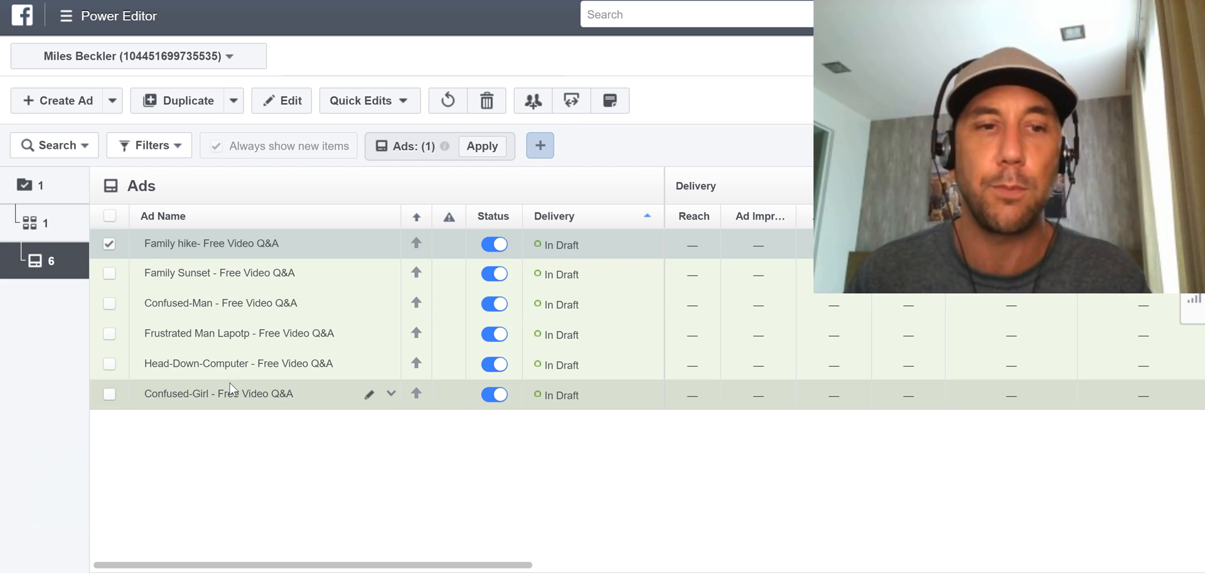
pyautogui.moveTo(51, 431)
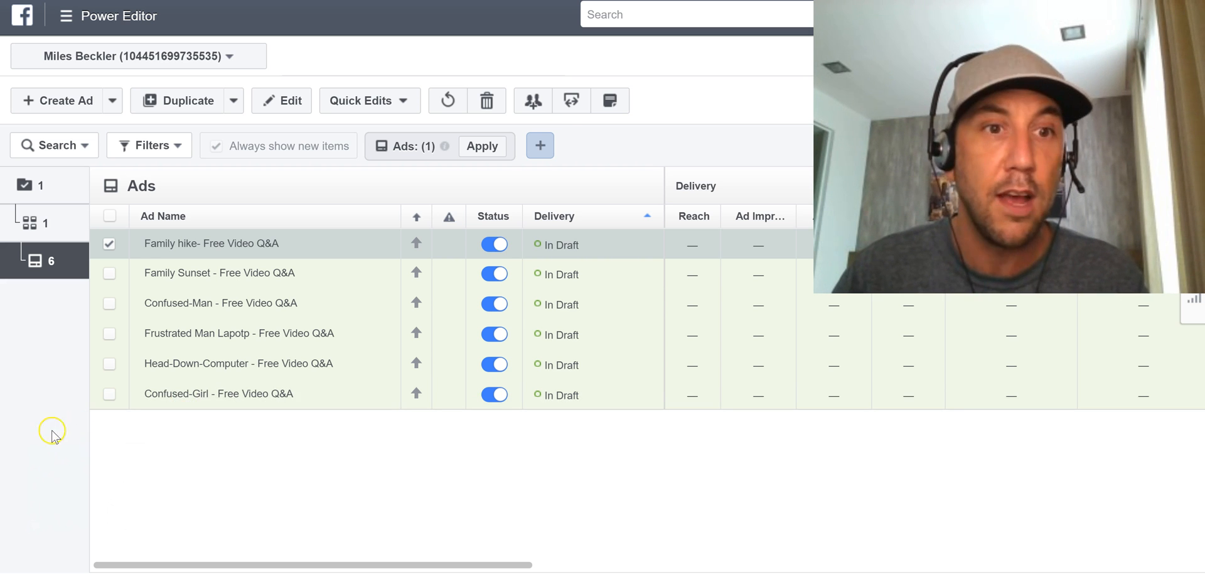
pyautogui.moveTo(257, 323)
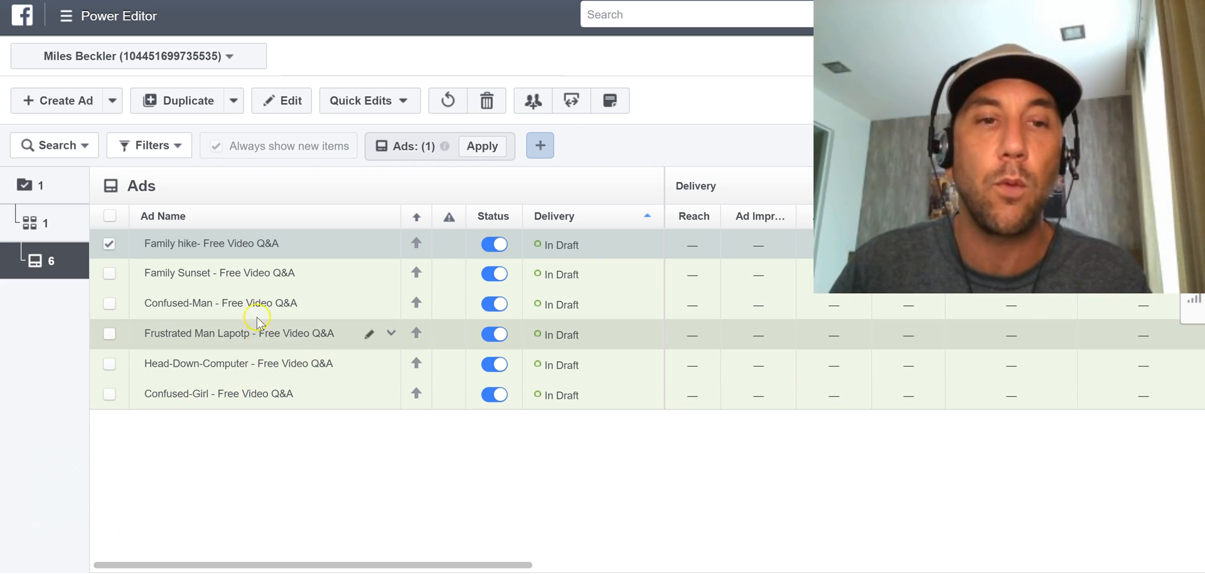
pyautogui.moveTo(446, 321)
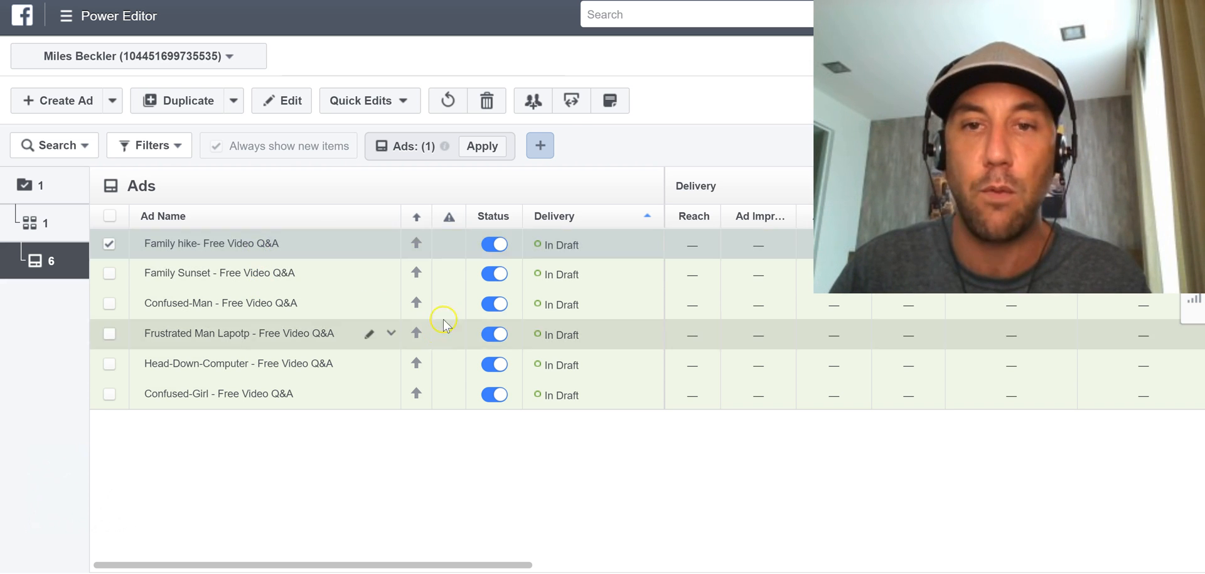
pyautogui.moveTo(302, 236)
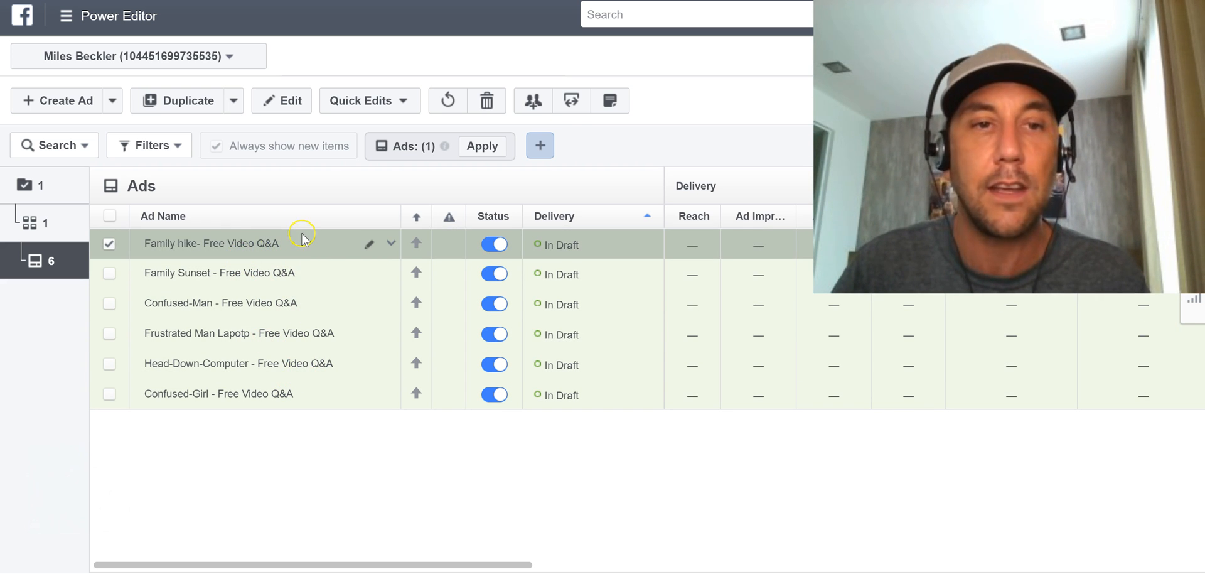
pyautogui.moveTo(284, 249)
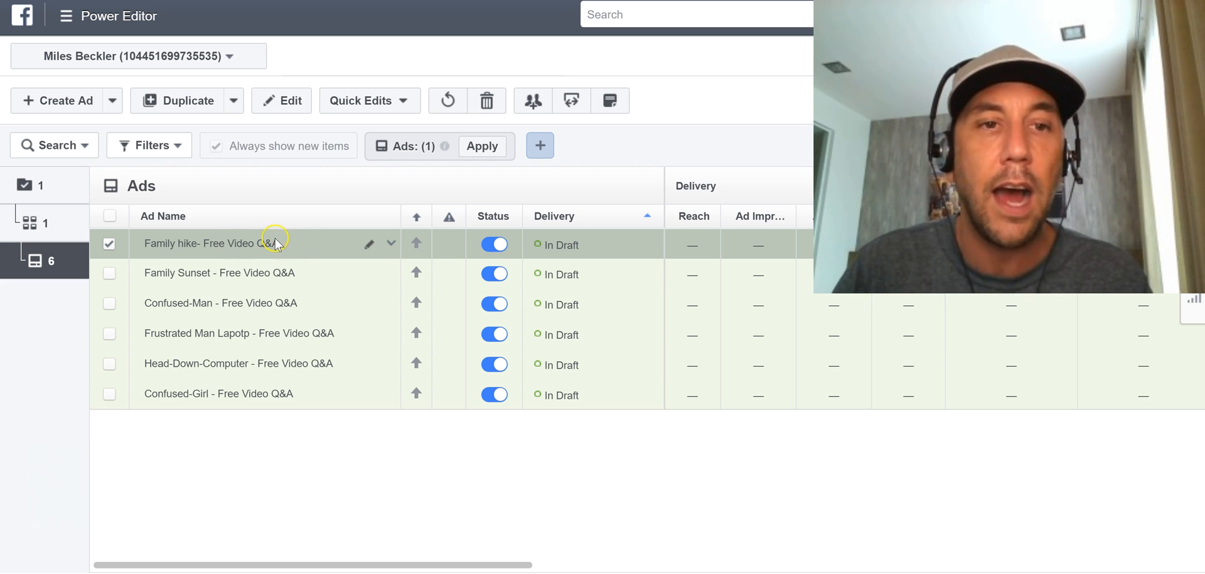
pyautogui.moveTo(313, 270)
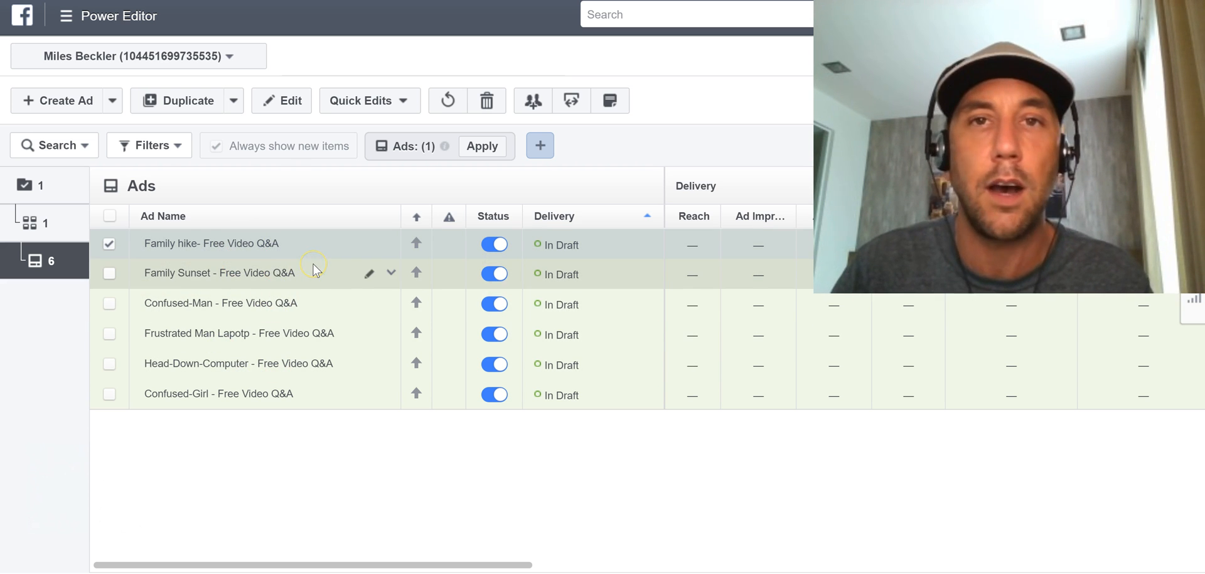
pyautogui.moveTo(379, 537)
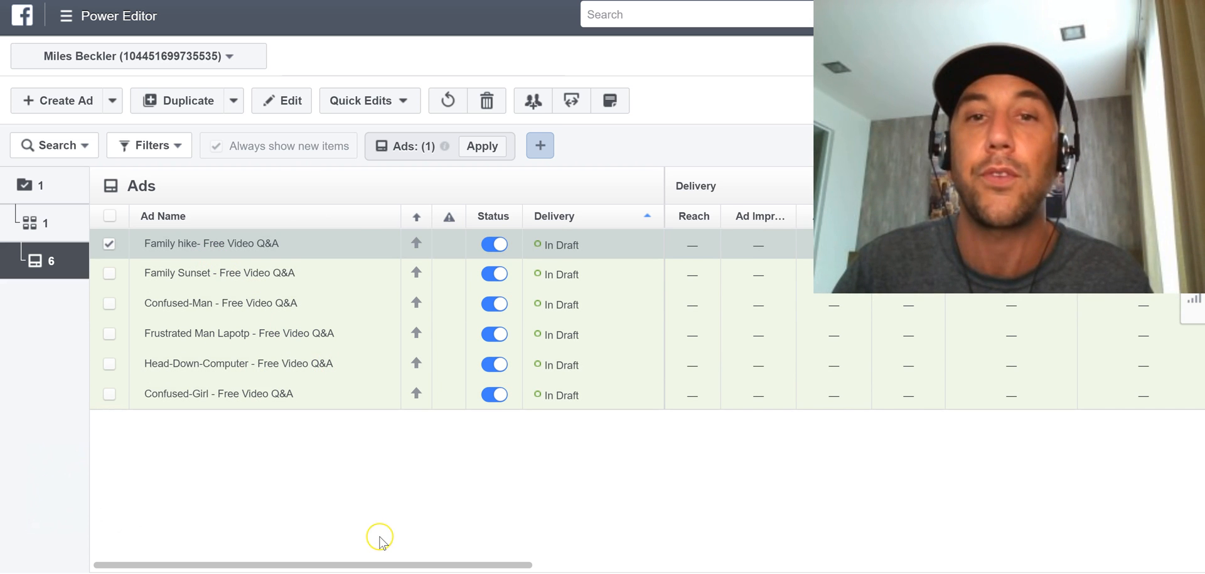
pyautogui.moveTo(465, 285)
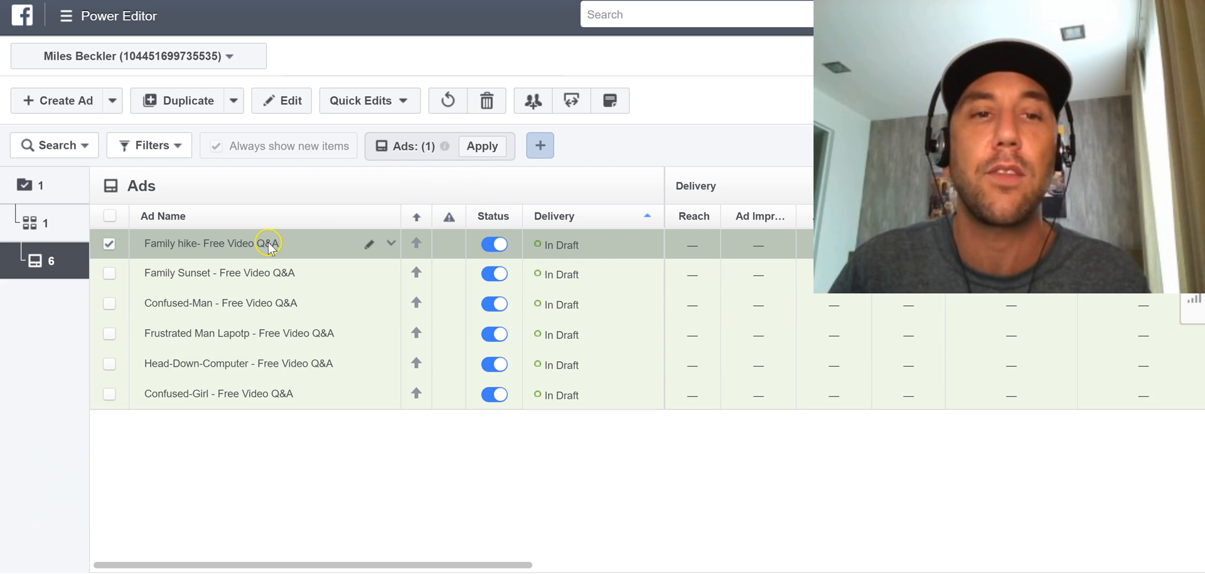
pyautogui.moveTo(302, 253)
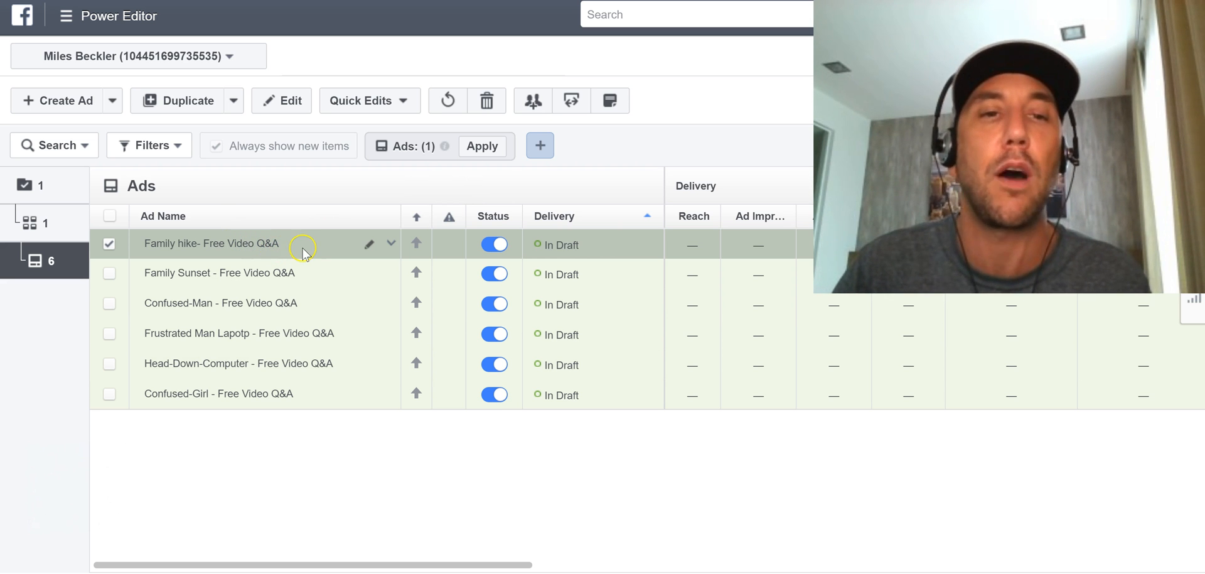
pyautogui.moveTo(321, 250)
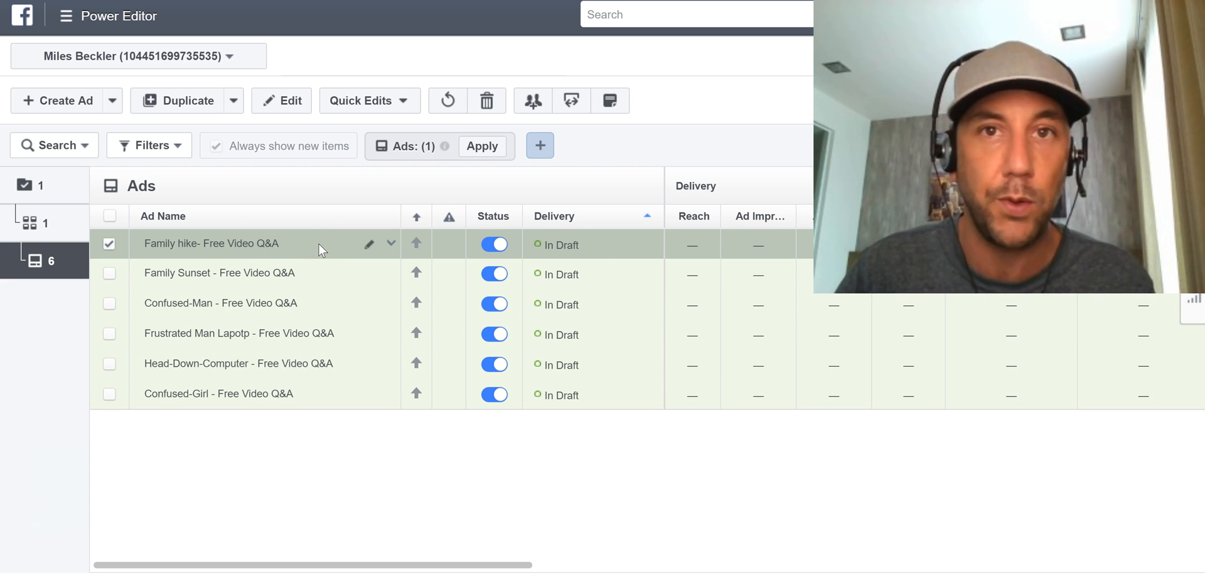
pyautogui.moveTo(305, 273)
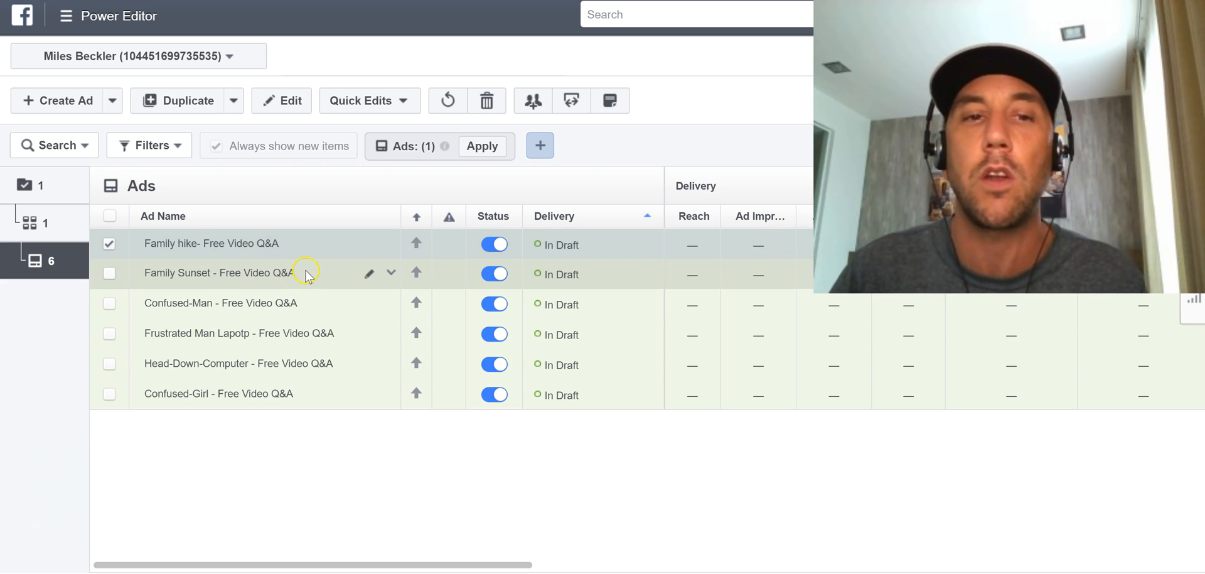
pyautogui.moveTo(311, 243)
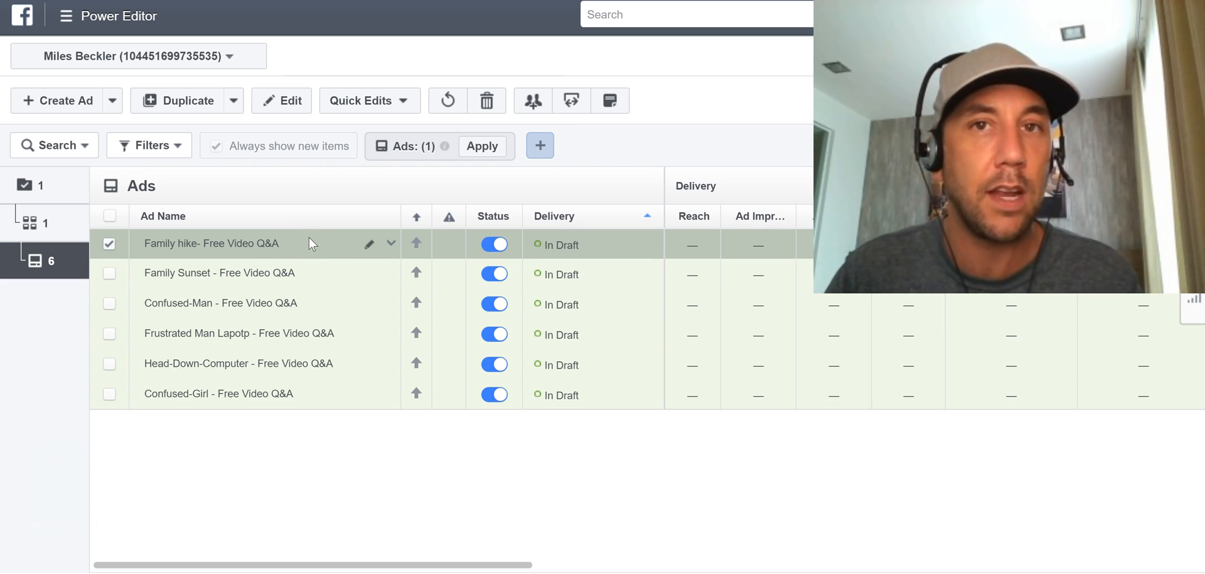
pyautogui.moveTo(313, 267)
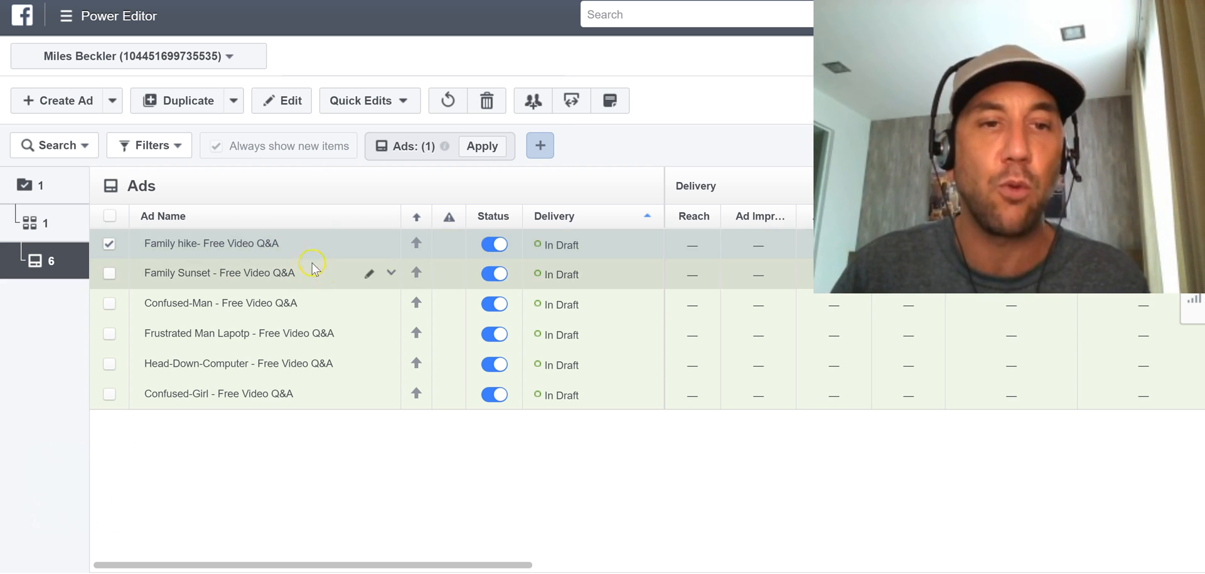
pyautogui.moveTo(335, 280)
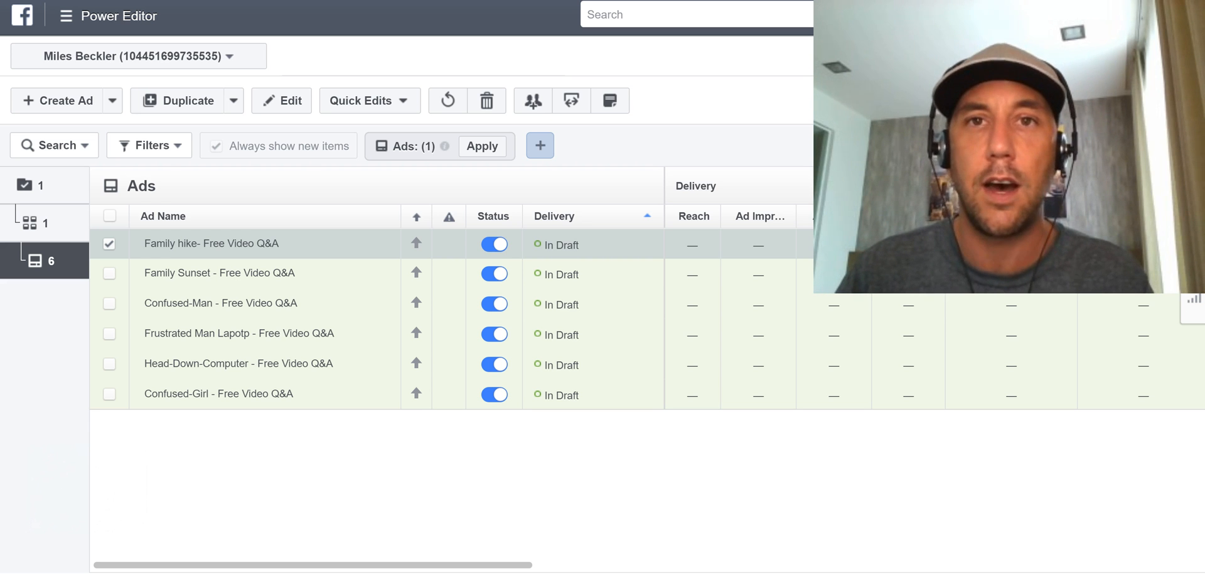
pyautogui.moveTo(269, 243)
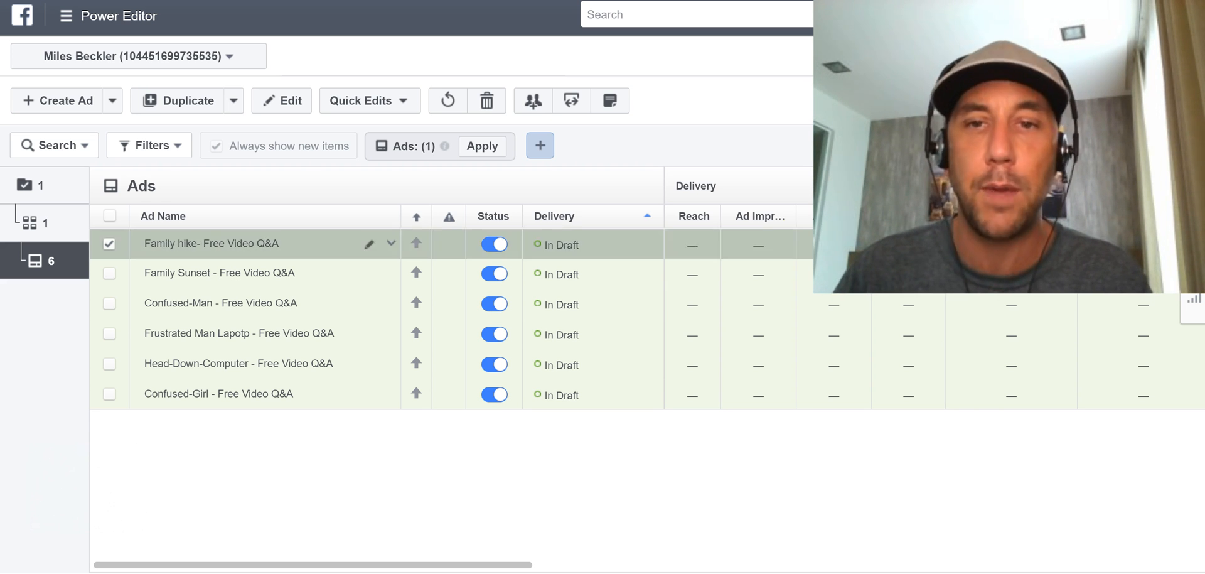
pyautogui.moveTo(788, 354)
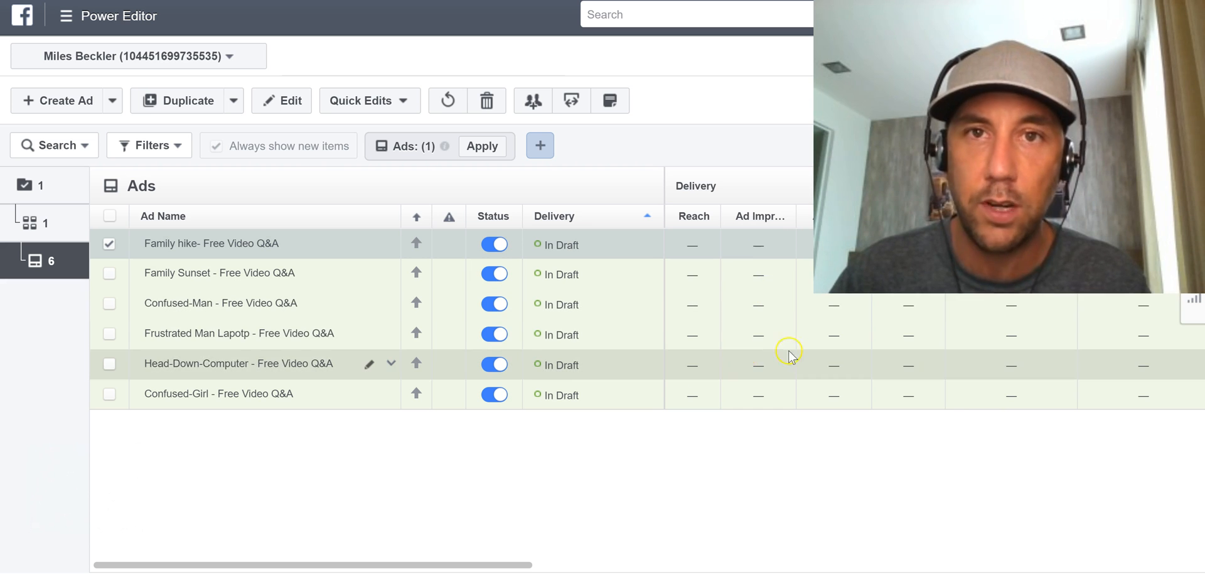
pyautogui.moveTo(728, 458)
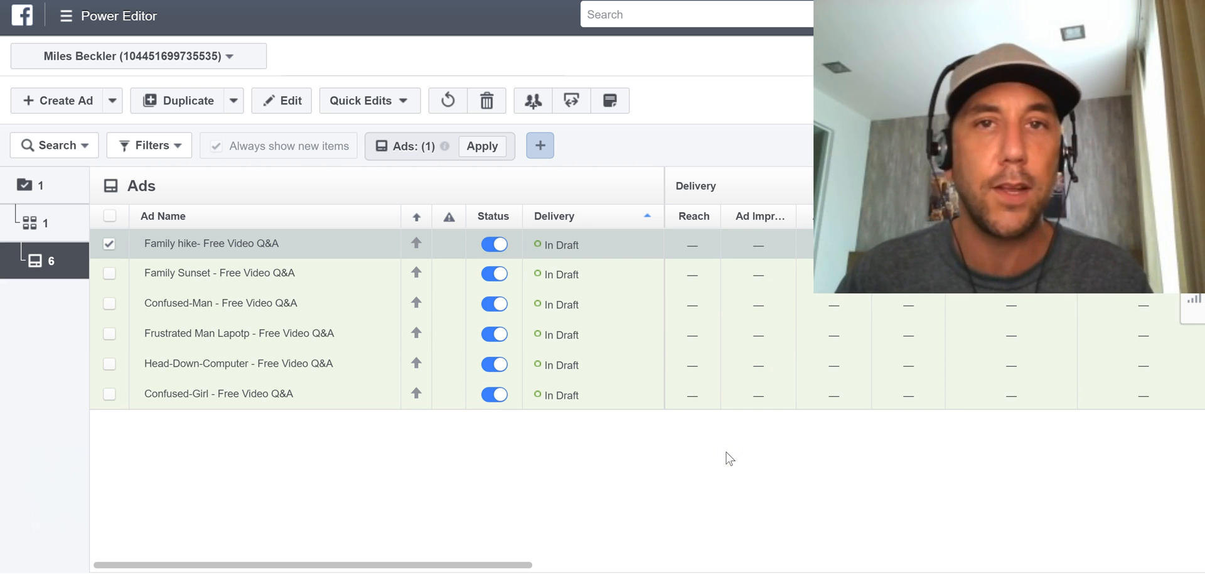
pyautogui.moveTo(684, 479)
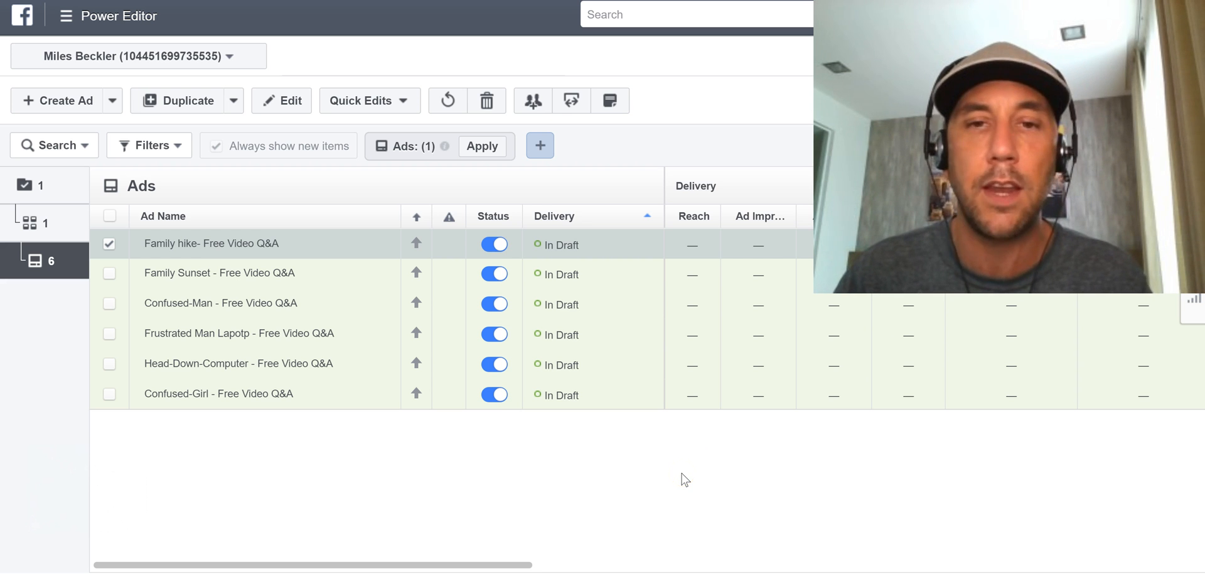
pyautogui.moveTo(164, 400)
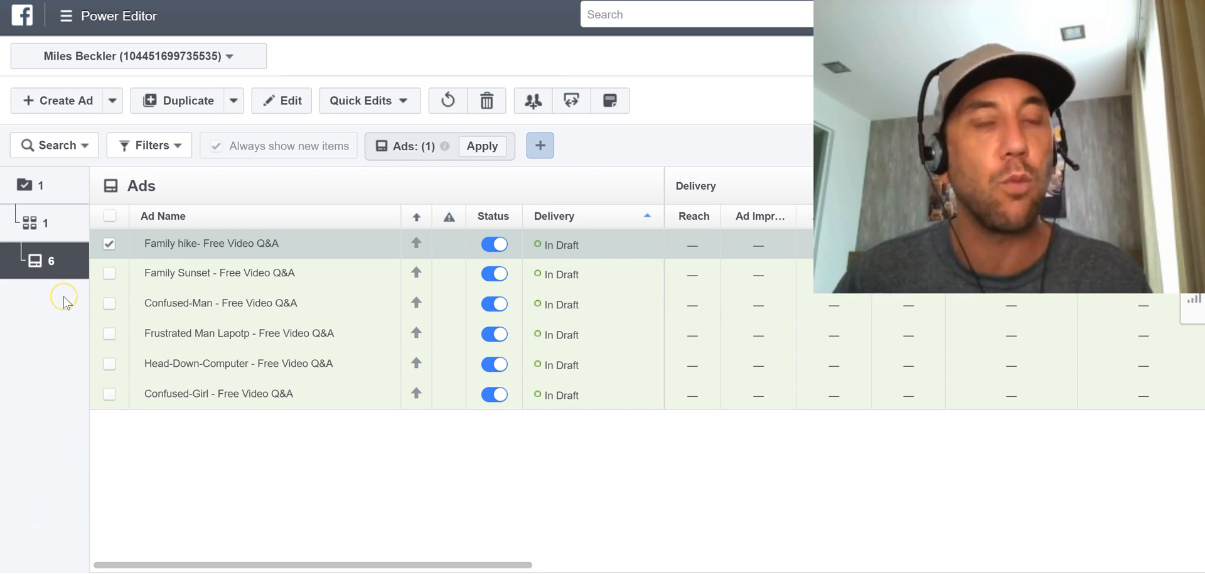
pyautogui.moveTo(123, 273)
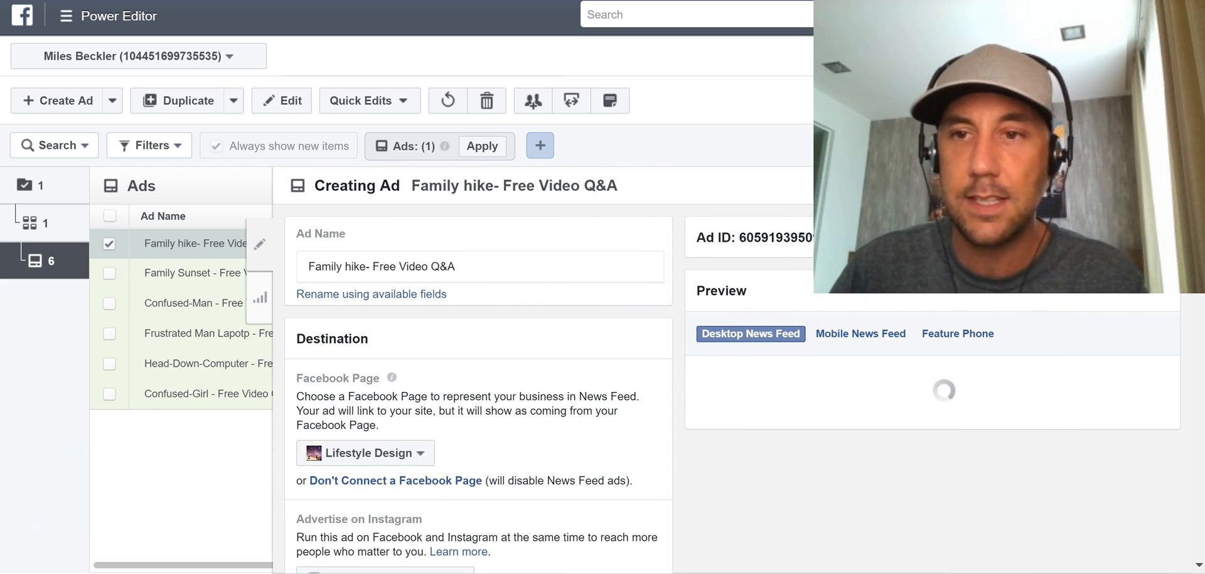
# - Scroll down to the Family hike ad's Desktop News Feed preview
pyautogui.scroll(-3)
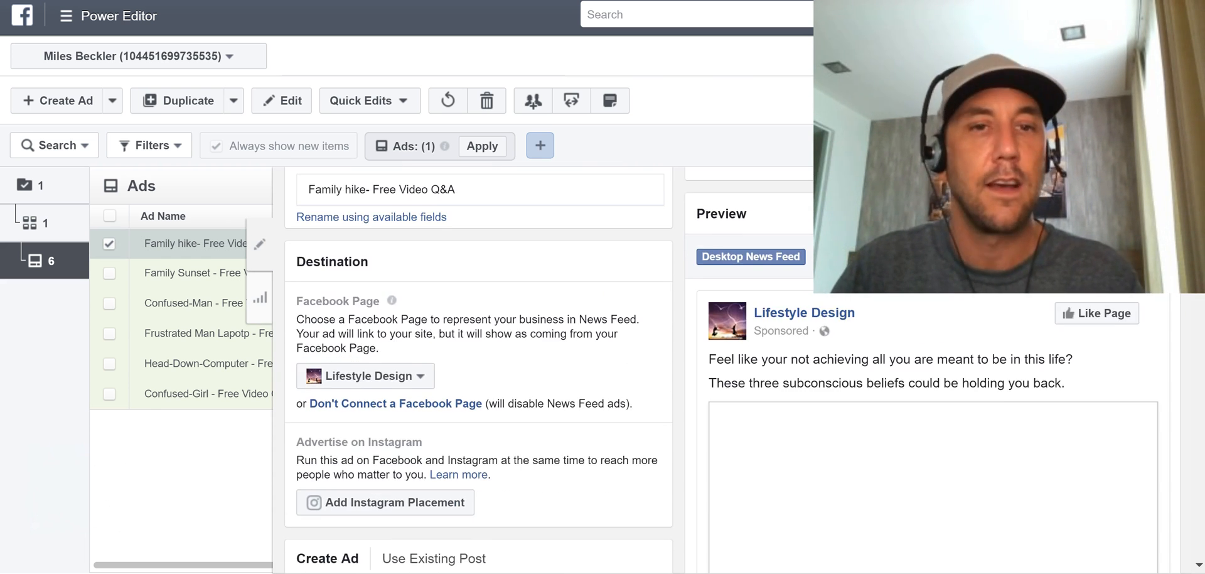
pyautogui.scroll(-3)
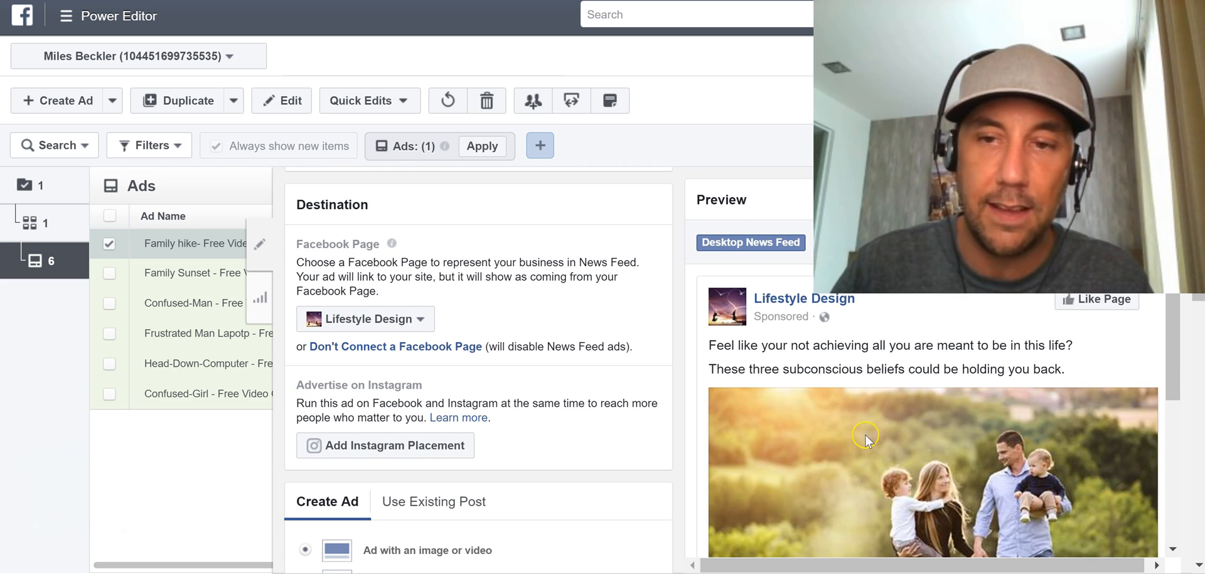
pyautogui.moveTo(790, 328)
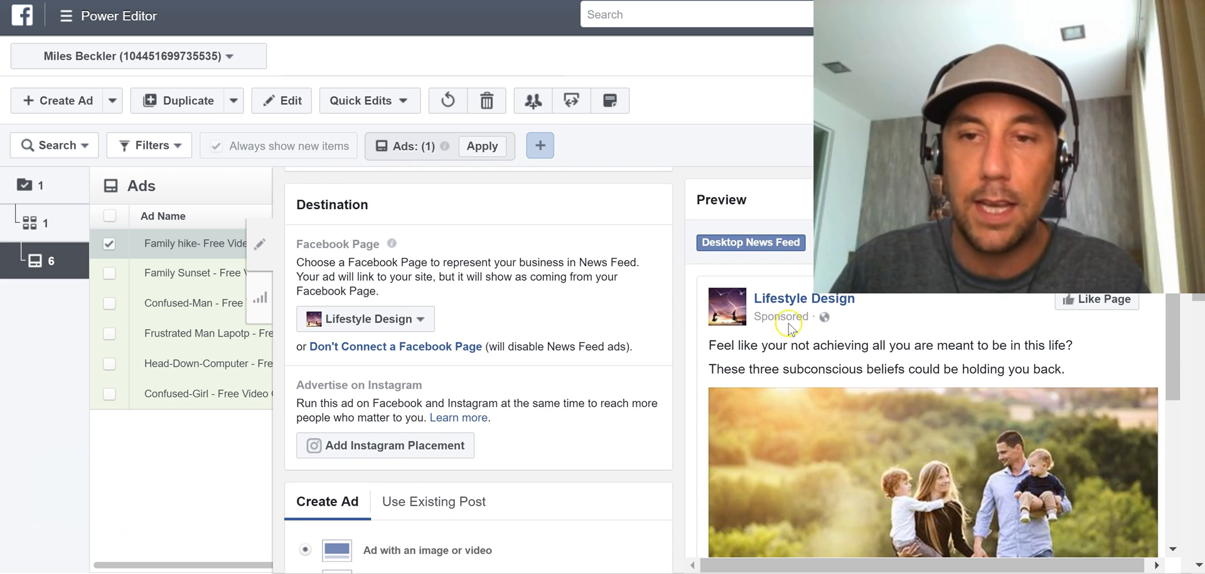
pyautogui.moveTo(784, 472)
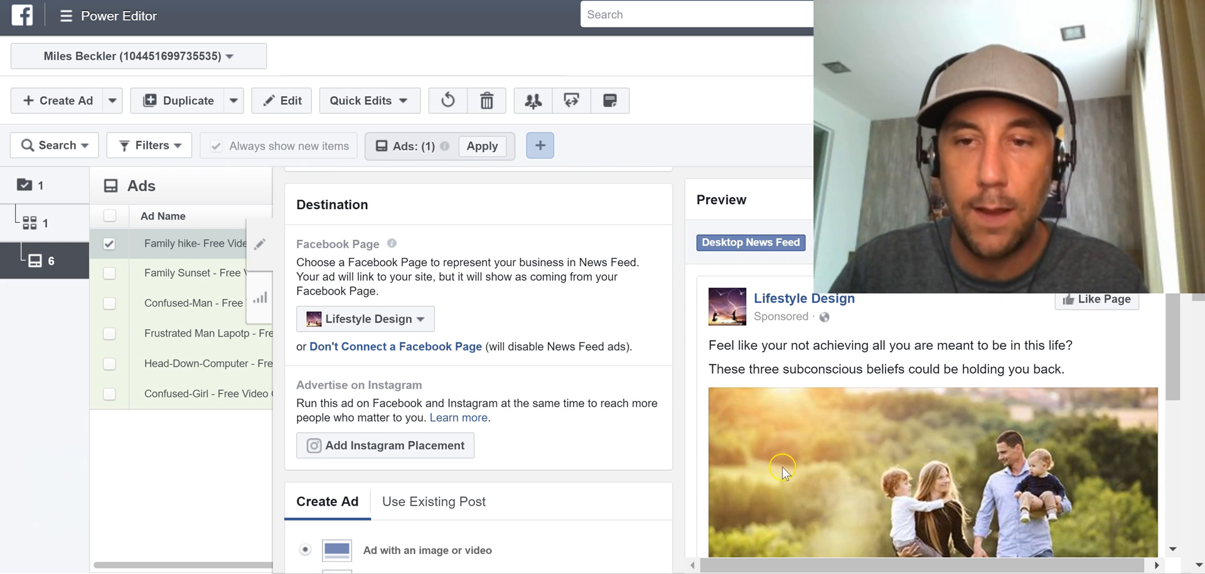
pyautogui.moveTo(840, 345)
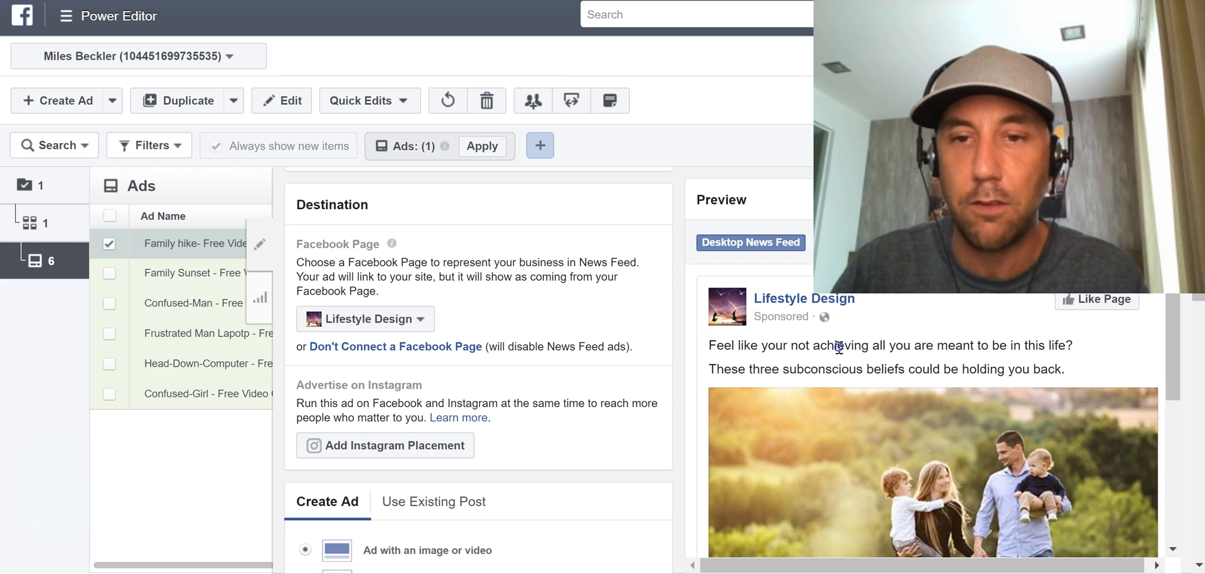
pyautogui.moveTo(715, 352)
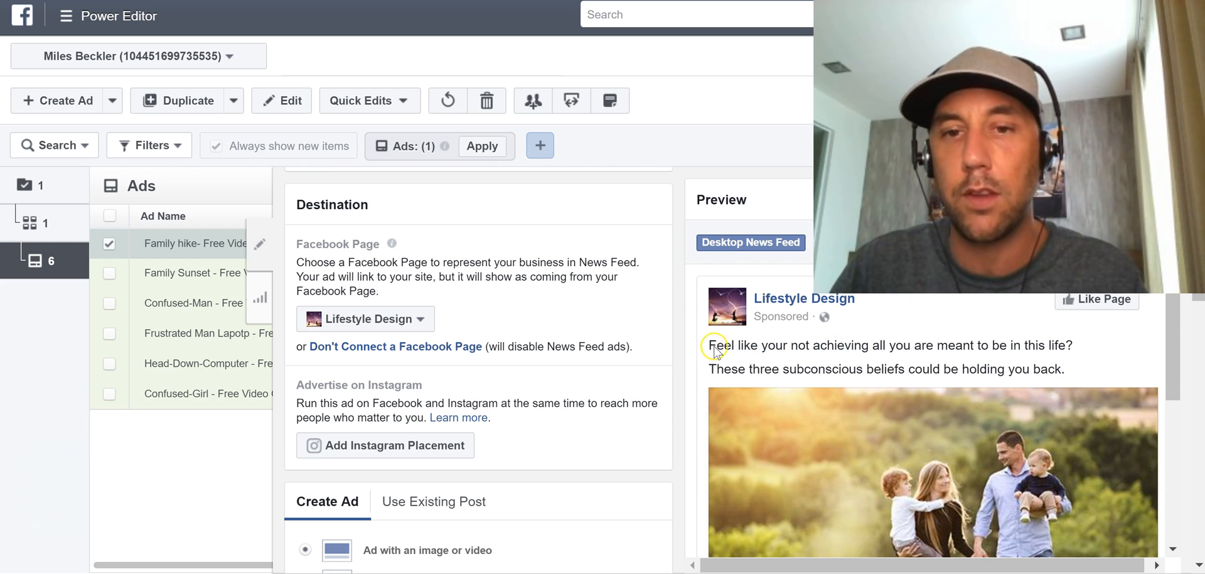
pyautogui.moveTo(749, 352)
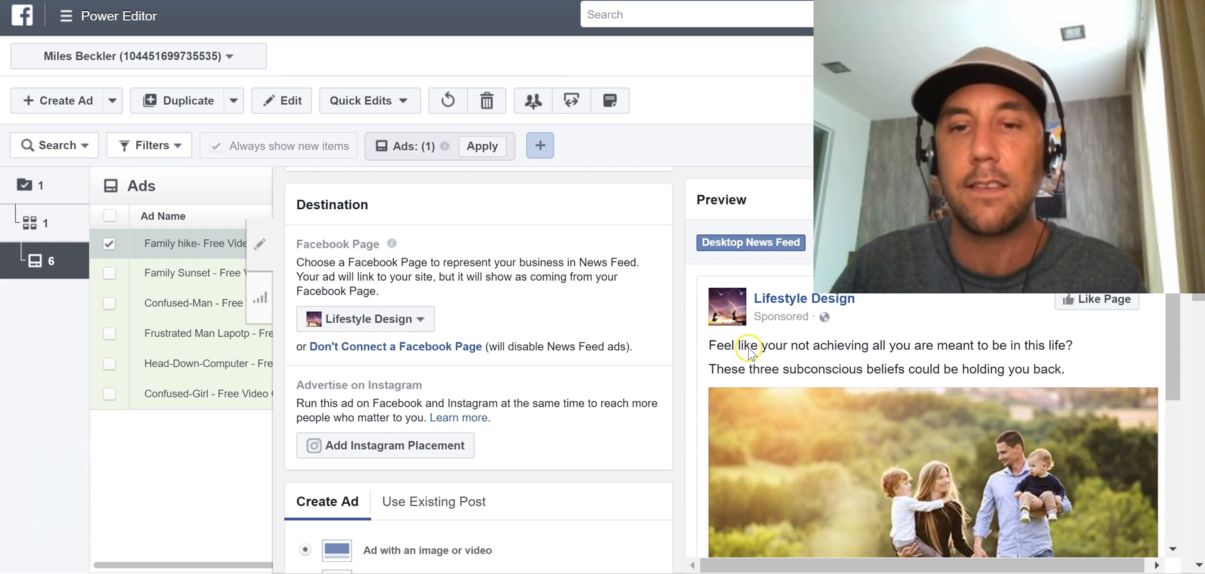
pyautogui.moveTo(1059, 363)
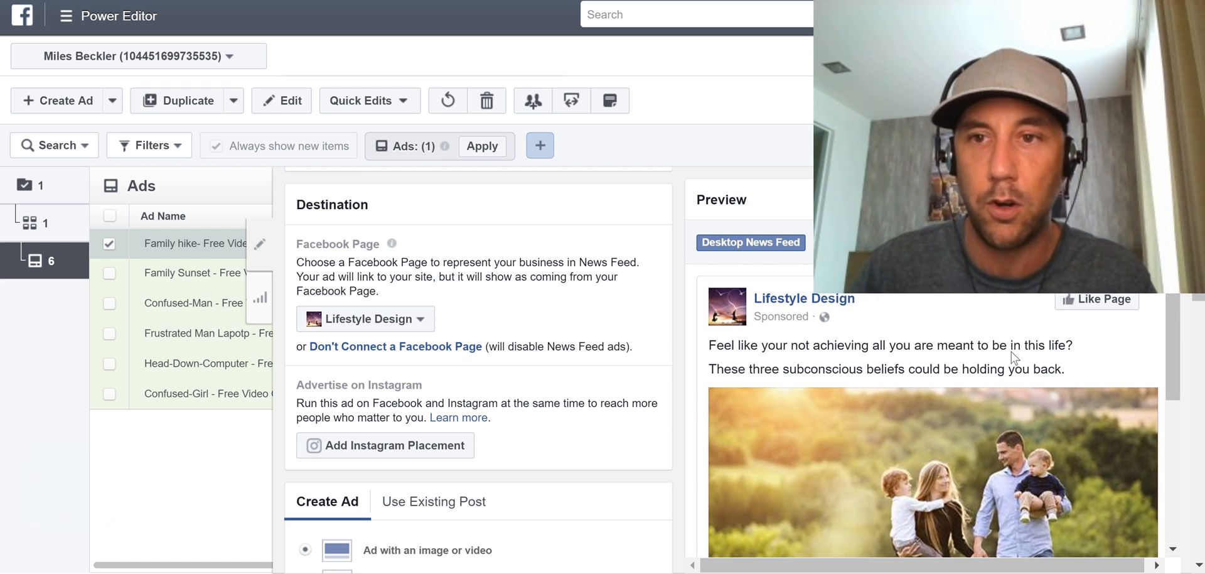
# - Scroll the preview to show the headline, link description and Learn More button
pyautogui.scroll(-3)
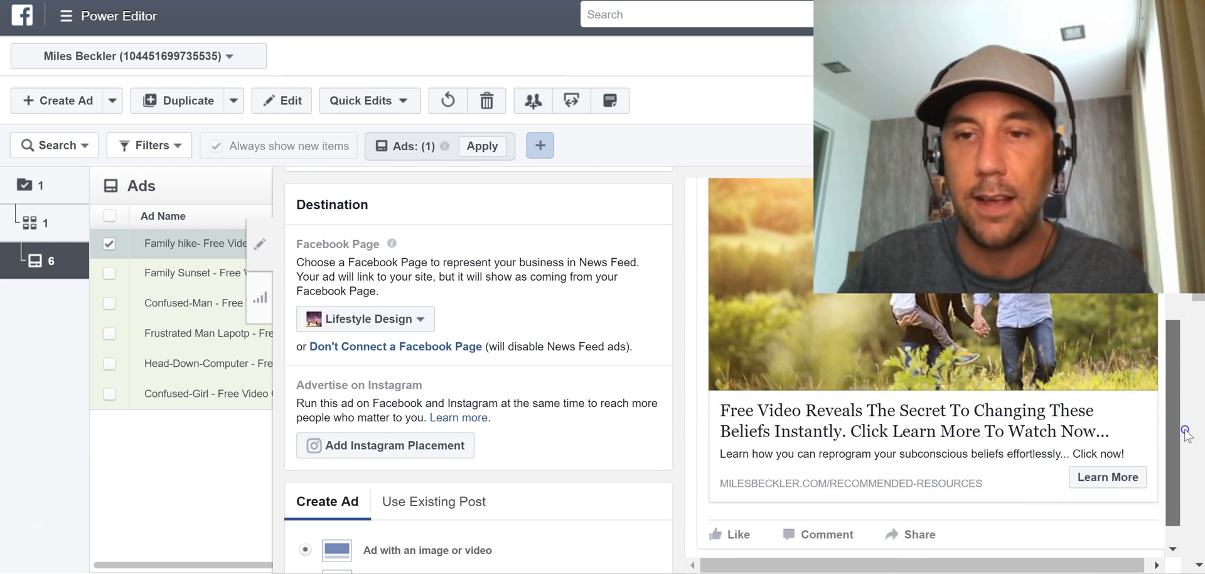
pyautogui.moveTo(715, 409)
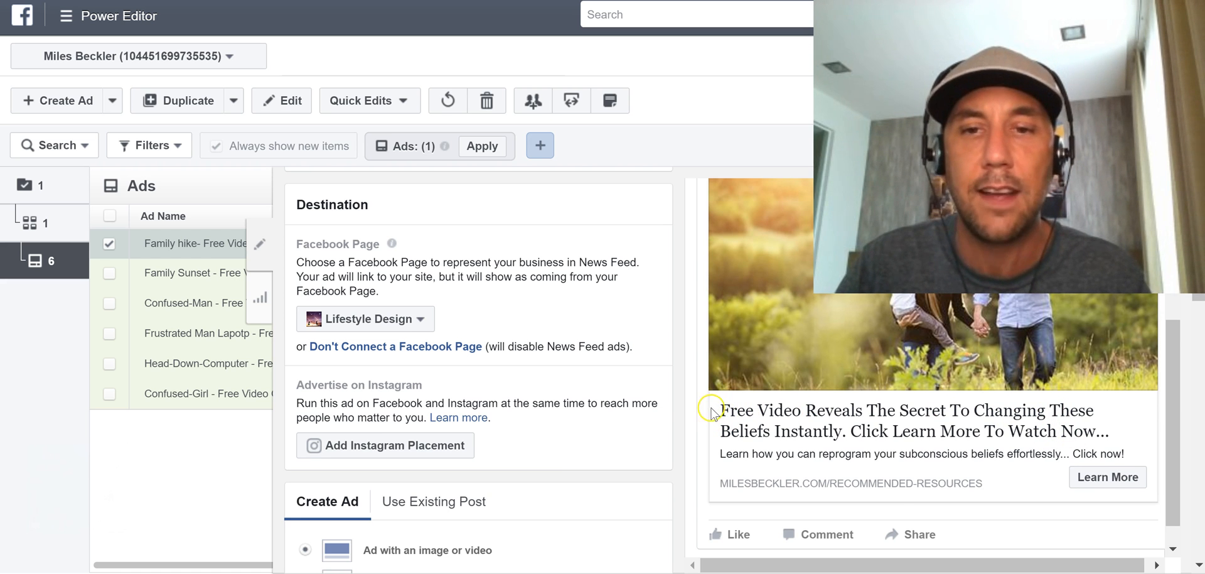
pyautogui.moveTo(749, 449)
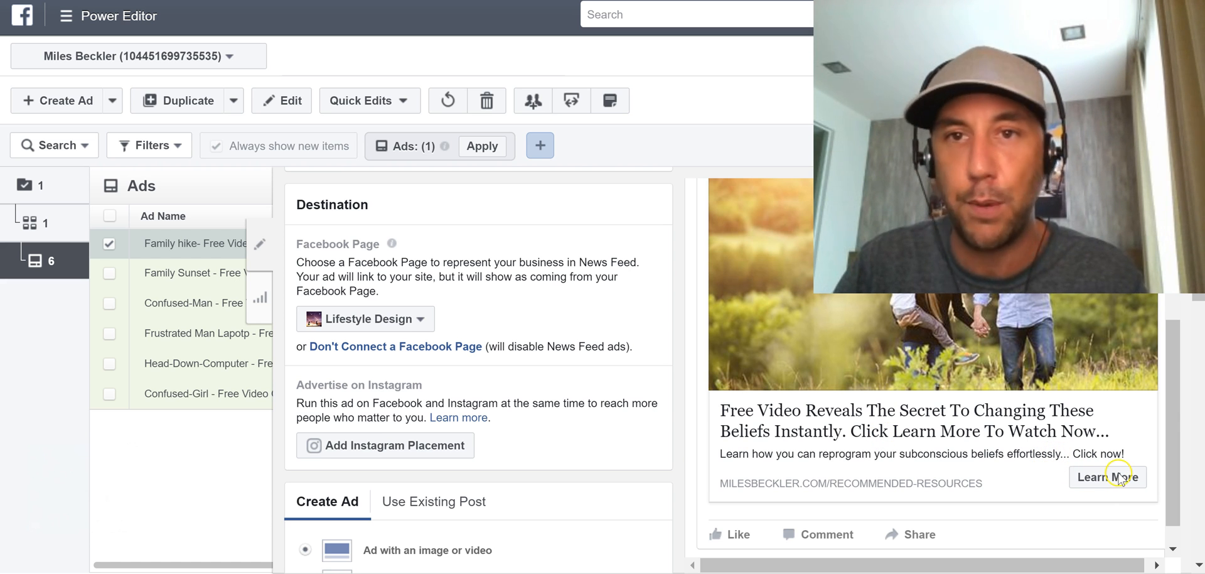
pyautogui.moveTo(1120, 450)
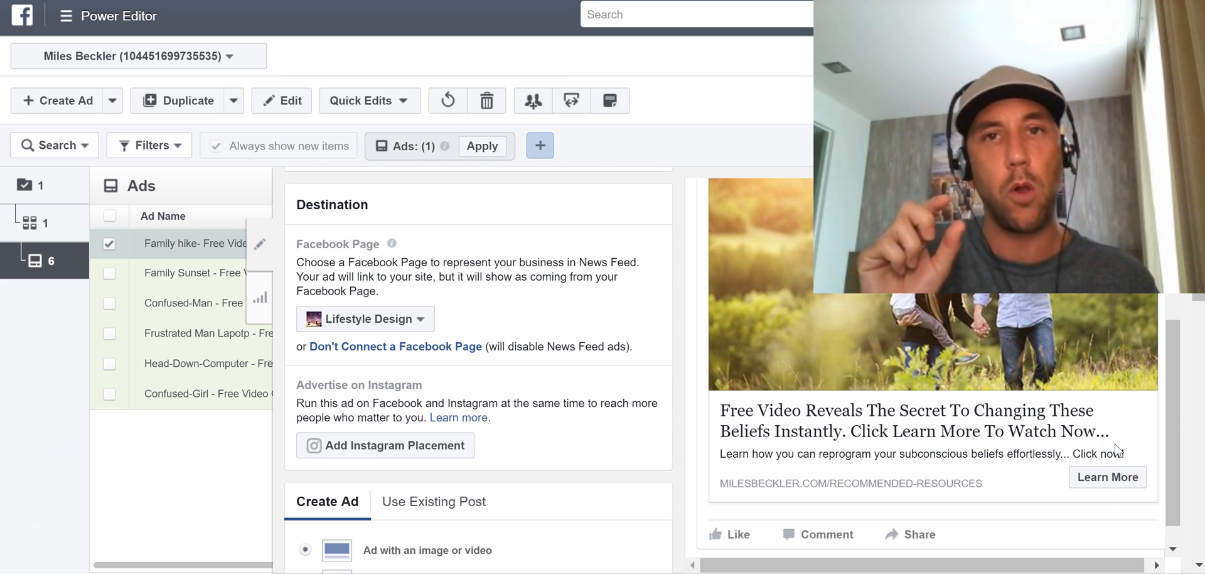